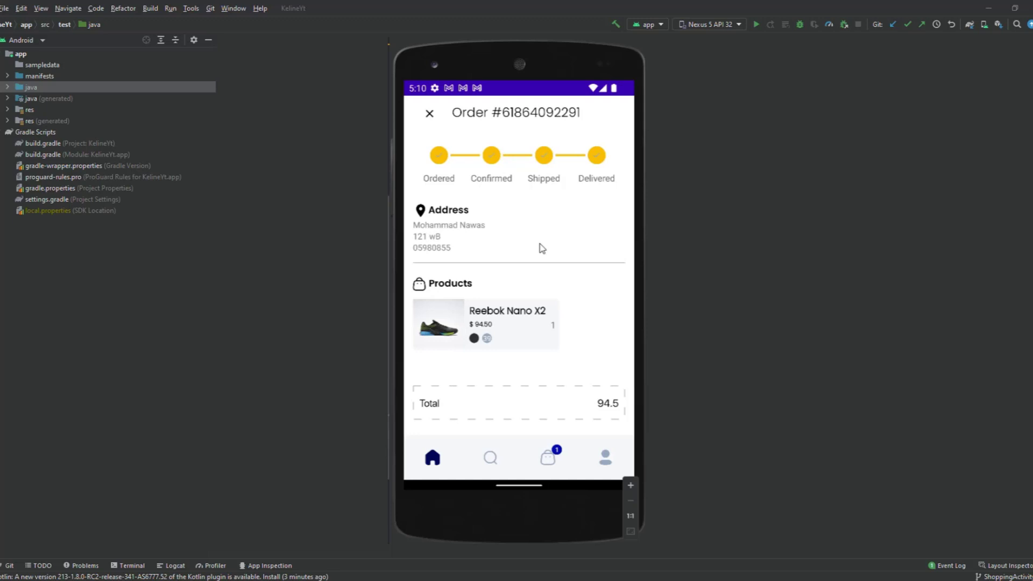
Step: Close the Emulator tool window showing the order details preview
{"action": "left_click", "coordinate": [31, 87]}
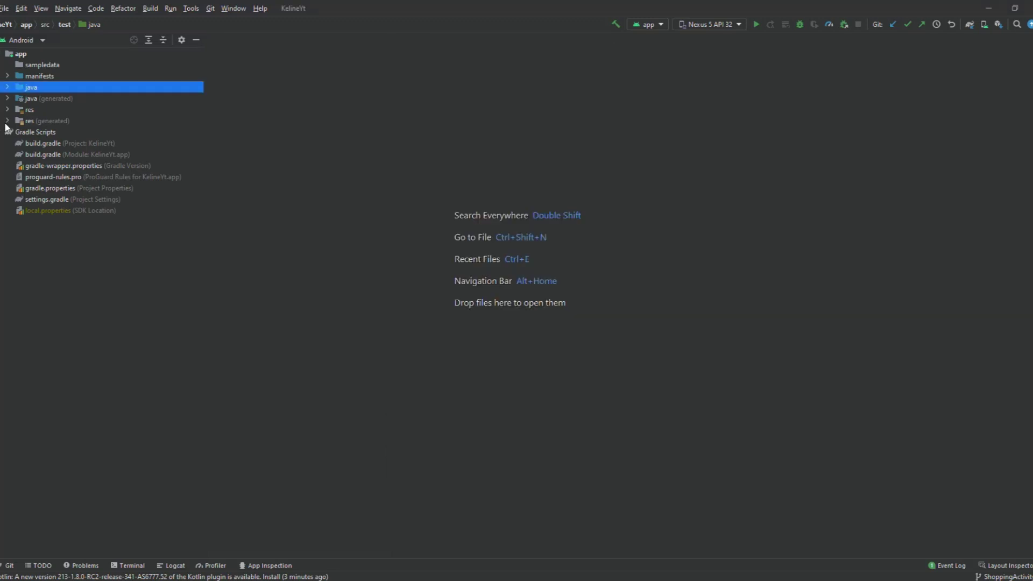
Step: Paste fragment_order_detail.xml into the res > layout directory
{"action": "left_click", "coordinate": [7, 109]}
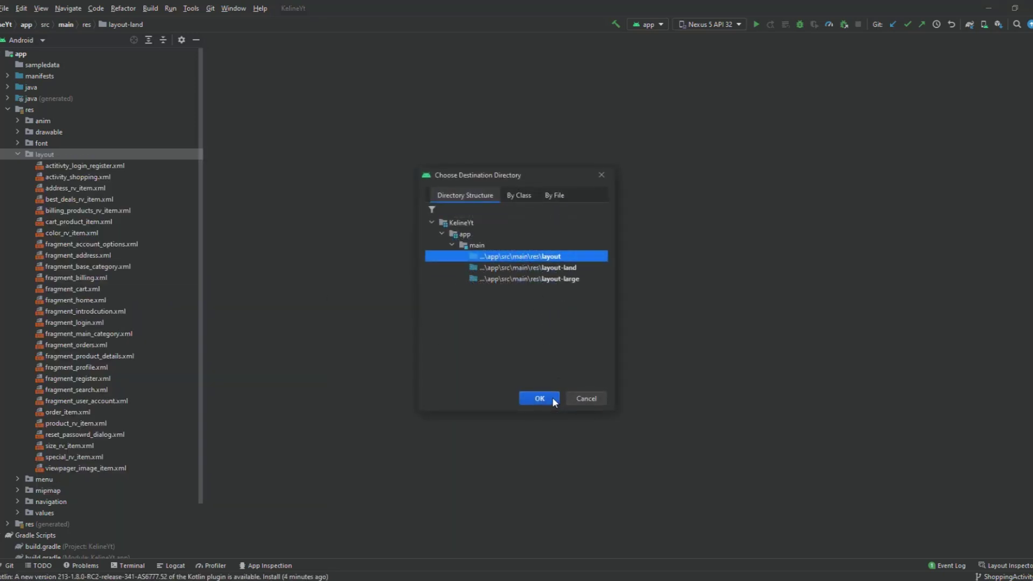
{"action": "left_click", "coordinate": [538, 398]}
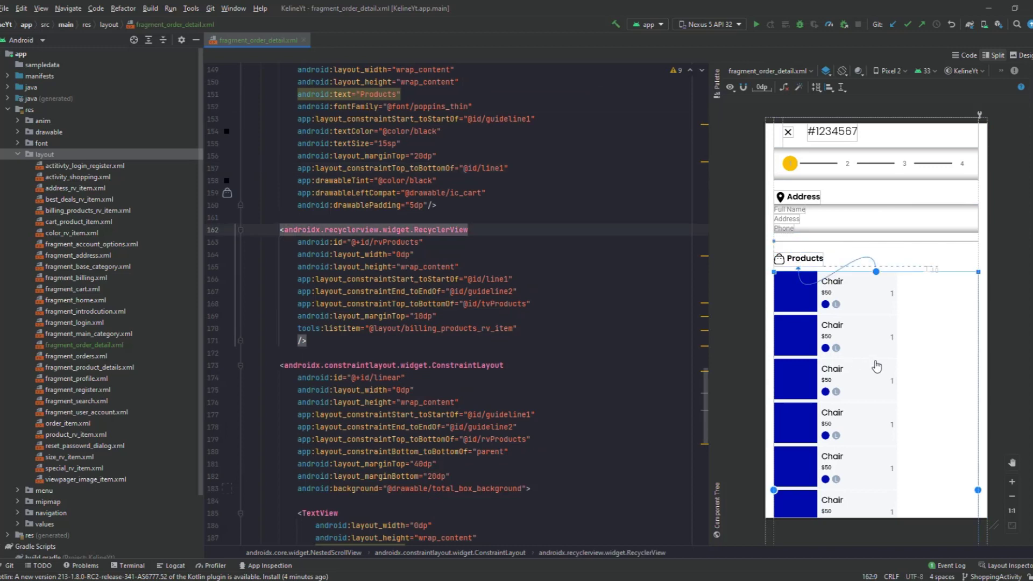
{"action": "mouse_move", "coordinate": [718, 347]}
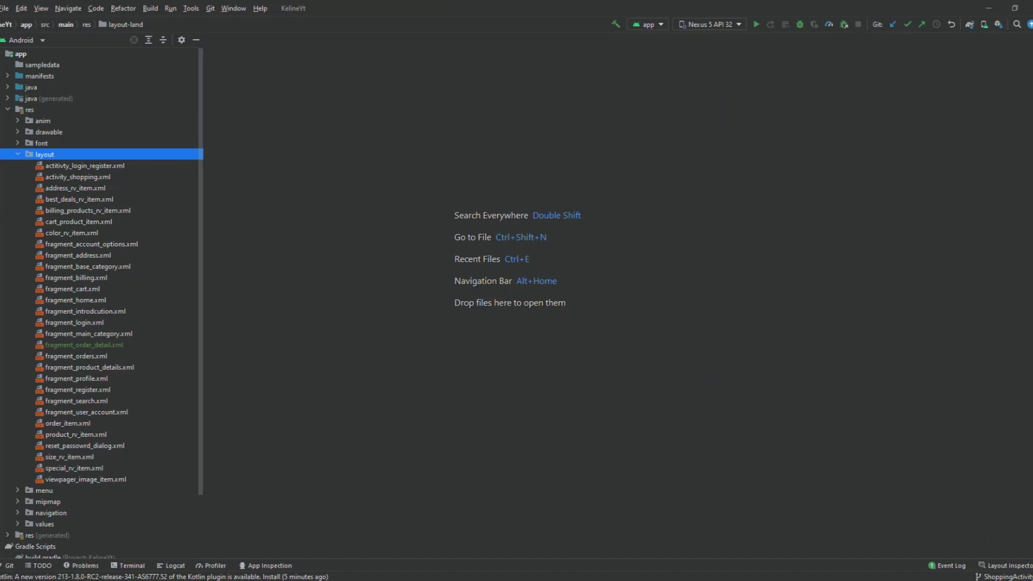
Step: Create a Kotlin class OrderDetailFragment in the fragments > settings package
{"action": "left_click", "coordinate": [17, 155]}
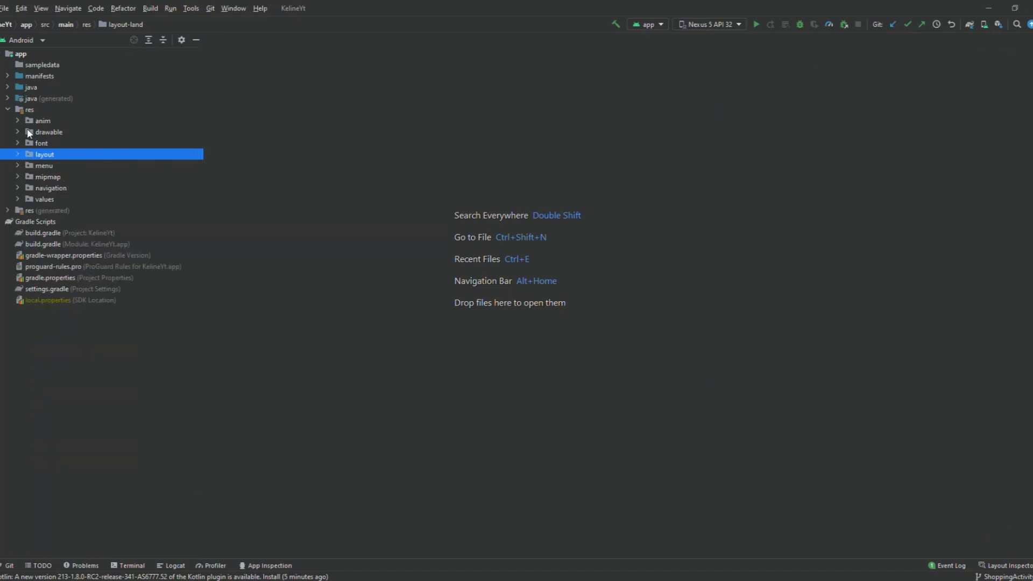
{"action": "left_click", "coordinate": [30, 87]}
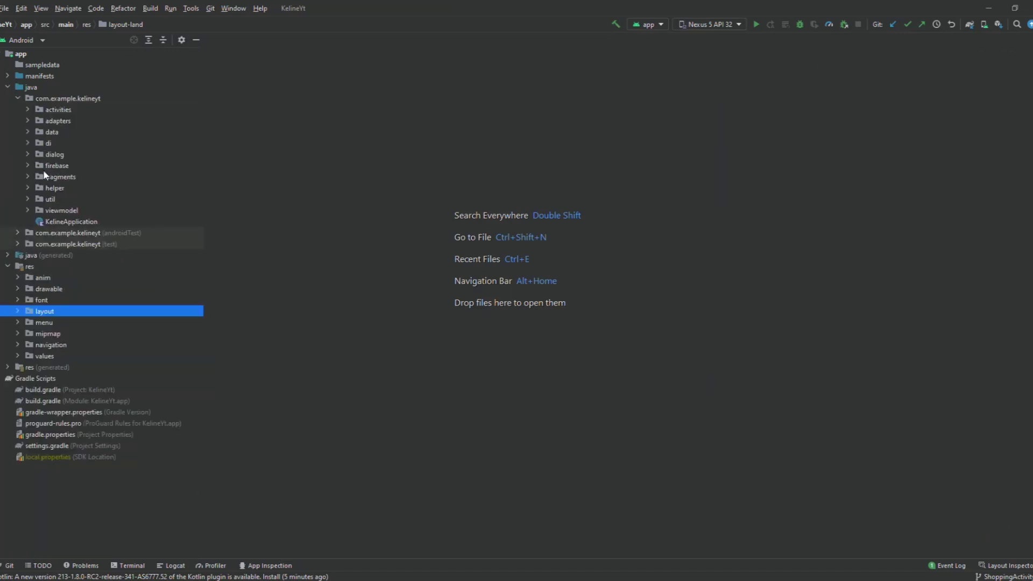
{"action": "left_click", "coordinate": [58, 176]}
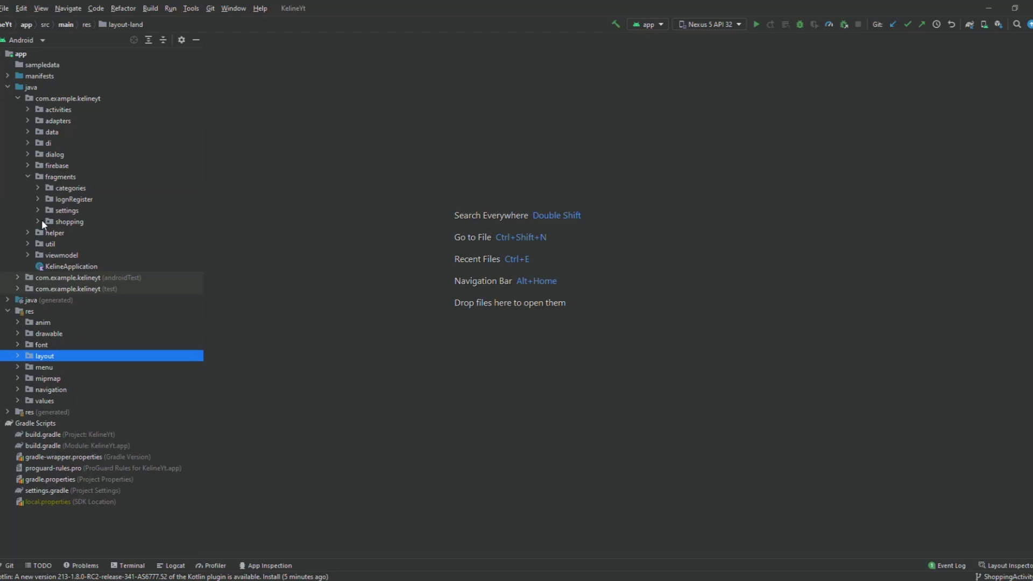
{"action": "right_click", "coordinate": [65, 210]}
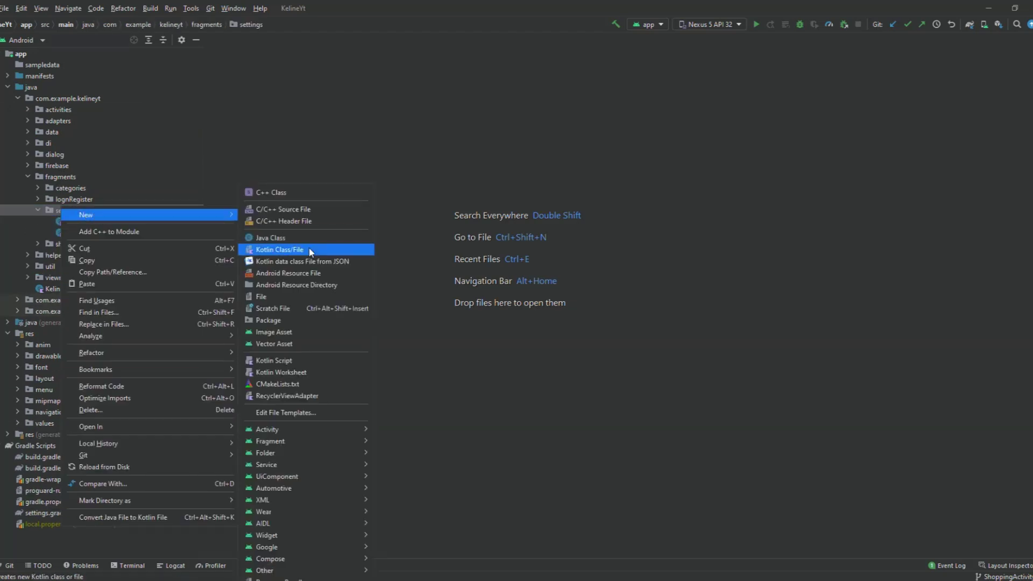
{"action": "left_click", "coordinate": [280, 249]}
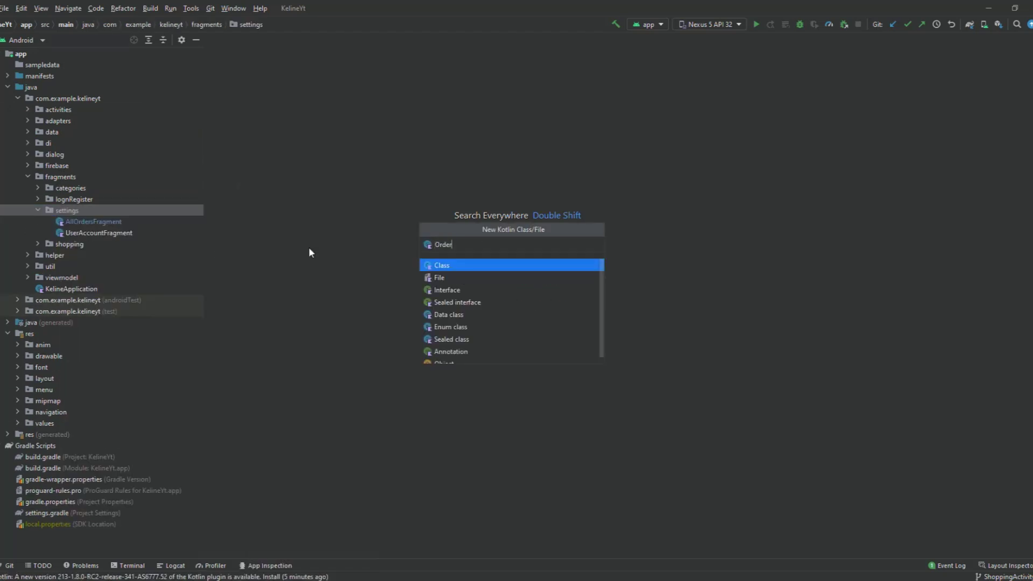
{"action": "type", "text": "DetailFr"}
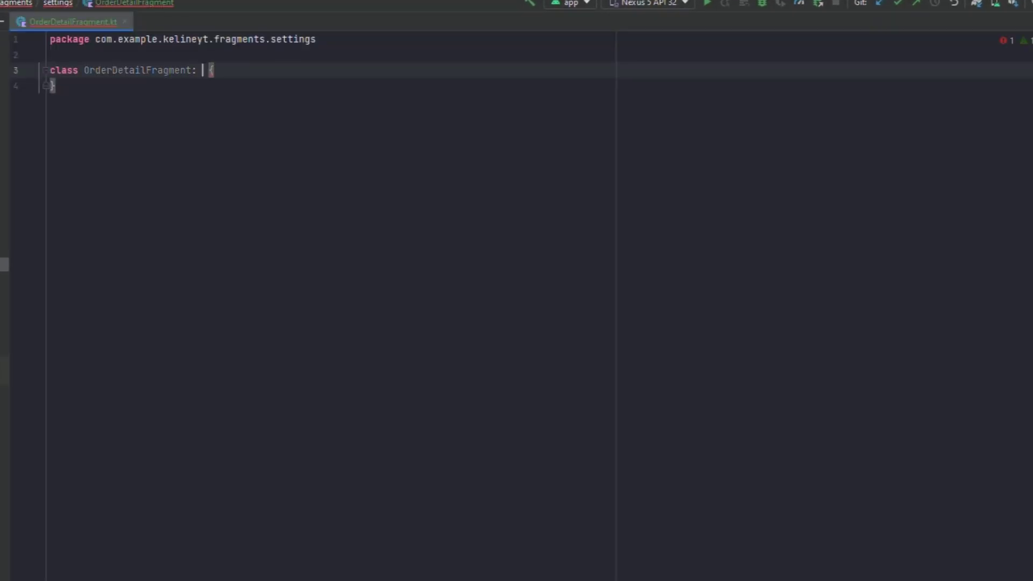
Step: Extend Fragment, inflating FragmentOrderDetailBinding in onCreateView, and fold the imports
{"action": "type", "text": "Fragment("}
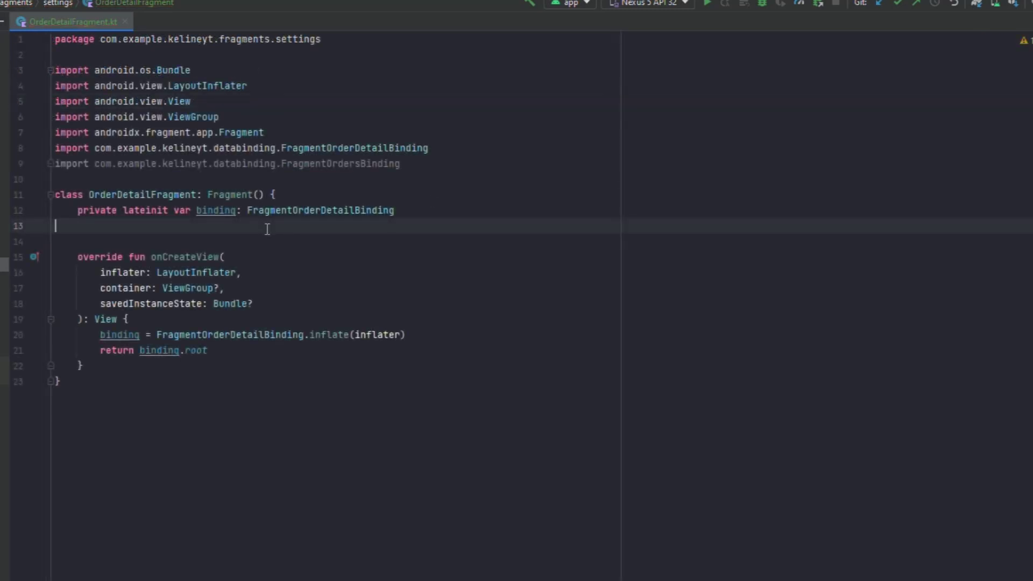
{"action": "left_click", "coordinate": [48, 70]}
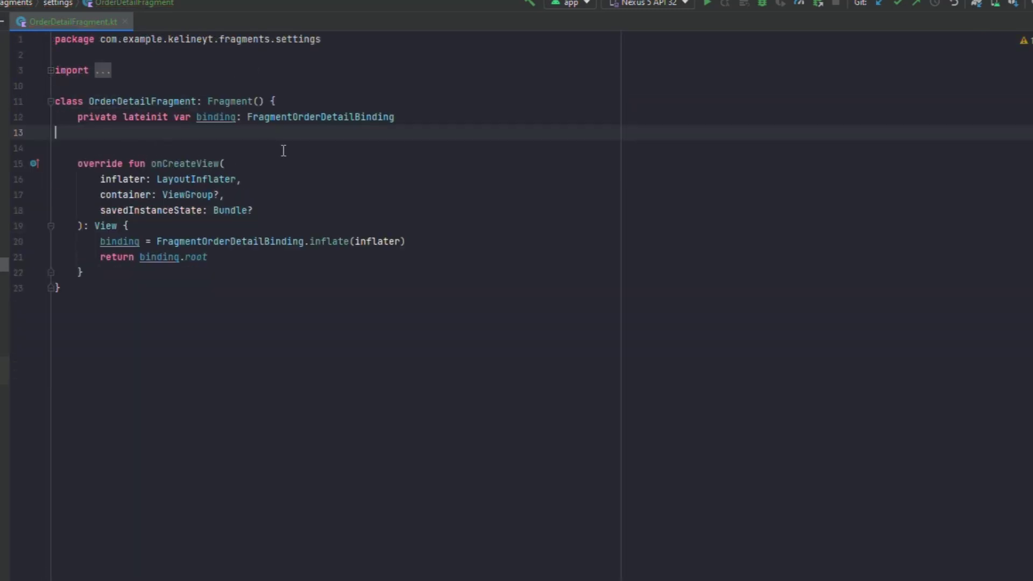
{"action": "mouse_move", "coordinate": [291, 193]}
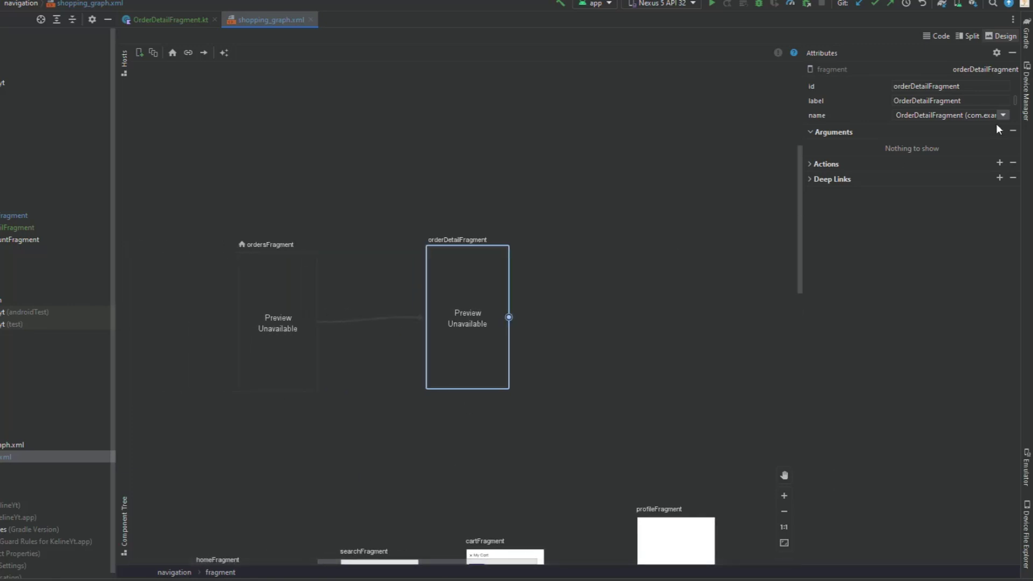
Step: Open Add Argument on orderDetailFragment to review argument types, then cancel
{"action": "left_click", "coordinate": [1000, 130]}
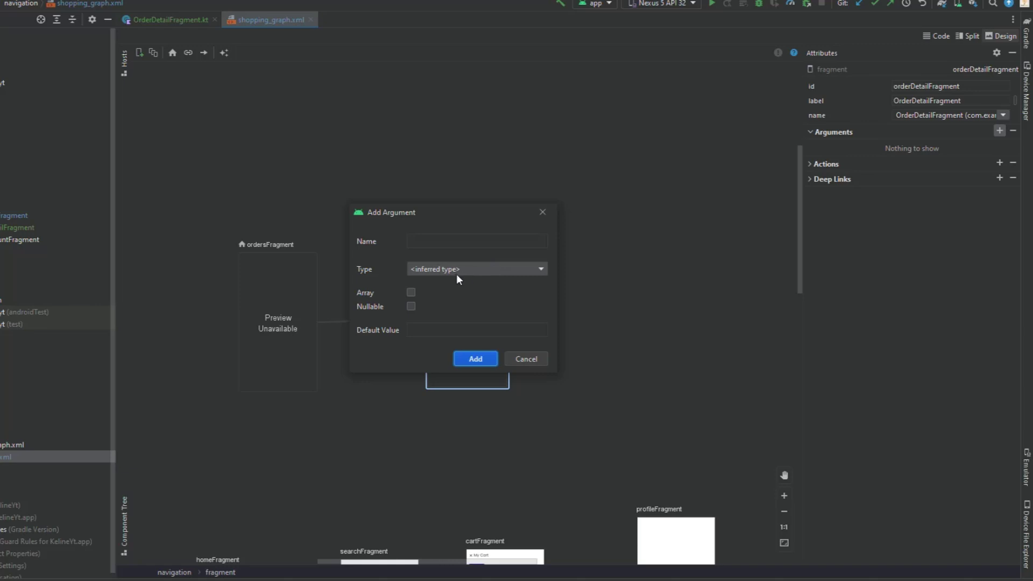
{"action": "left_click", "coordinate": [525, 359]}
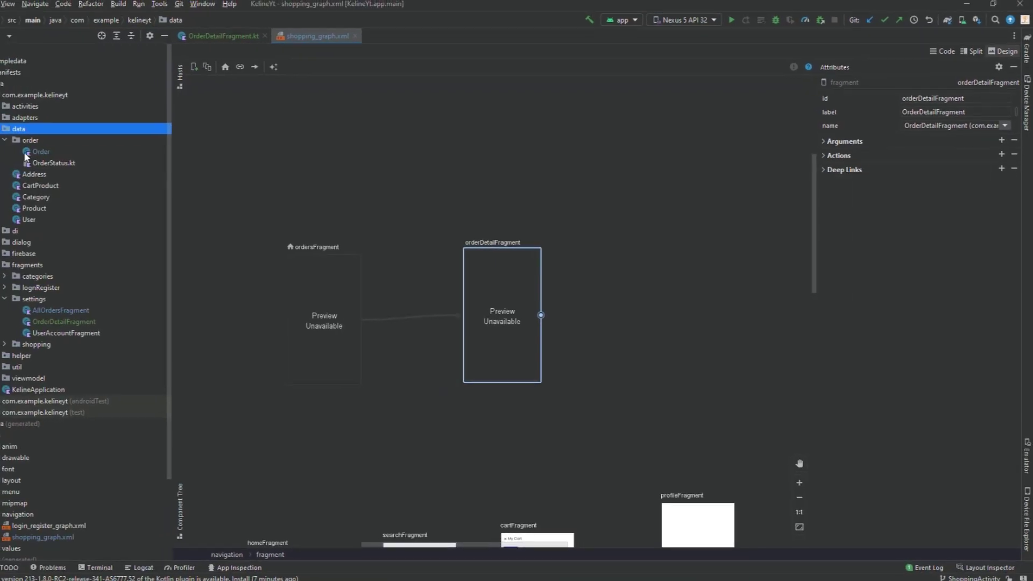
{"action": "double_click", "coordinate": [41, 152]}
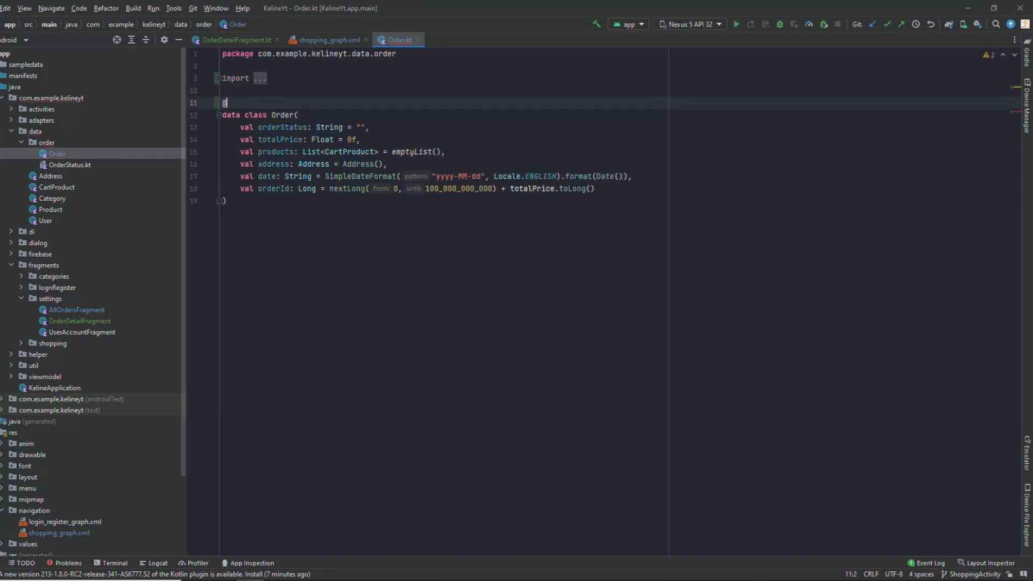
{"action": "type", "text": "@Parcelize"}
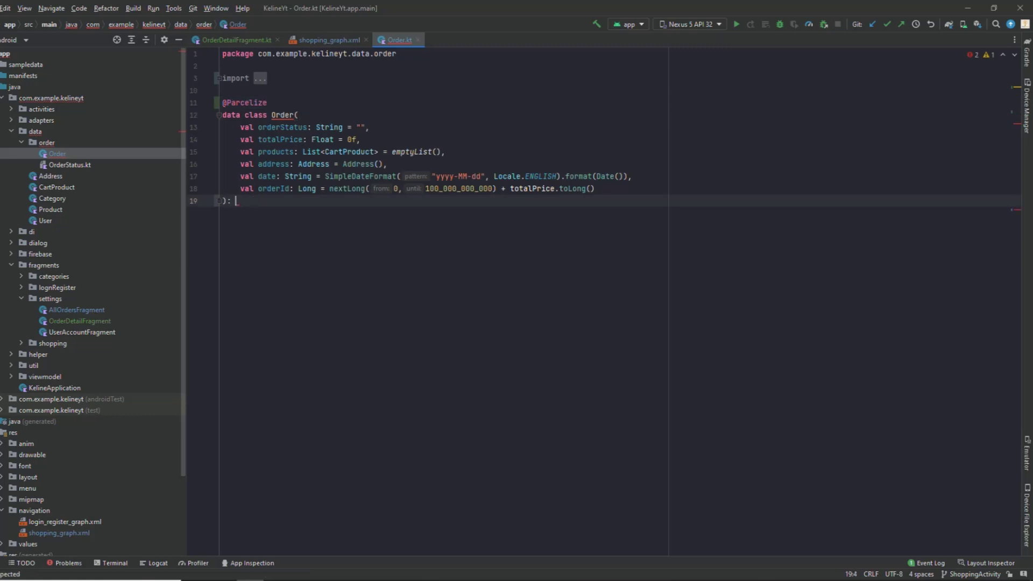
{"action": "type", "text": "Parcelable"}
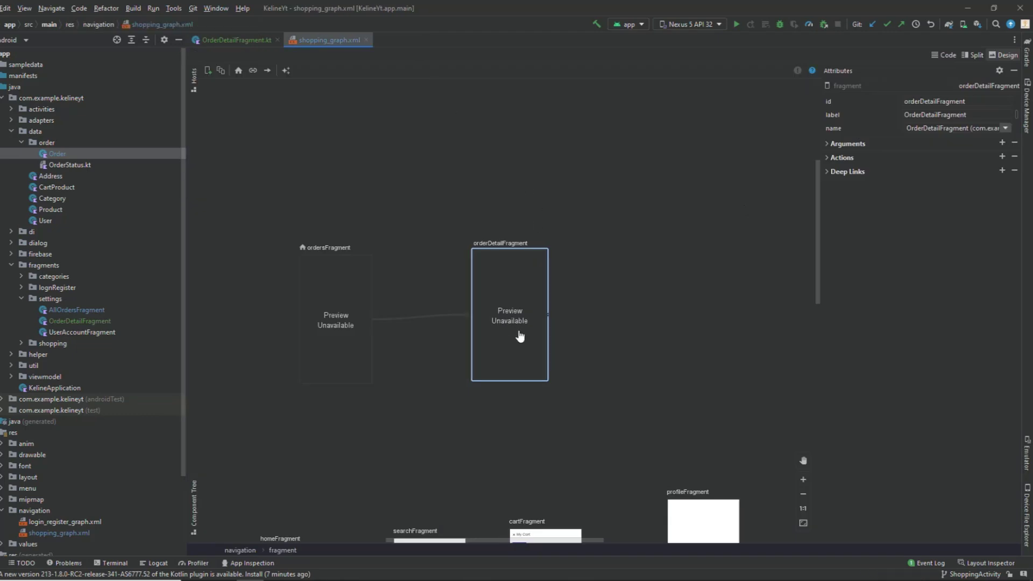
Step: Add an 'order' argument of Custom Parcelable type Order to orderDetailFragment
{"action": "left_click", "coordinate": [1001, 144]}
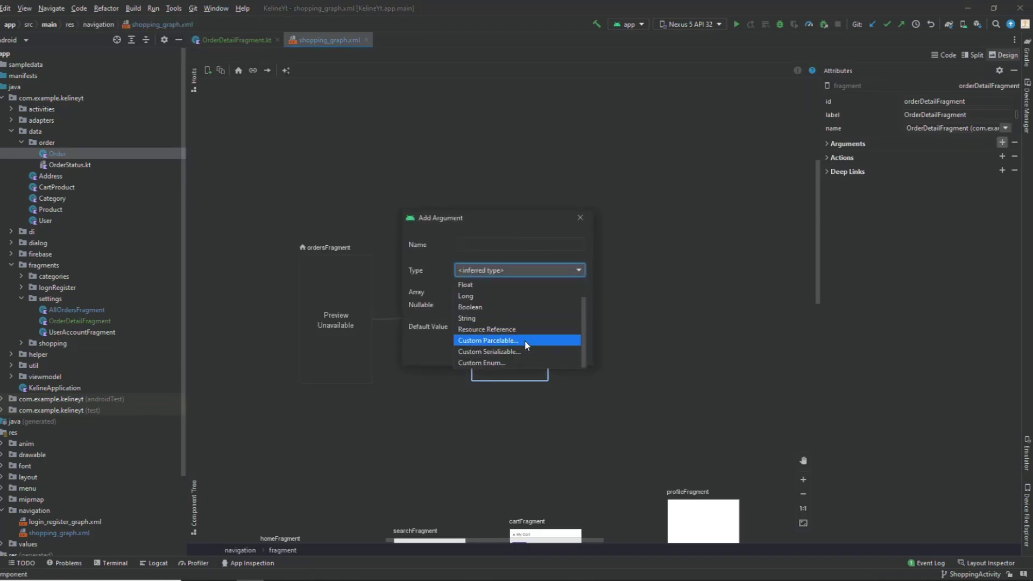
{"action": "left_click", "coordinate": [489, 341]}
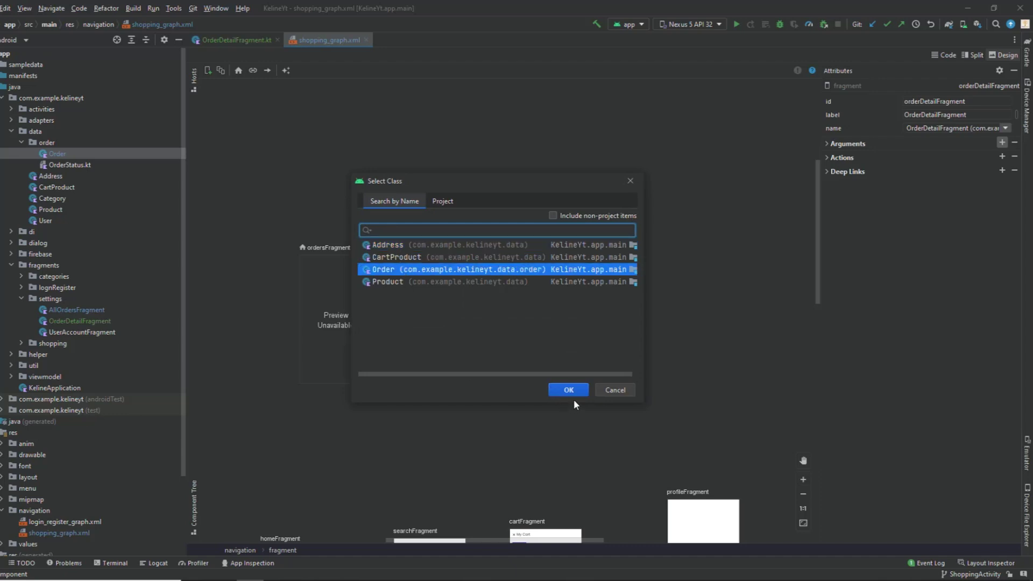
{"action": "left_click", "coordinate": [567, 390]}
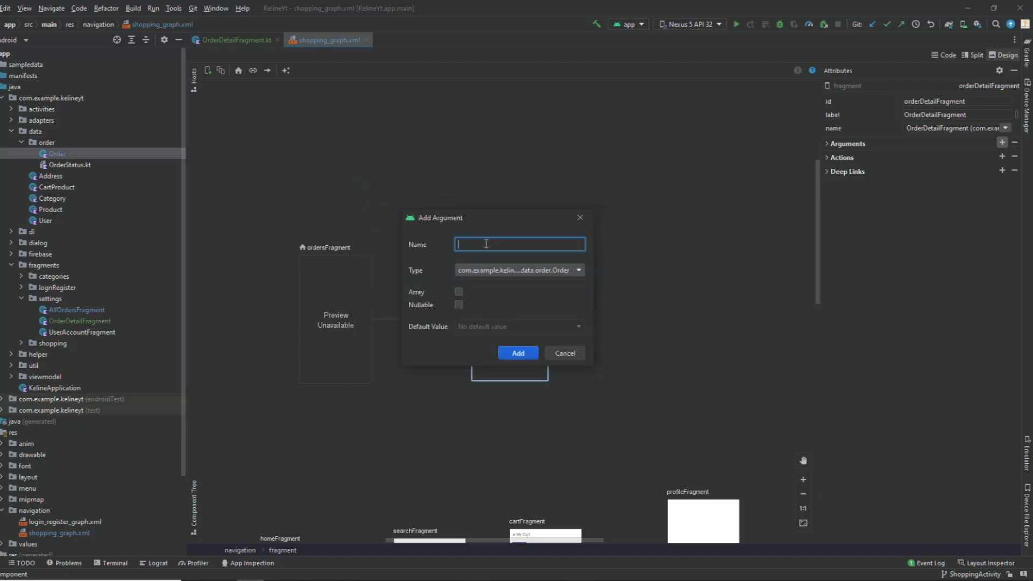
{"action": "type", "text": "O"}
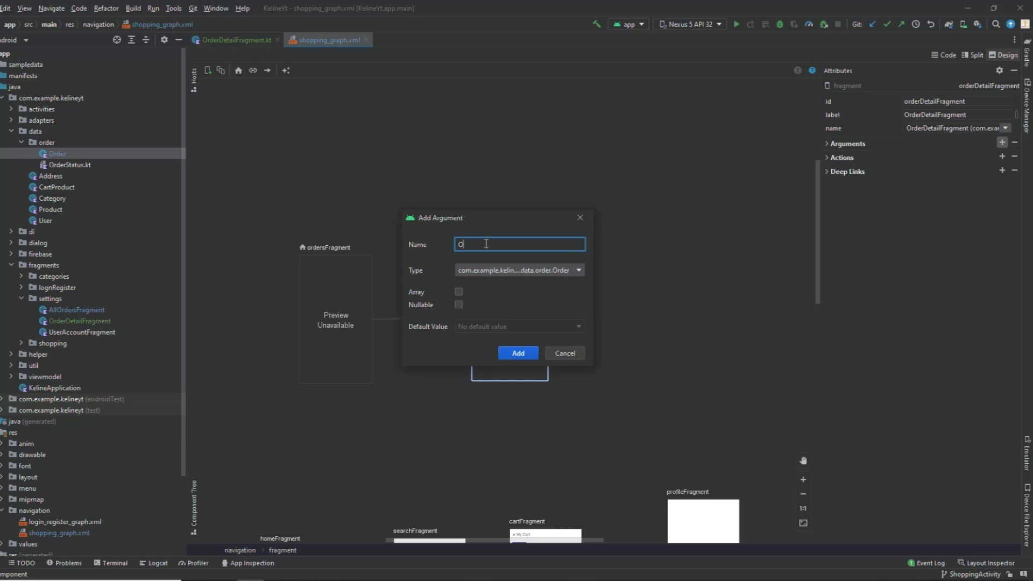
{"action": "left_click", "coordinate": [518, 352]}
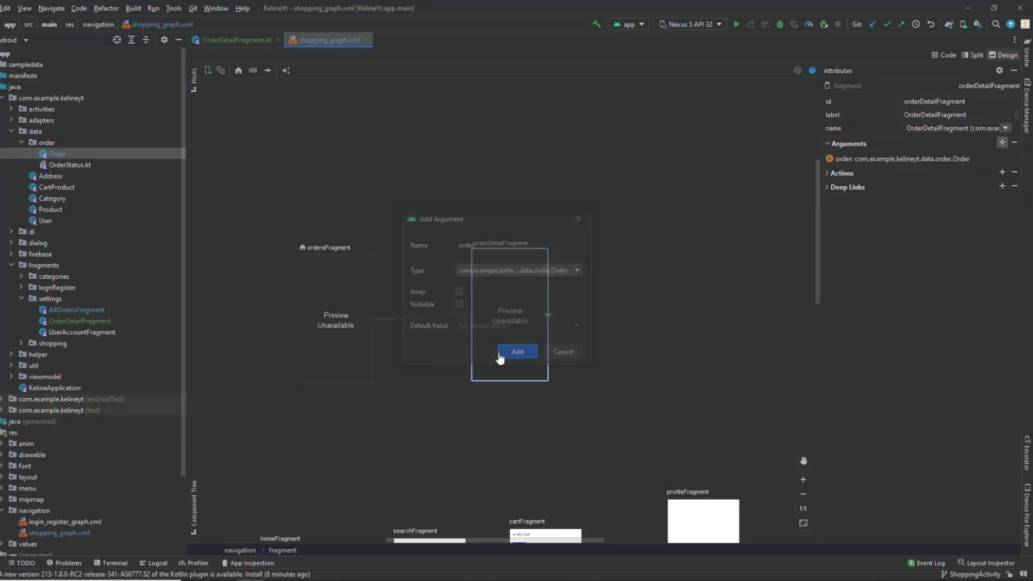
{"action": "left_click", "coordinate": [517, 352]}
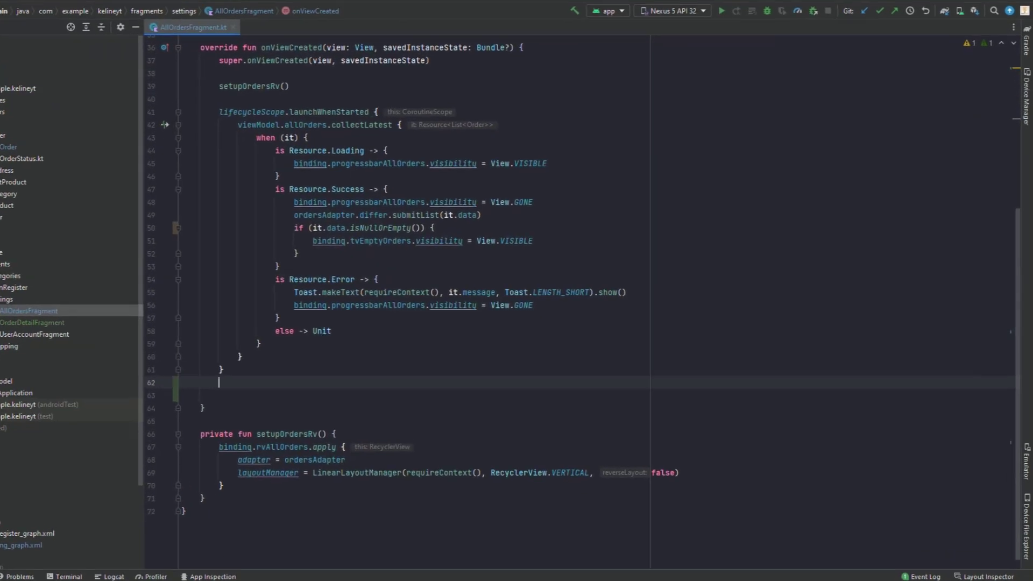
Step: Set ordersAdapter.onClick to navigate via actionOrdersFragmentToOrderDetailFragment(it) and findNavController()
{"action": "type", "text": "ada"}
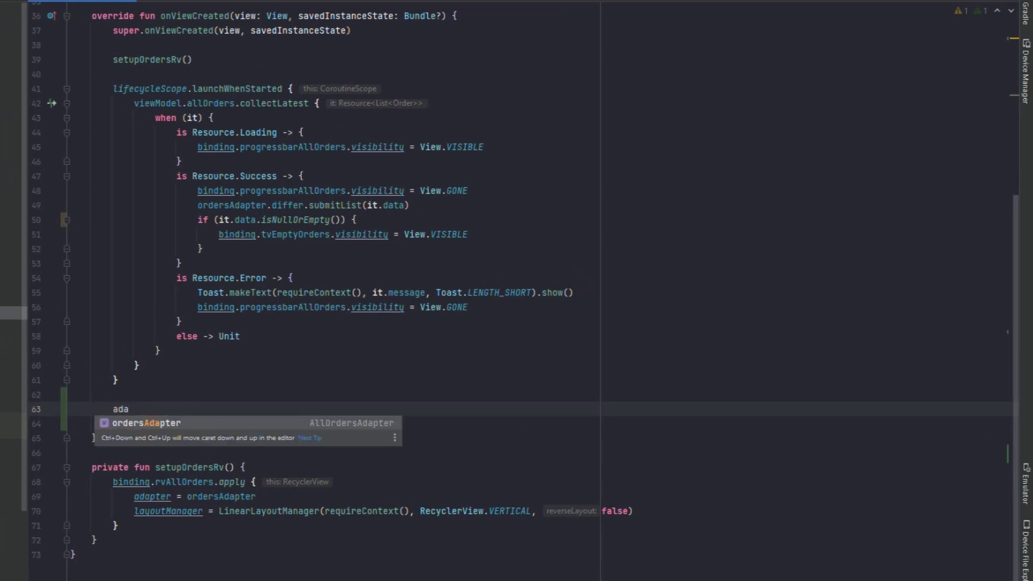
{"action": "type", "text": "ordersAdapter.onClick = {"}
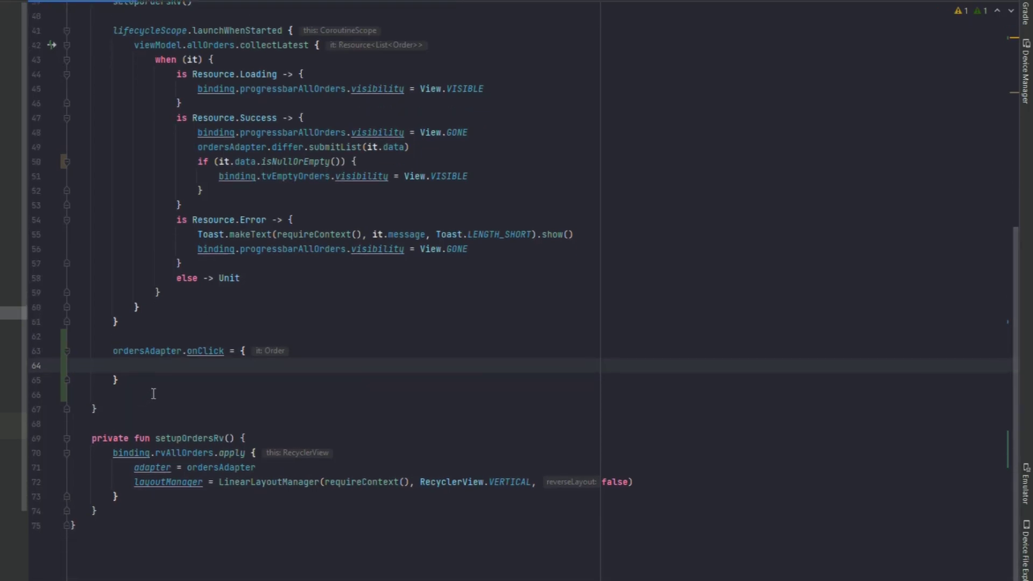
{"action": "type", "text": "val action"}
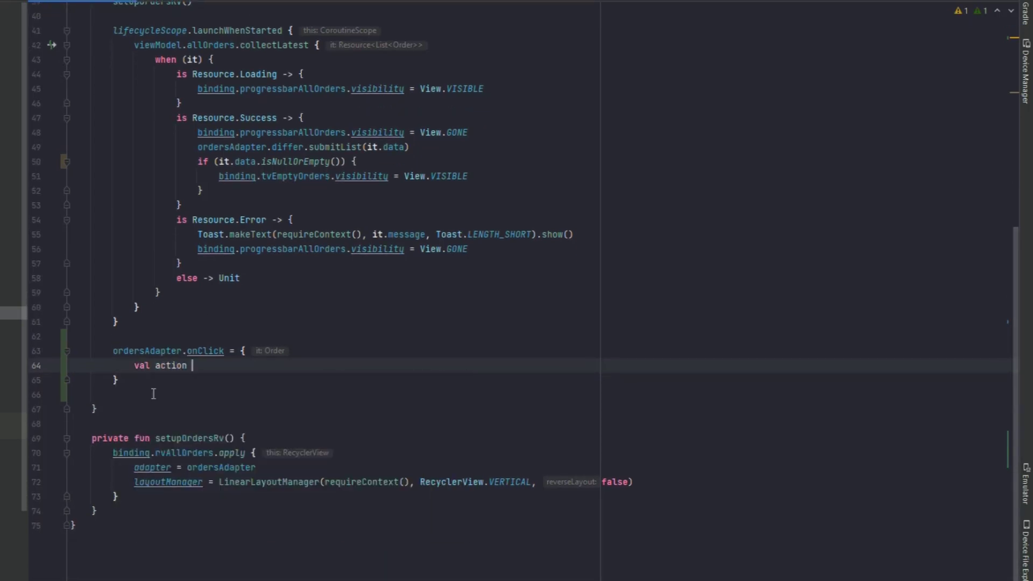
{"action": "type", "text": "="}
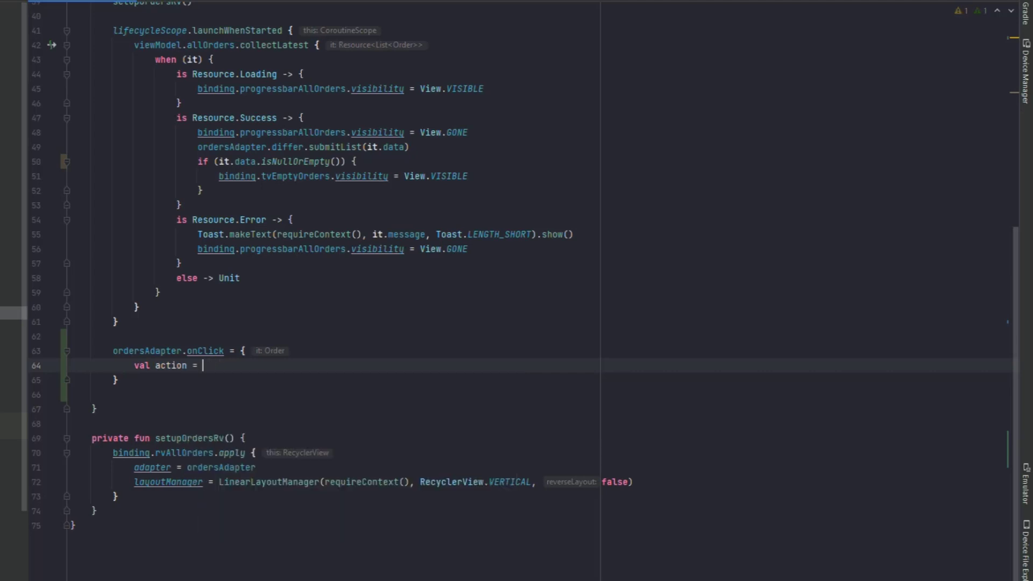
{"action": "type", "text": "AllOrdersFragmentDirections.actionOrdersFragmentToOrderDetailFragment("}
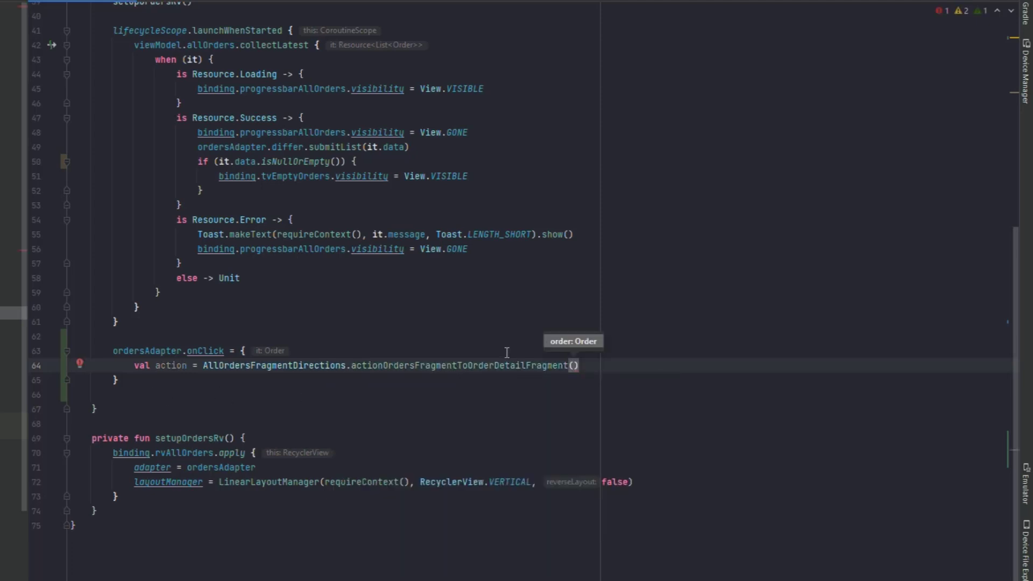
{"action": "type", "text": "it"}
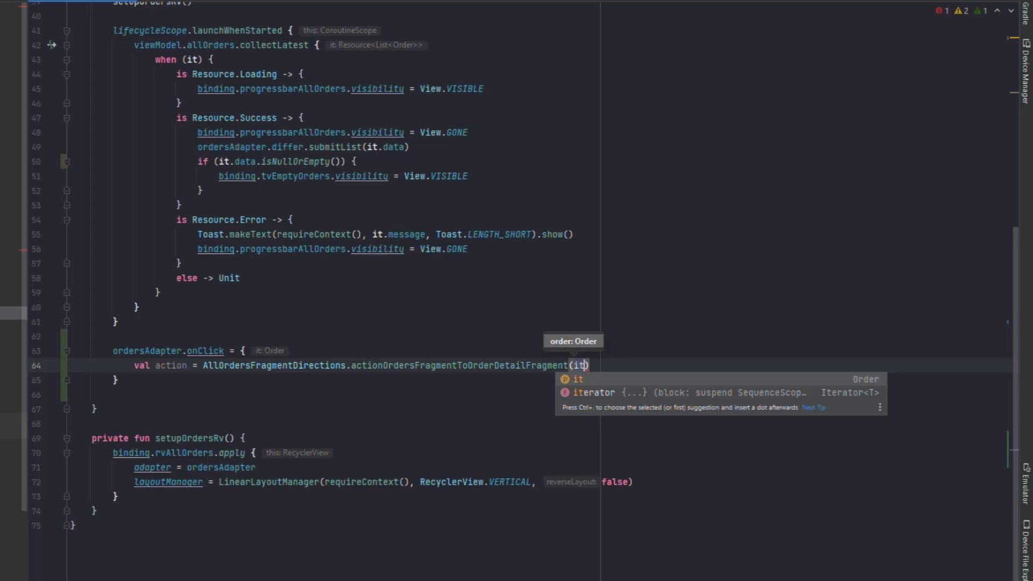
{"action": "type", "text": "findNavController()."}
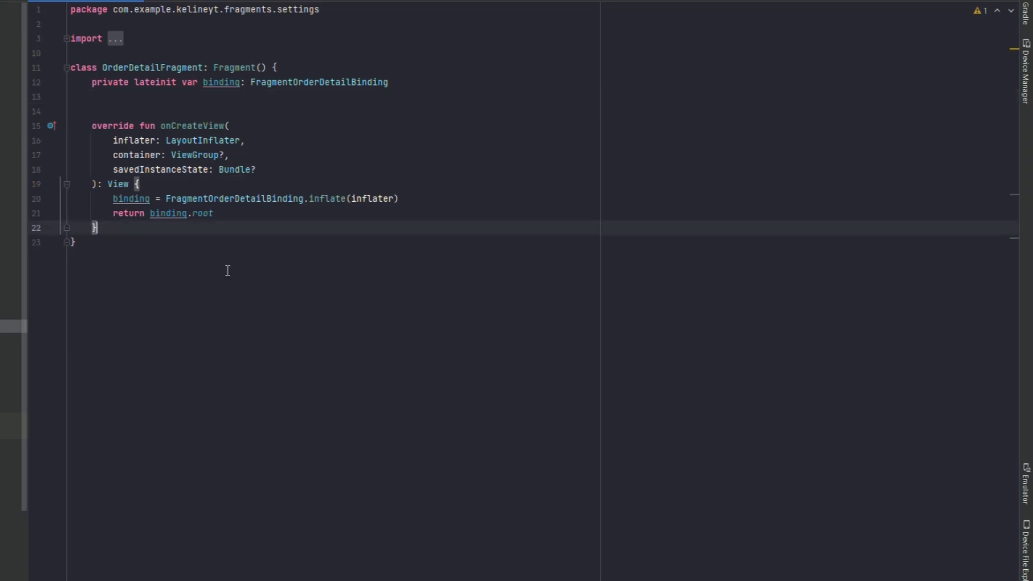
Step: Insert an onViewCreated override into OrderDetailFragment
{"action": "type", "text": "onViewC"}
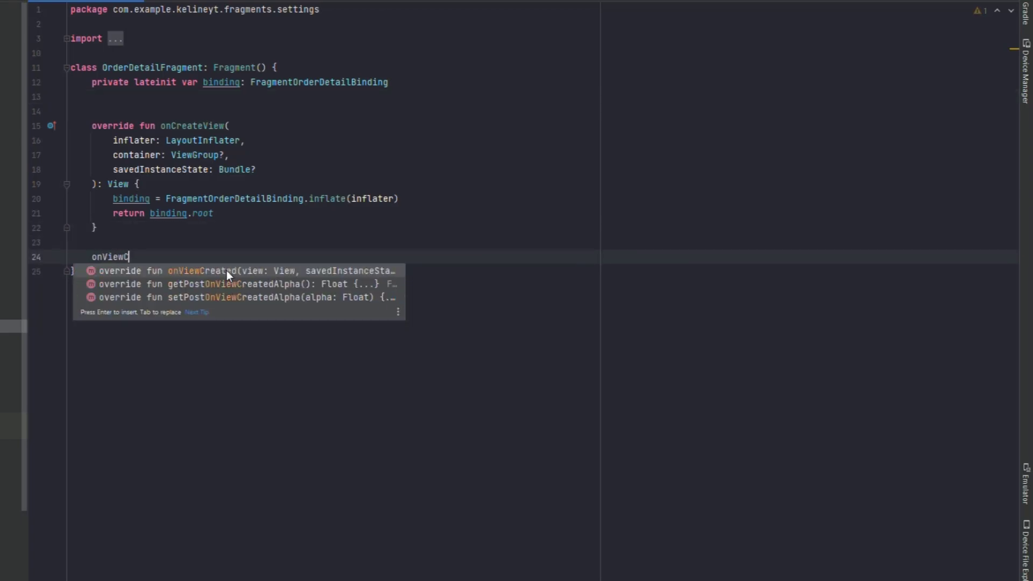
{"action": "key", "text": "Enter"}
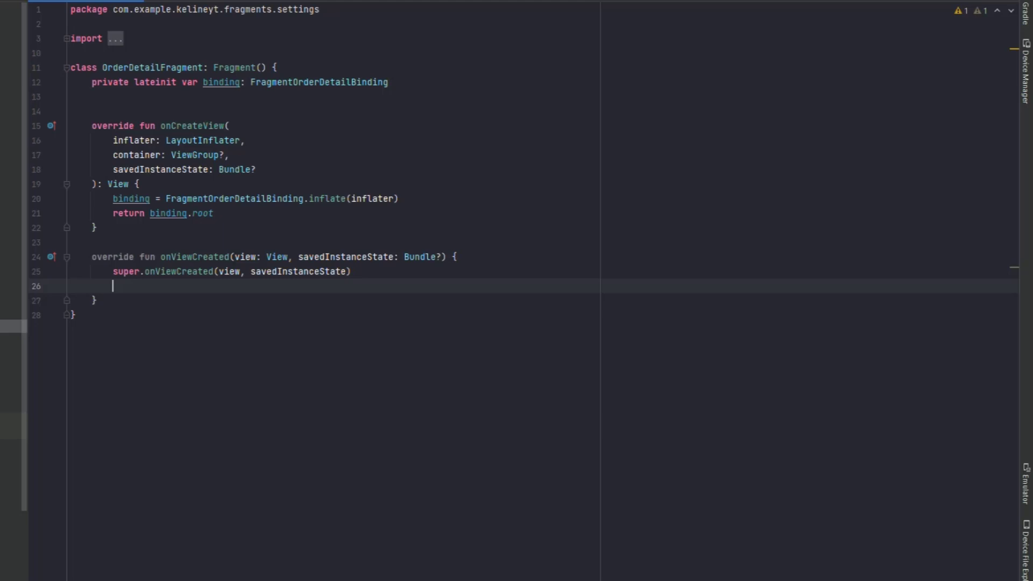
{"action": "key", "text": "enter"}
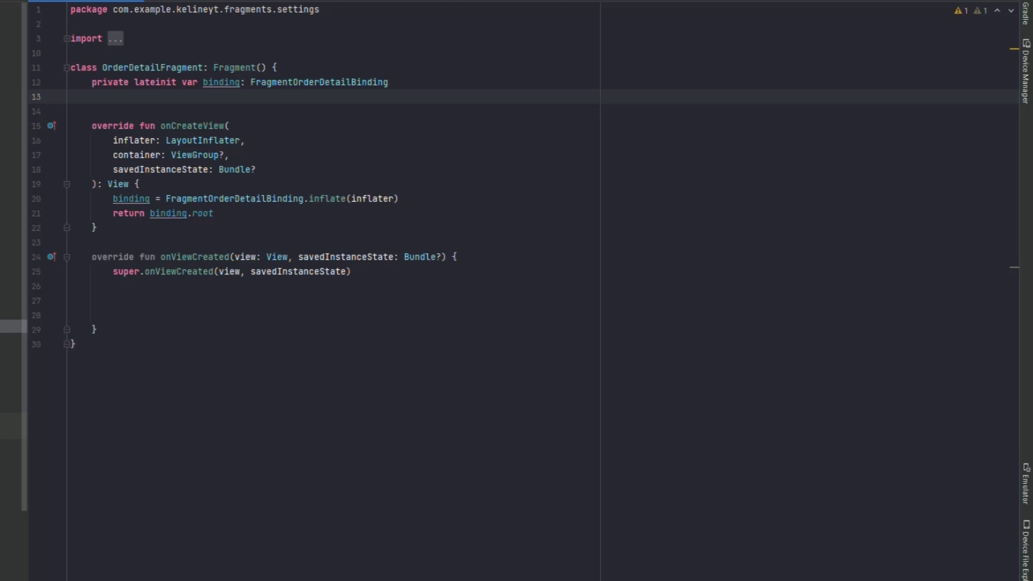
{"action": "mouse_move", "coordinate": [236, 169]}
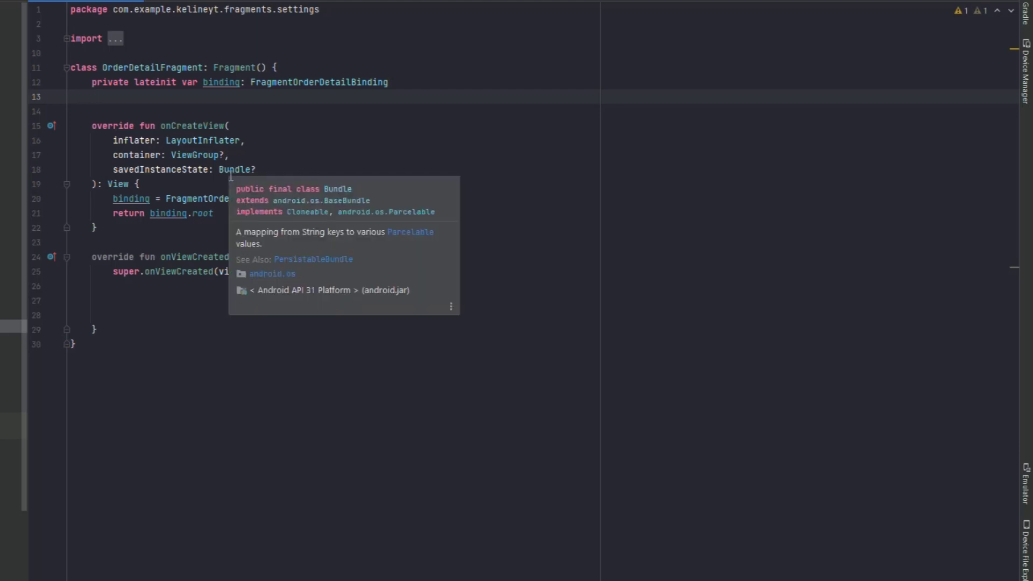
Step: Declare 'private val billingProductsAdapter by lazy { BillingProductsAdapter() }'
{"action": "type", "text": "private val"}
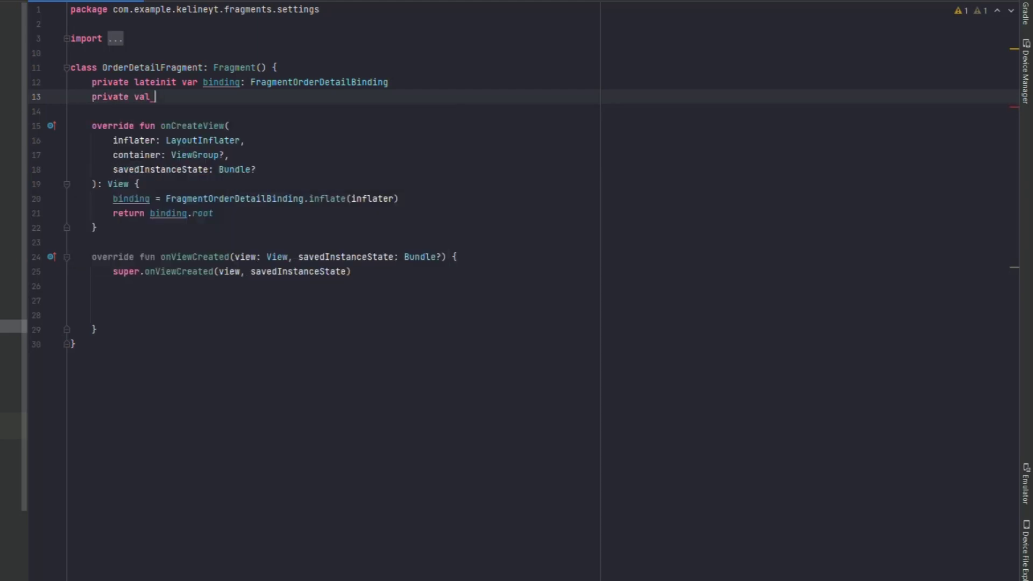
{"action": "type", "text": "billingAdapter by lazy {"}
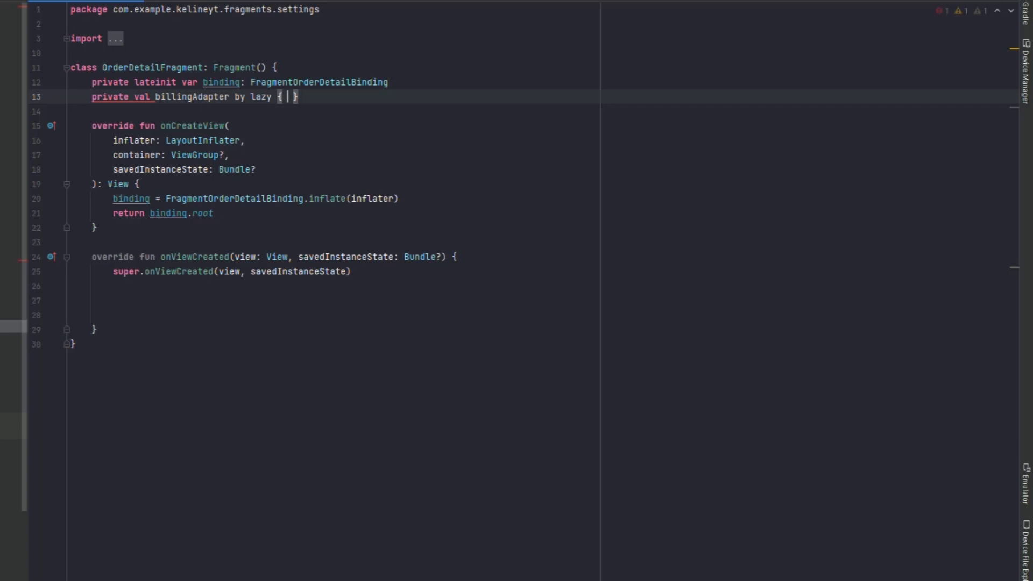
{"action": "type", "text": "BillingA"}
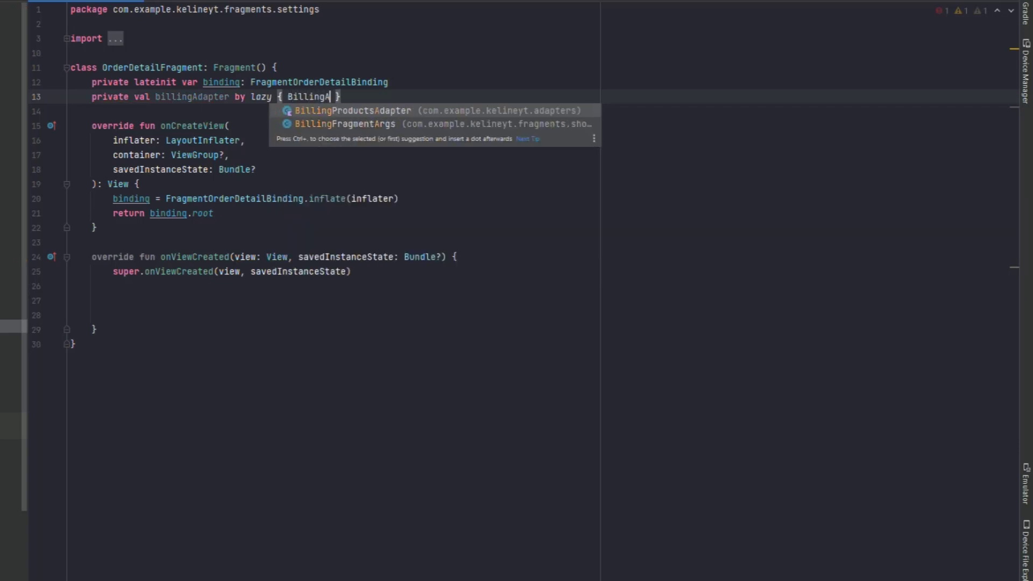
{"action": "left_click", "coordinate": [357, 109]}
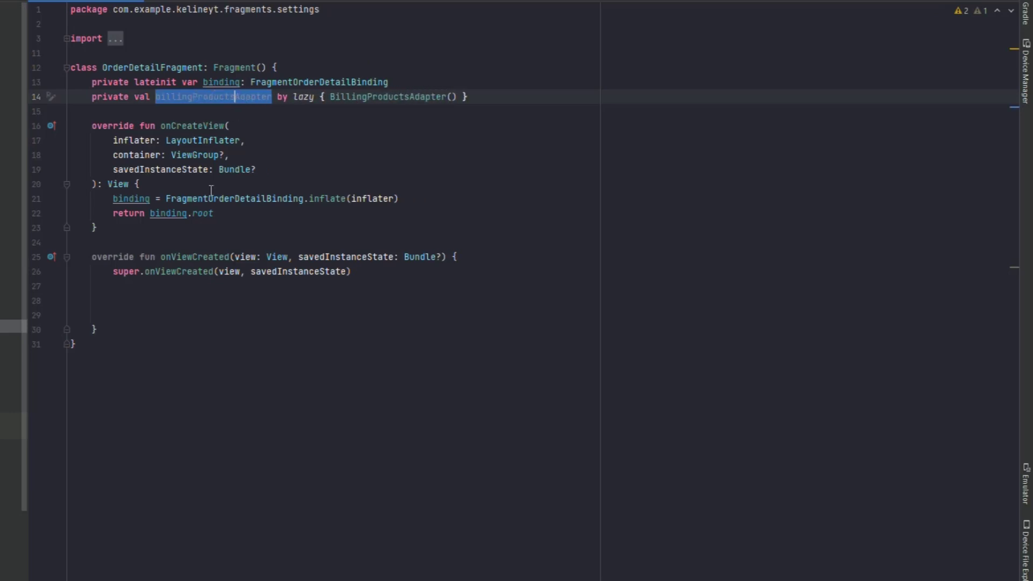
Step: Call setupOrderRv() and set binding.rvProducts adapter to billingProductsAdapter
{"action": "type", "text": "setupOrderRv("}
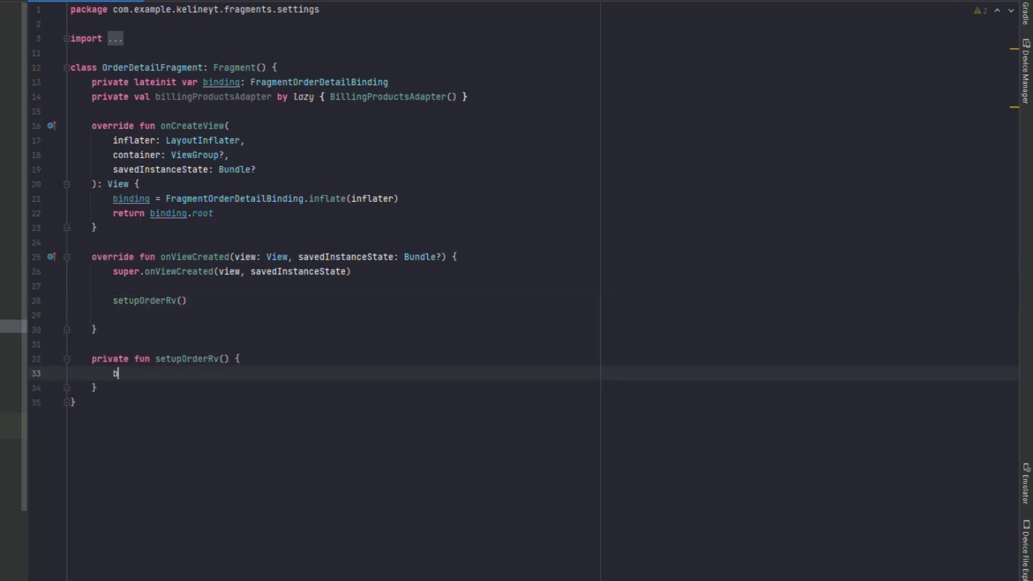
{"action": "type", "text": "inding.rv"}
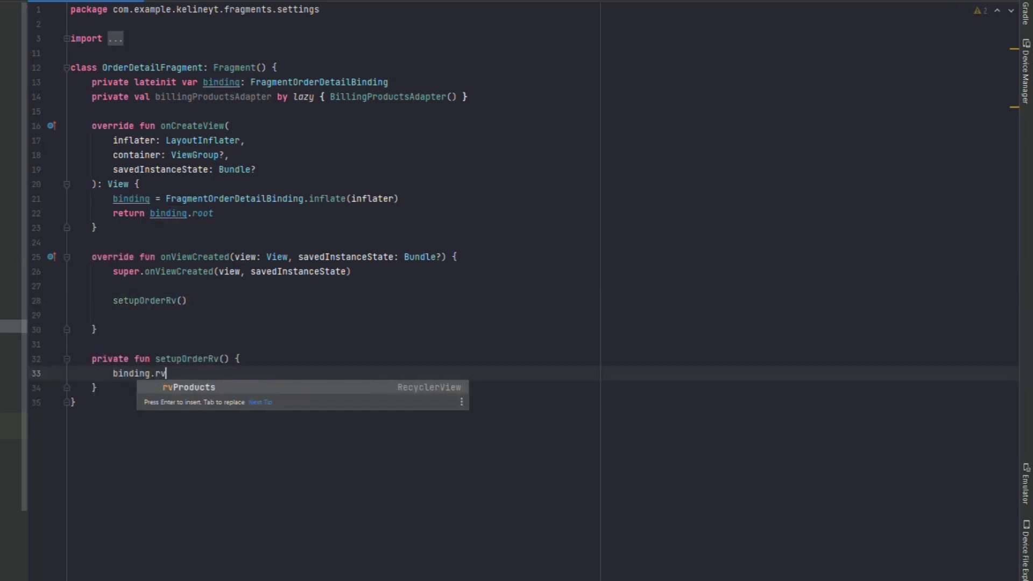
{"action": "key", "text": "Enter"}
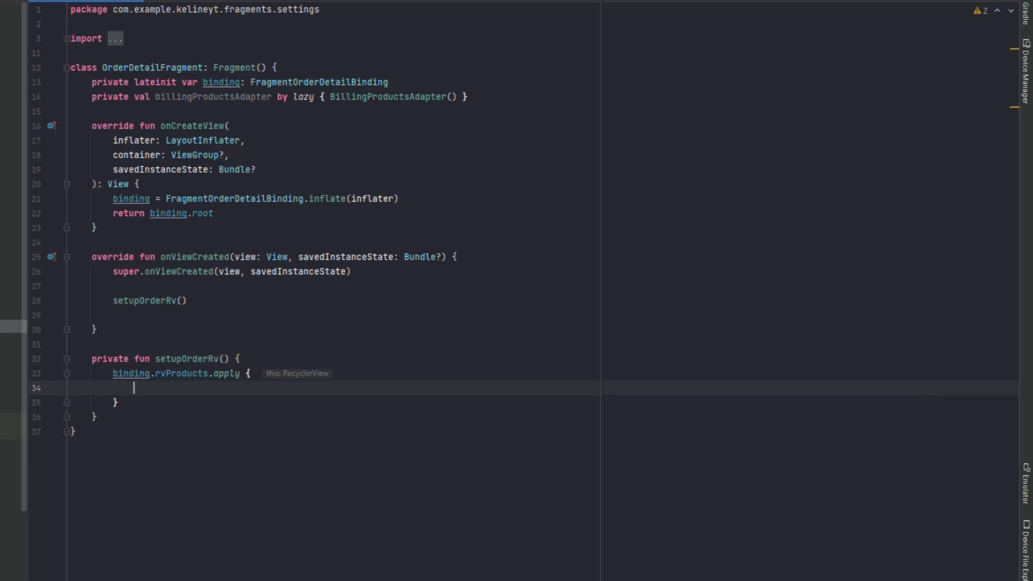
{"action": "type", "text": "adapter ="}
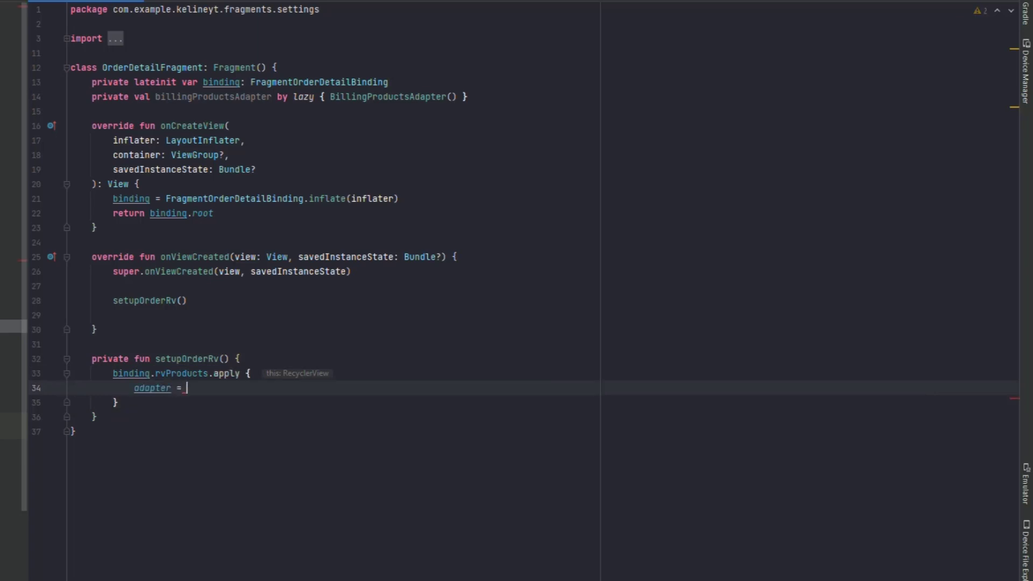
{"action": "type", "text": "billingProductsAdapter"}
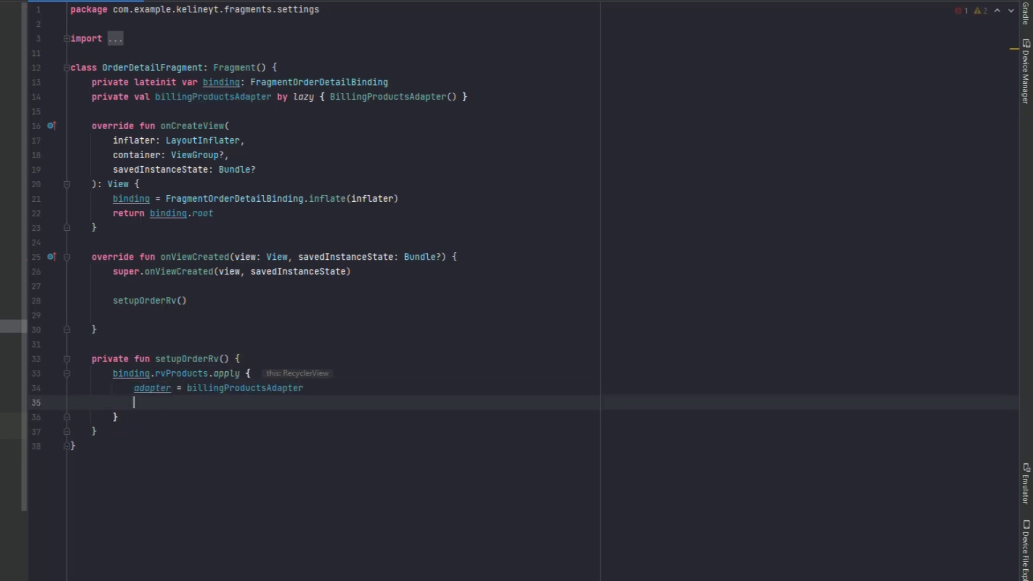
Step: Give rvProducts a vertical LinearLayoutManager (reverseLayout false) and VerticalItemDecoration
{"action": "type", "text": "layoutManager = LinearLayoutManager(requireContext(),"}
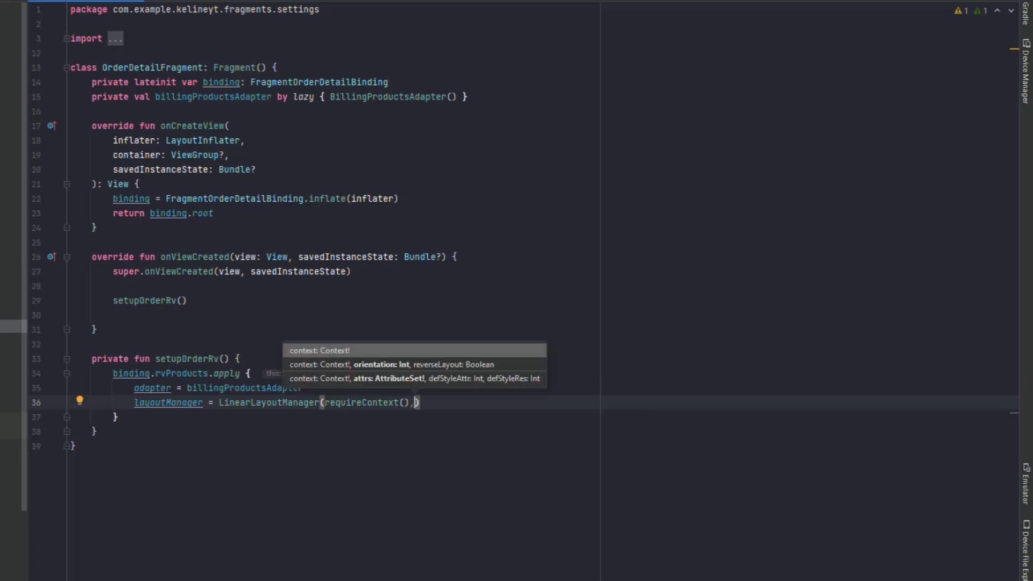
{"action": "type", "text": "RecyclerView.VERTICAL,"}
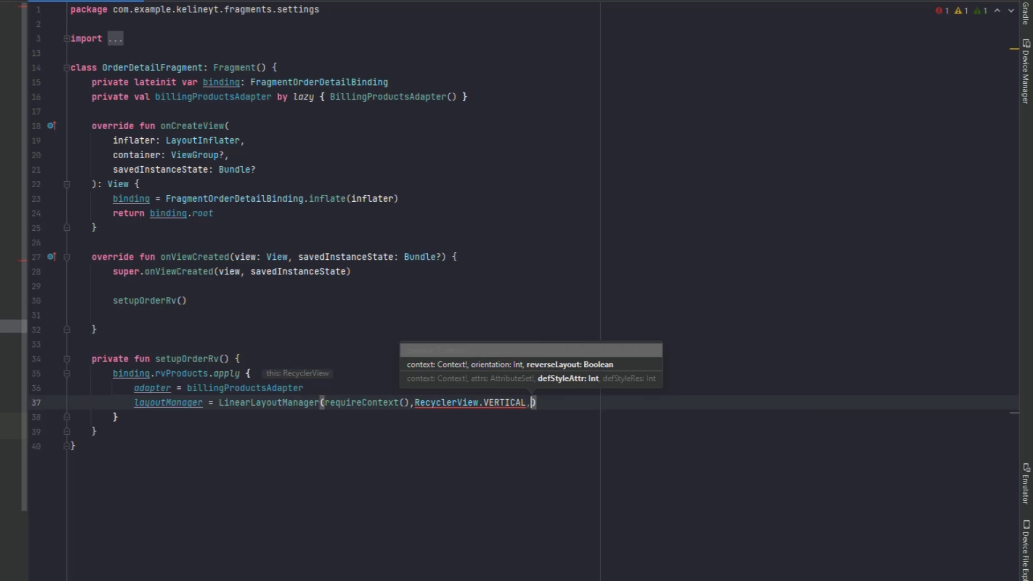
{"action": "type", "text": "reverseLayout: false"}
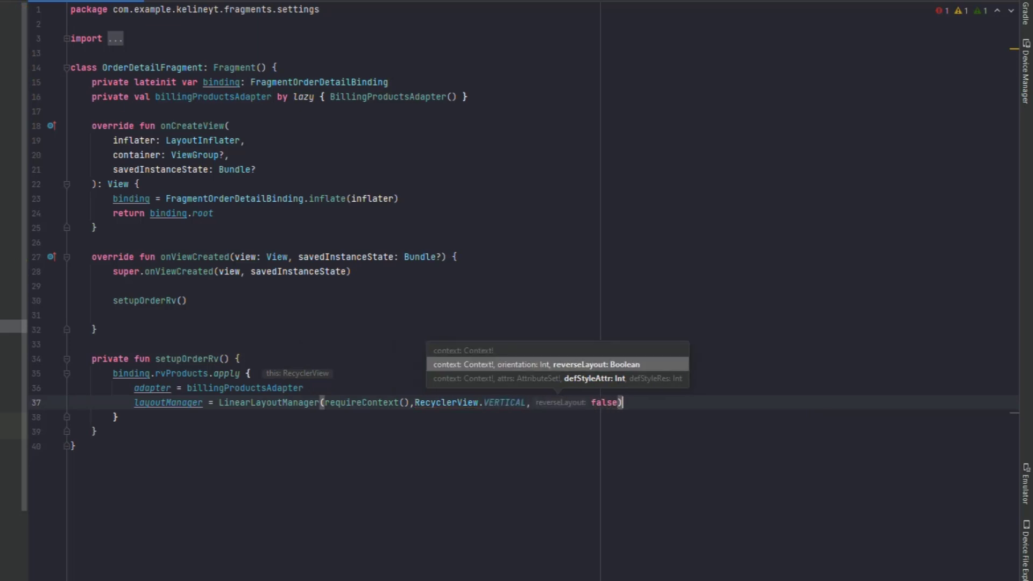
{"action": "type", "text": "addItemDecoration(VerticalItemDecoration("}
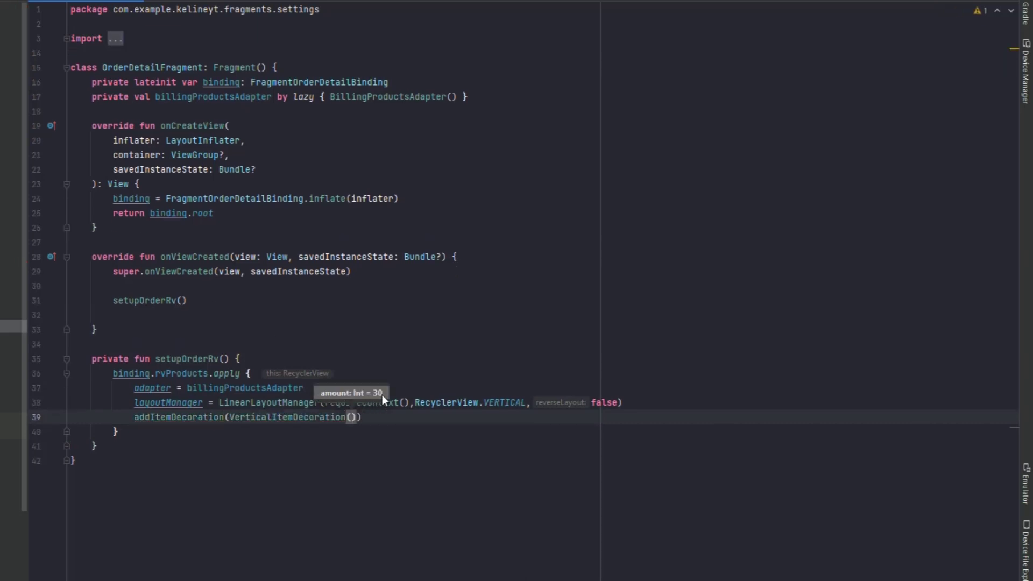
{"action": "left_click", "coordinate": [228, 315]}
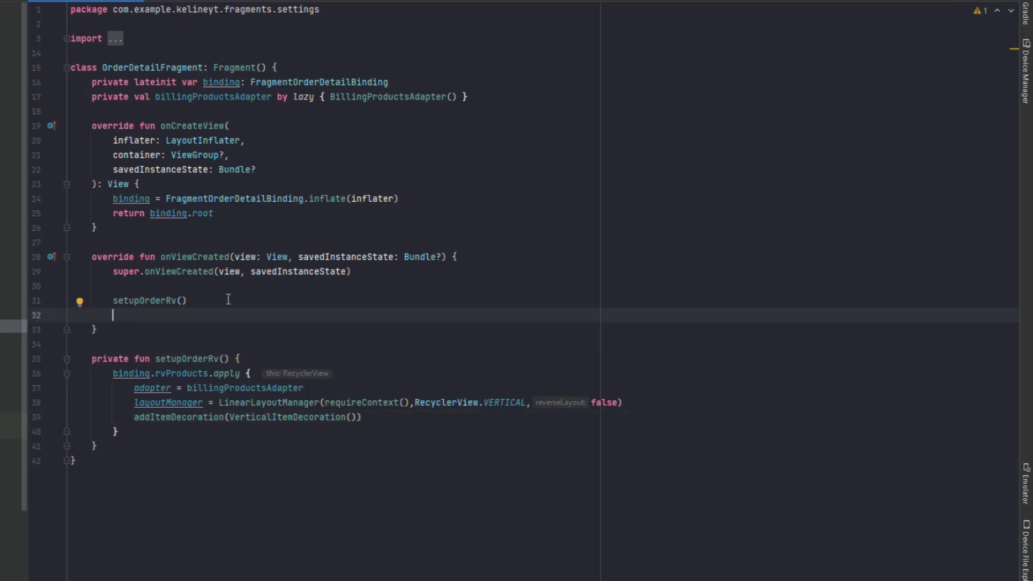
Step: Add the navArgs property, set val order = args.order, and open a binding.apply block
{"action": "type", "text": "binding.apply {"}
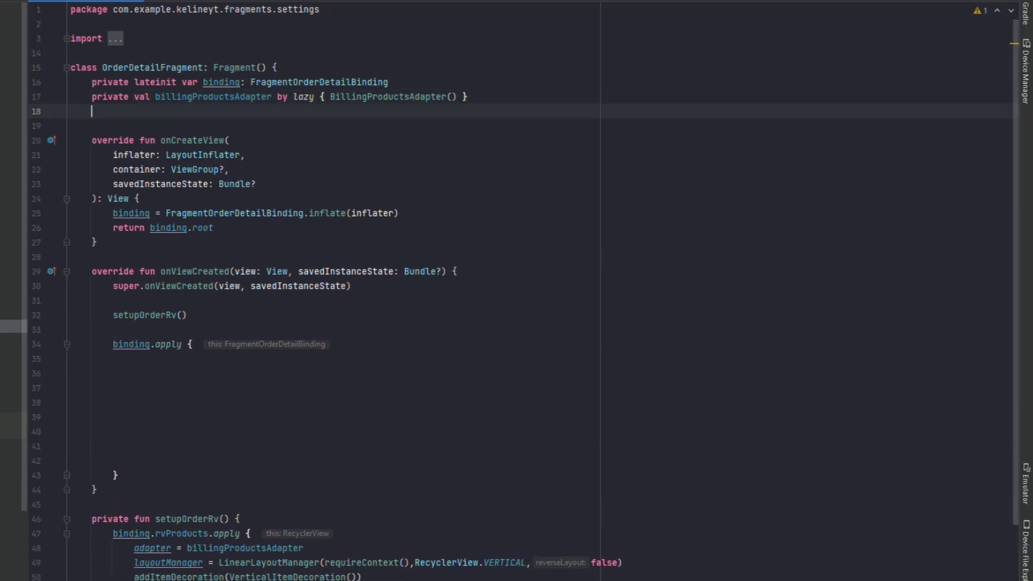
{"action": "type", "text": "private val args by navArgs<OrderDetailFragmentArgs>("}
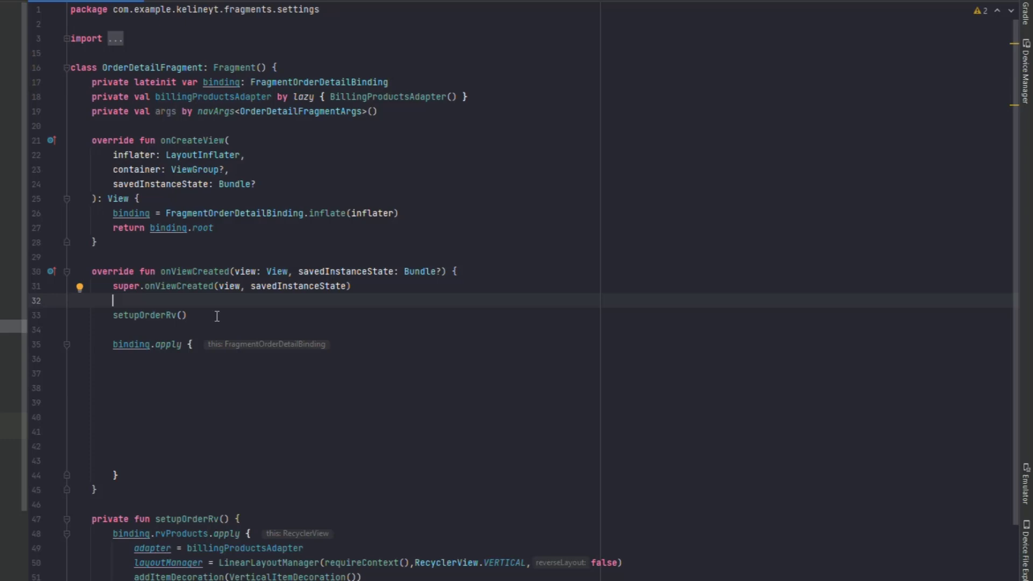
{"action": "type", "text": "val order = a"}
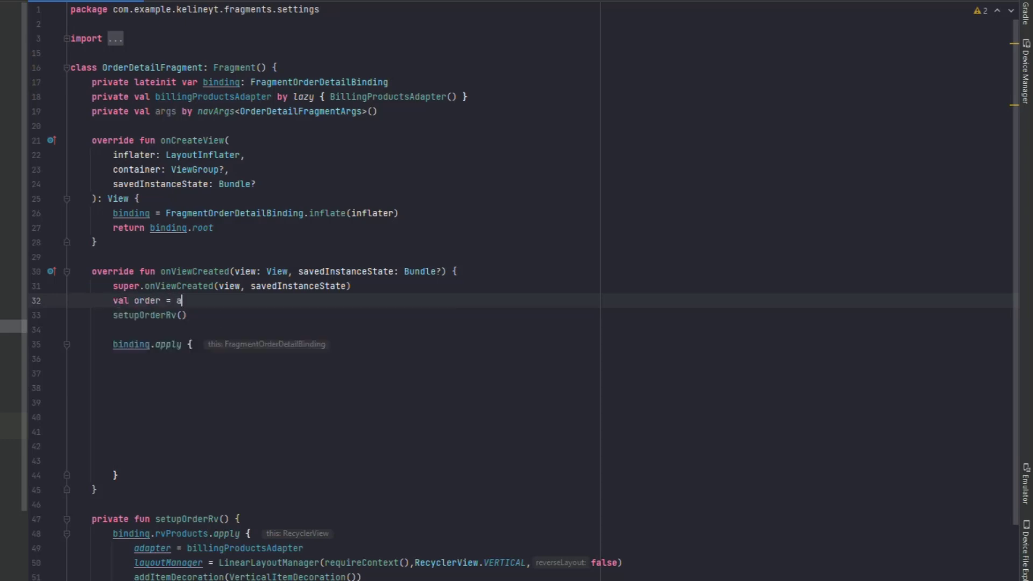
{"action": "type", "text": "rgs.order"}
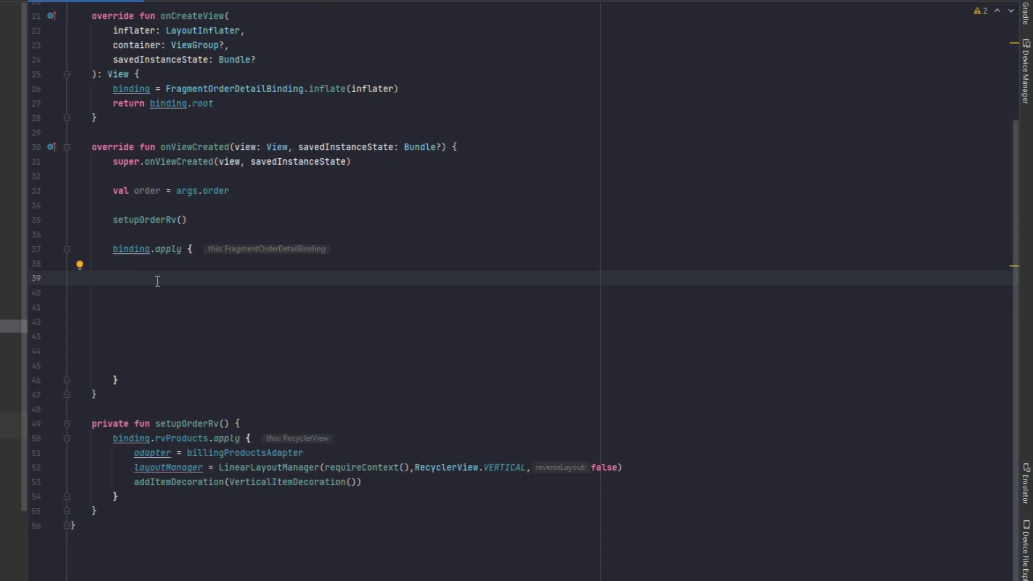
Step: Set tvOrderId's text to "Order #${order.orderId}" inside binding.apply
{"action": "type", "text": "tvOrderId.text ="}
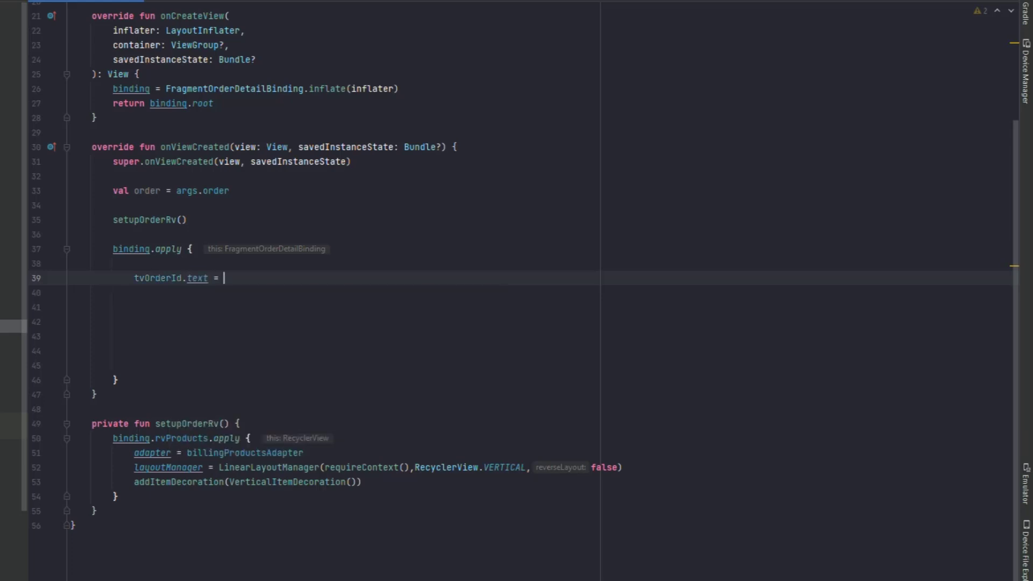
{"action": "type", "text": "\"#0\""}
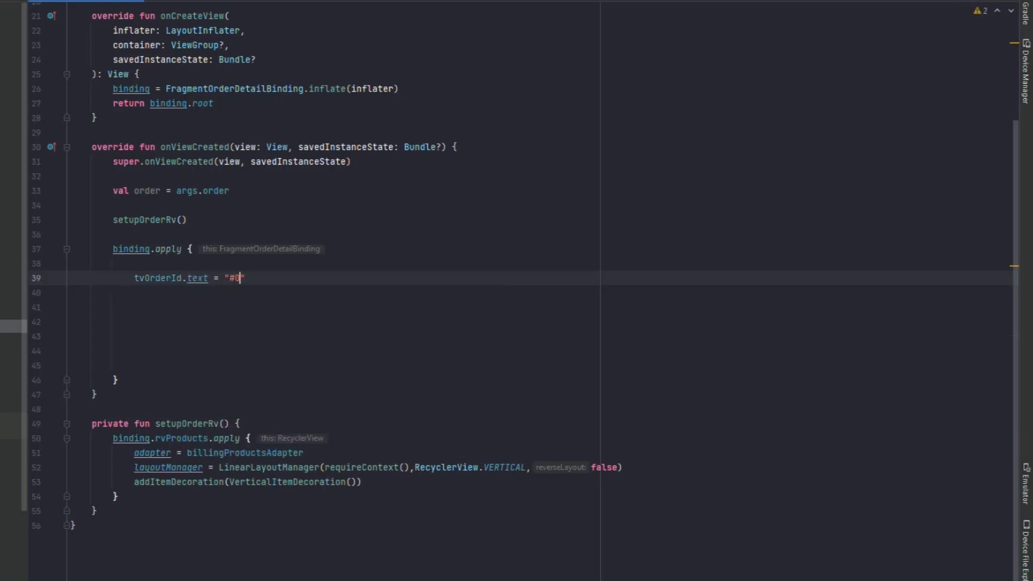
{"action": "type", "text": "rder"}
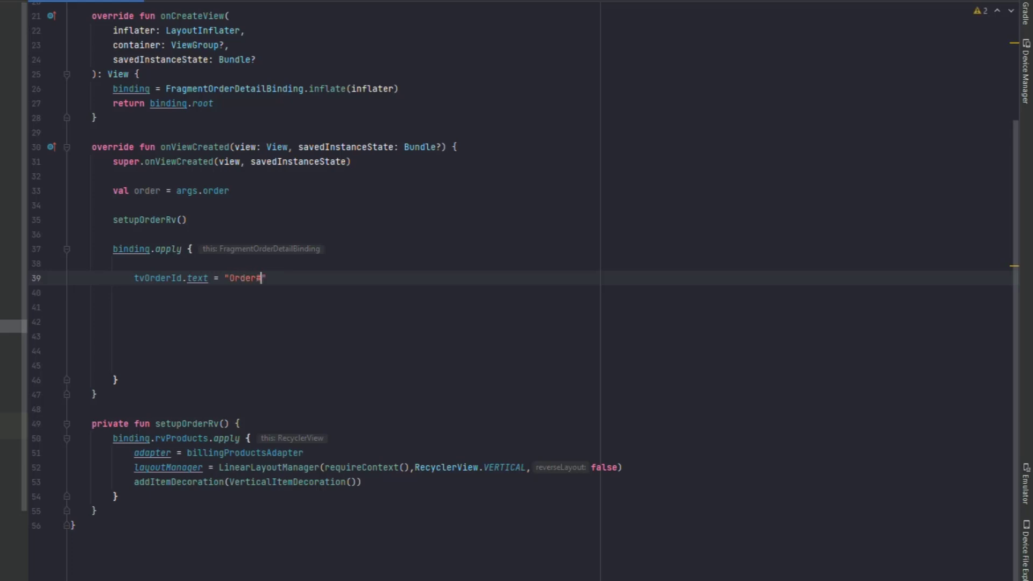
{"action": "type", "text": "$order.orderId}"}
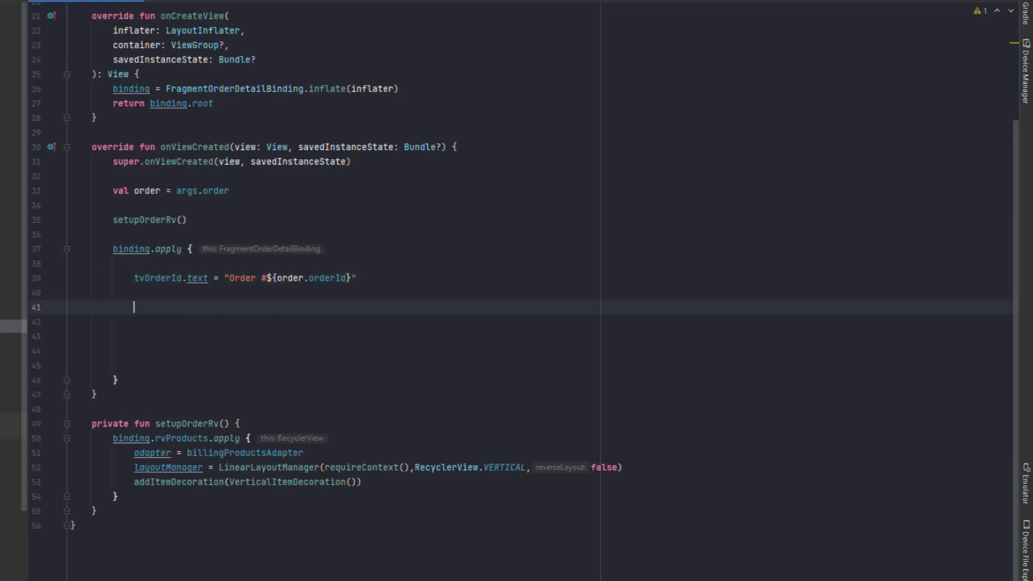
{"action": "double_click", "coordinate": [202, 103]}
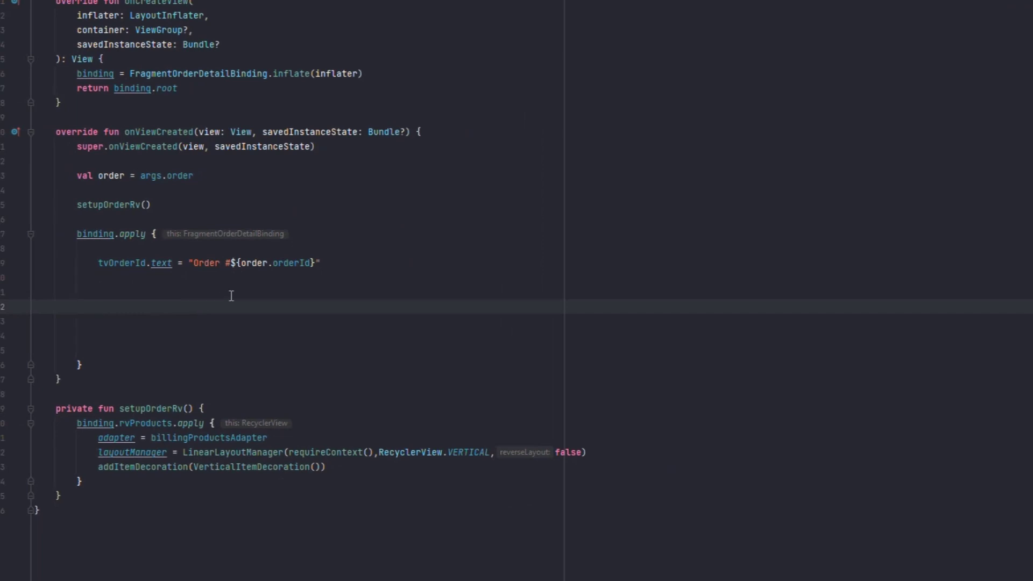
Step: Call stepView.setSteps with a mutableListOf Ordered, Confirmed, Shipped and Delivered status strings
{"action": "type", "text": "stepView"}
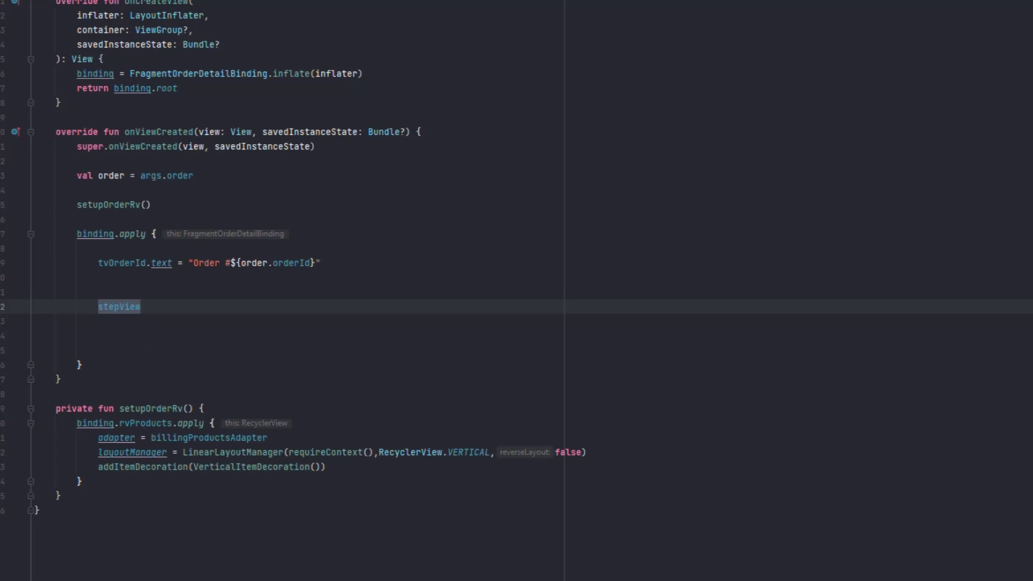
{"action": "type", "text": "."}
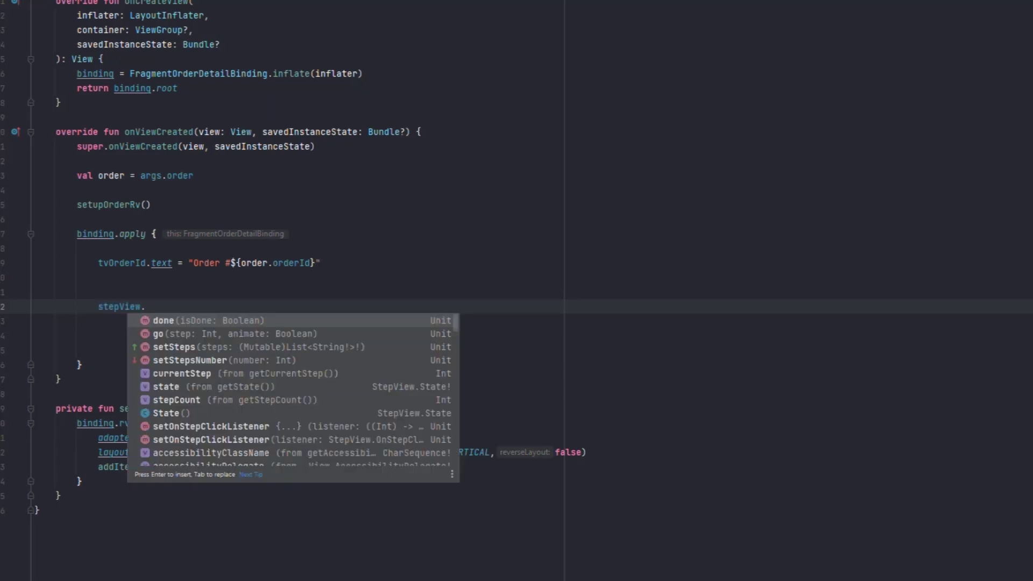
{"action": "type", "text": "setSteps("}
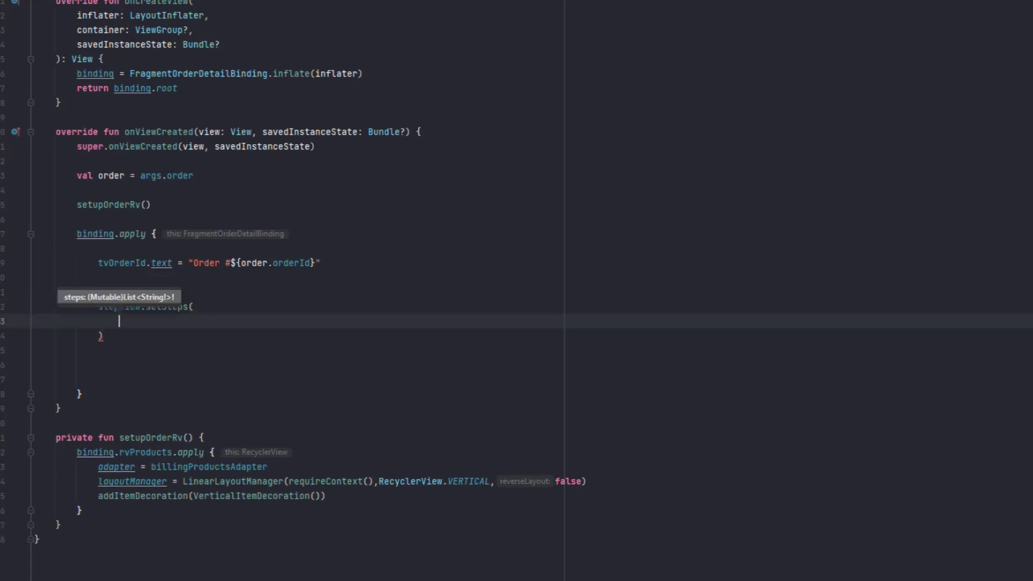
{"action": "type", "text": "mutableListOf("}
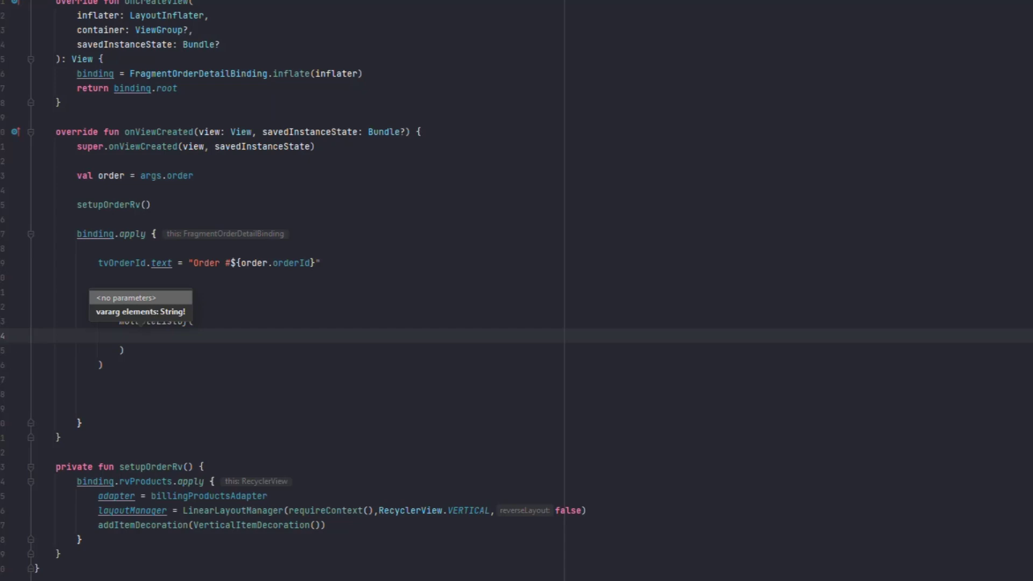
{"action": "type", "text": "OrderStatus."}
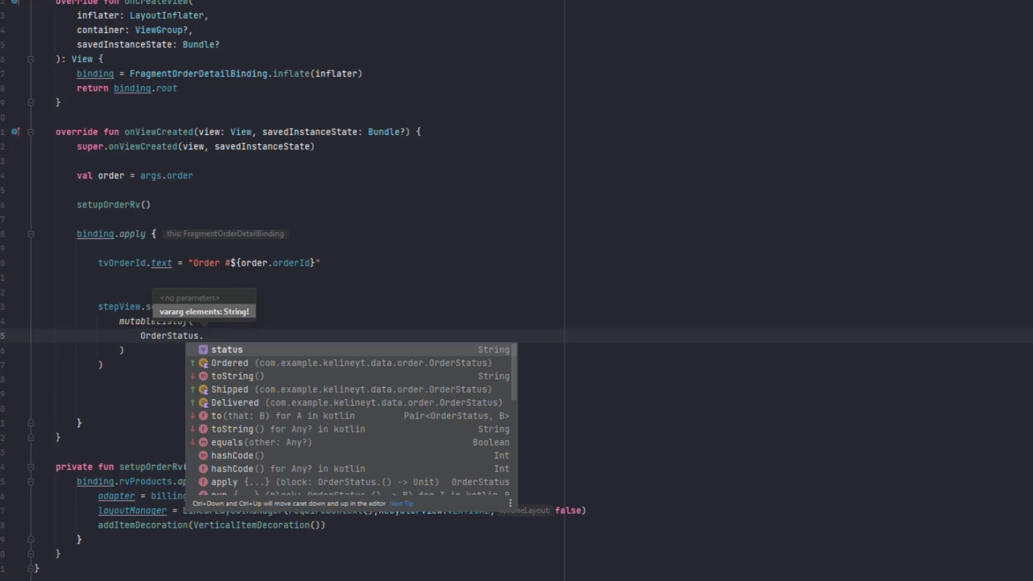
{"action": "type", "text": "Ordered.status,"}
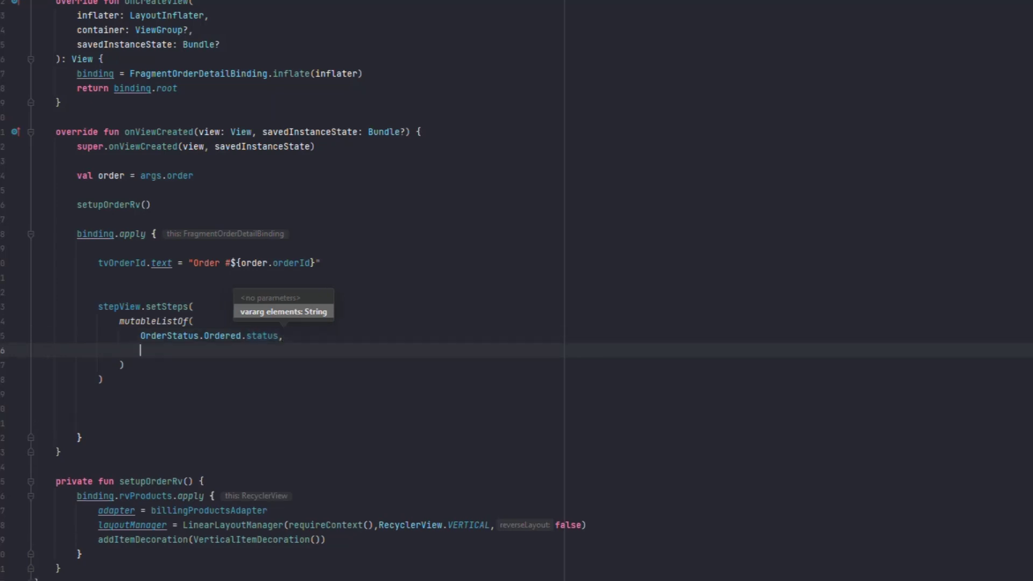
{"action": "type", "text": "OrderStatus.C.status,"}
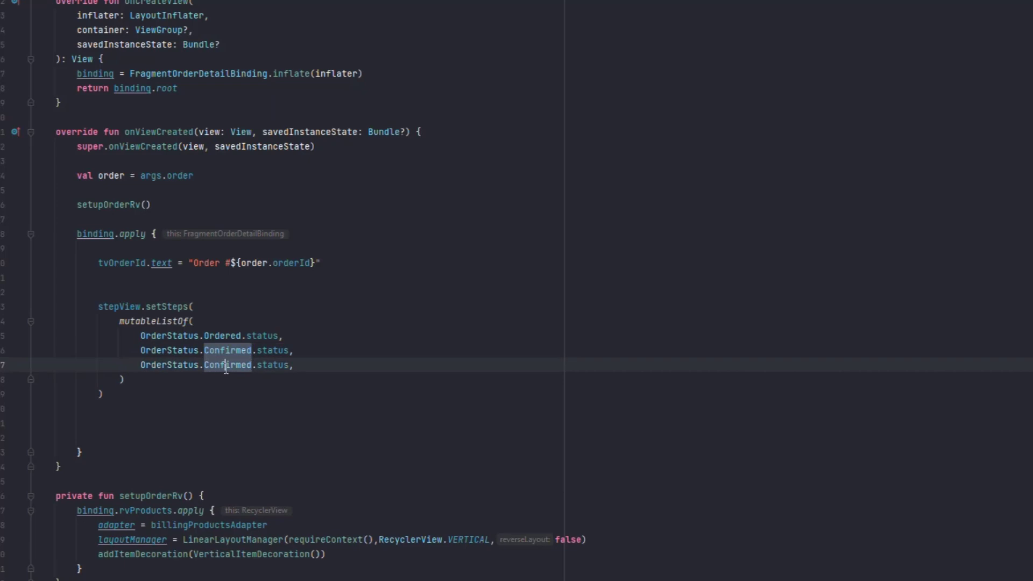
{"action": "mouse_move", "coordinate": [226, 365]}
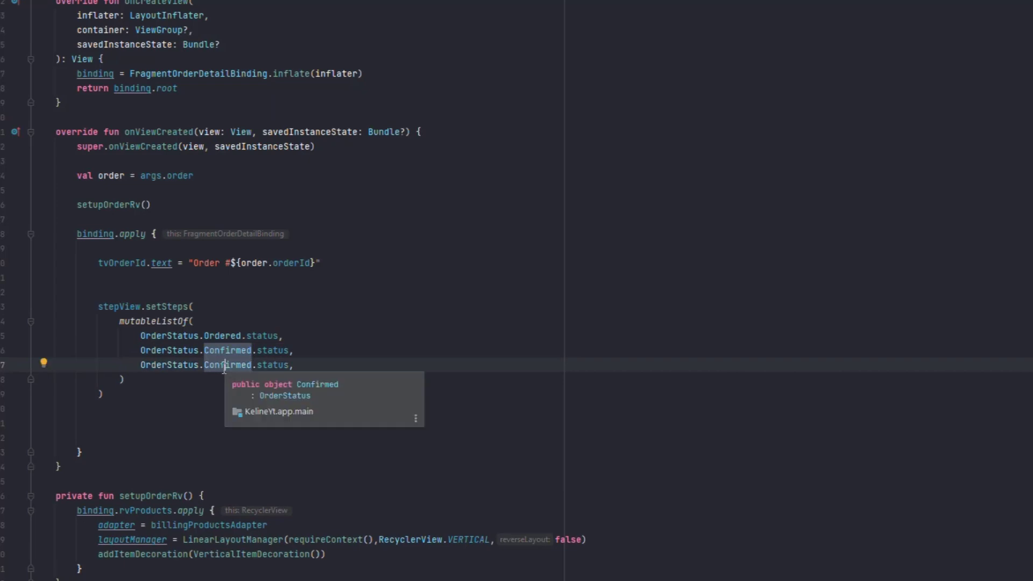
{"action": "type", "text": "Shipped"}
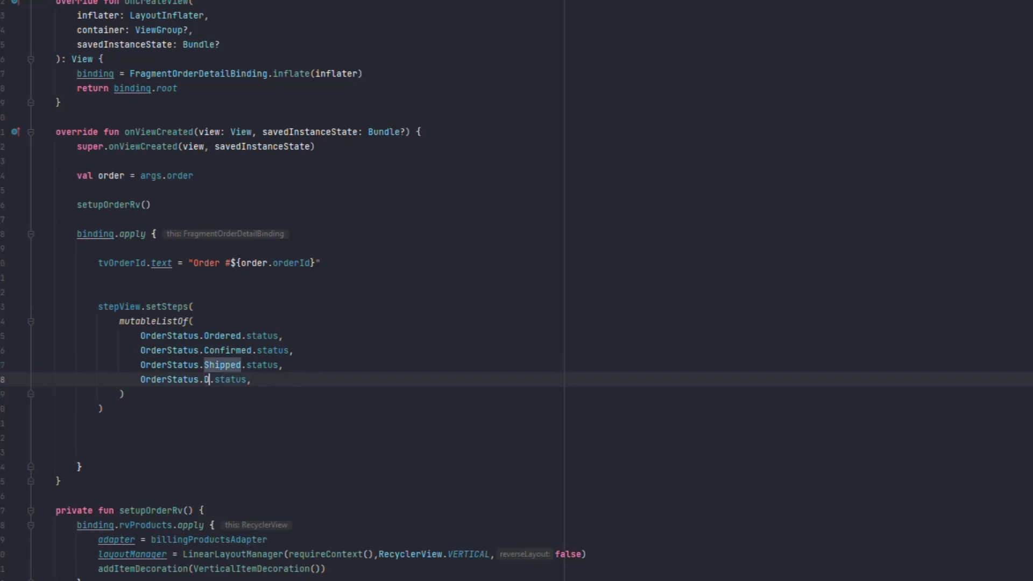
{"action": "type", "text": "D"}
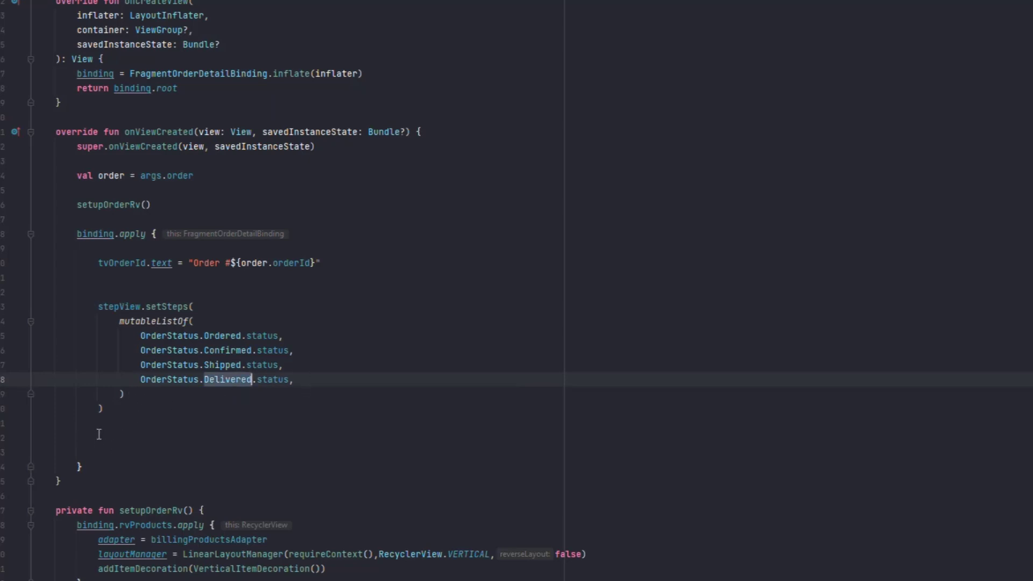
{"action": "left_click", "coordinate": [99, 409]}
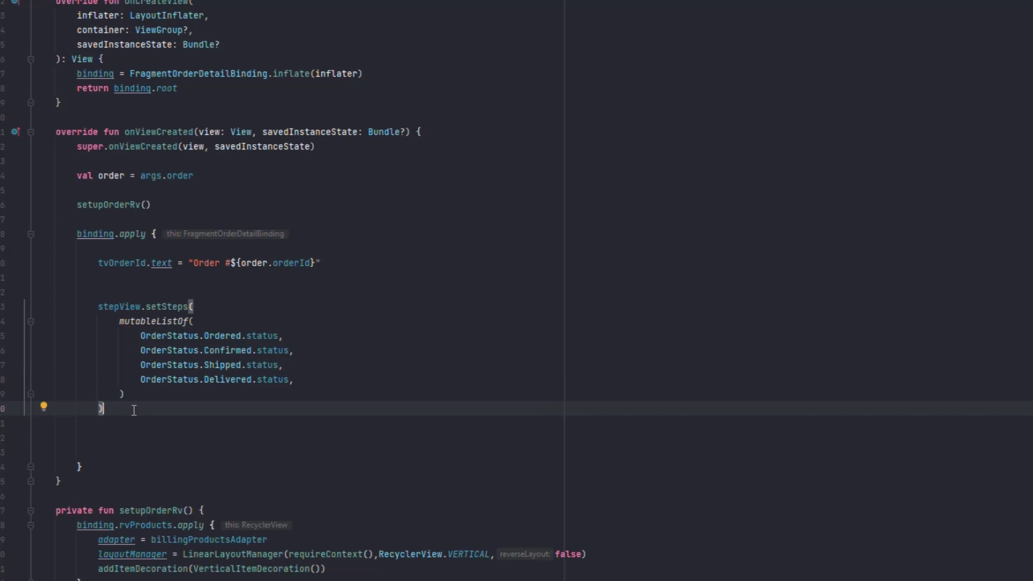
{"action": "mouse_move", "coordinate": [290, 385]}
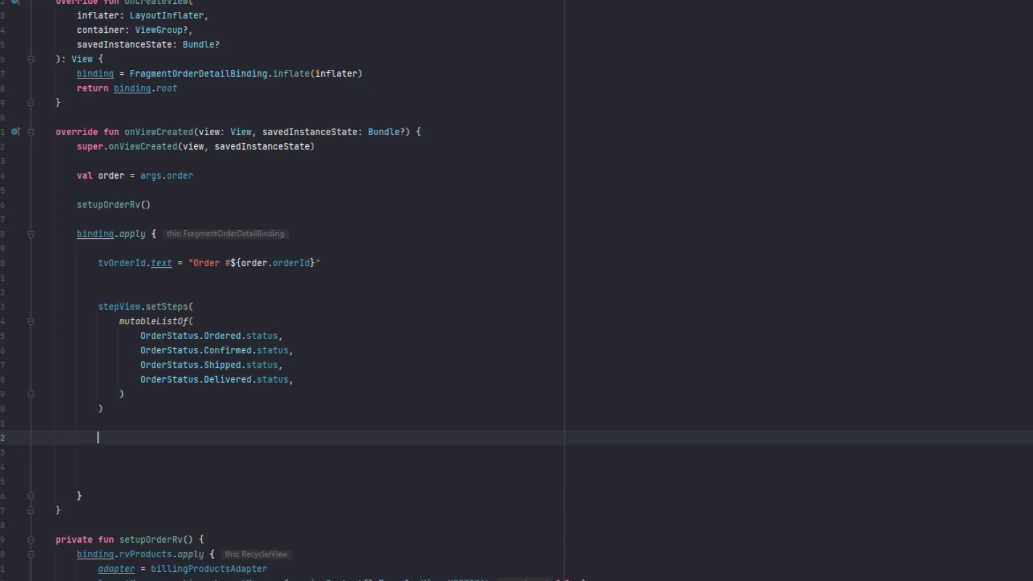
Step: Declare currentOrderState as a when on order status: Ordered 0, Confirmed 1, Shipped 2, Delivered 3, else 0
{"action": "double_click", "coordinate": [211, 335]}
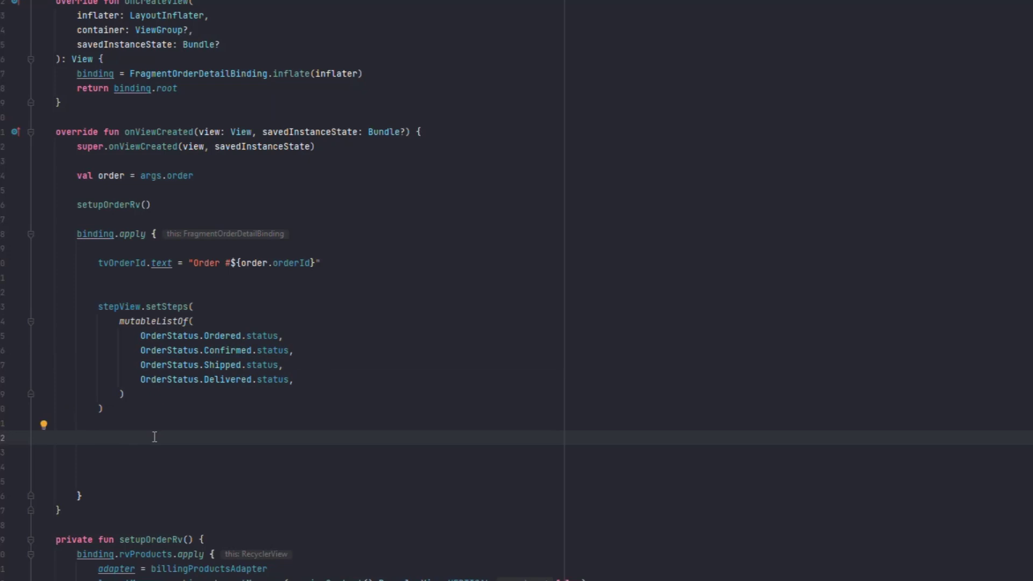
{"action": "type", "text": "val"}
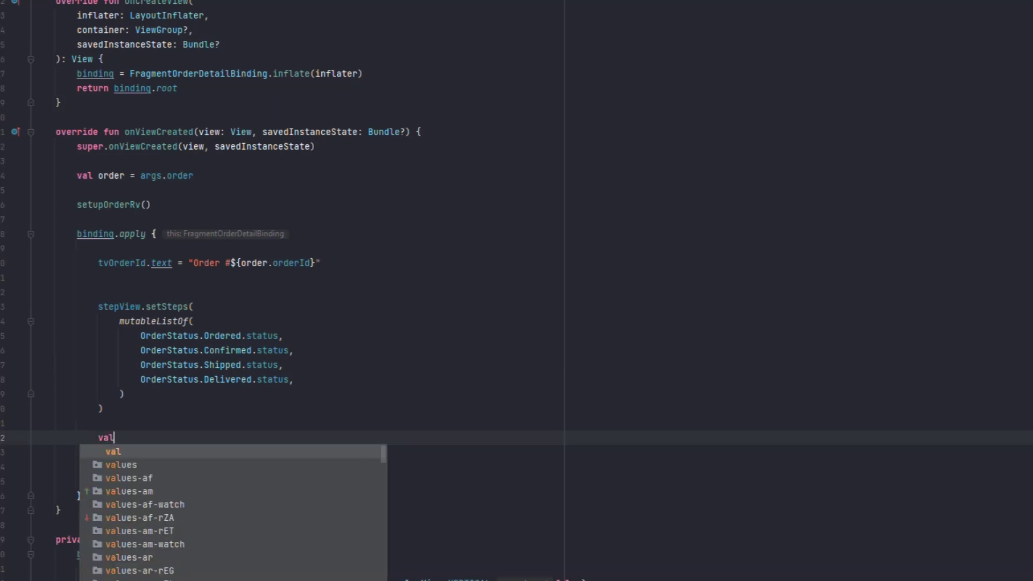
{"action": "type", "text": "currentOrderState = when(getOrderStatus("}
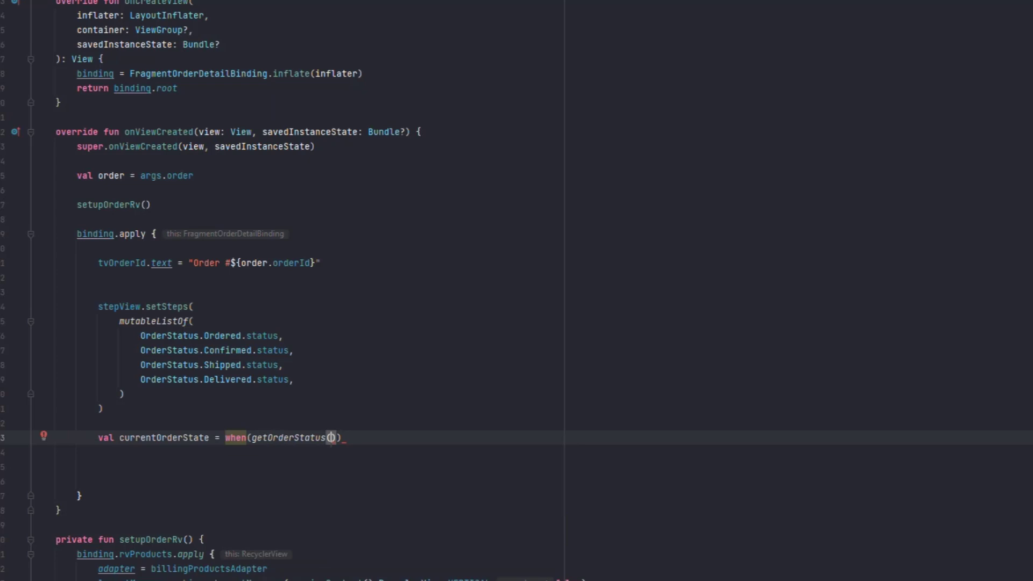
{"action": "mouse_move", "coordinate": [331, 436]}
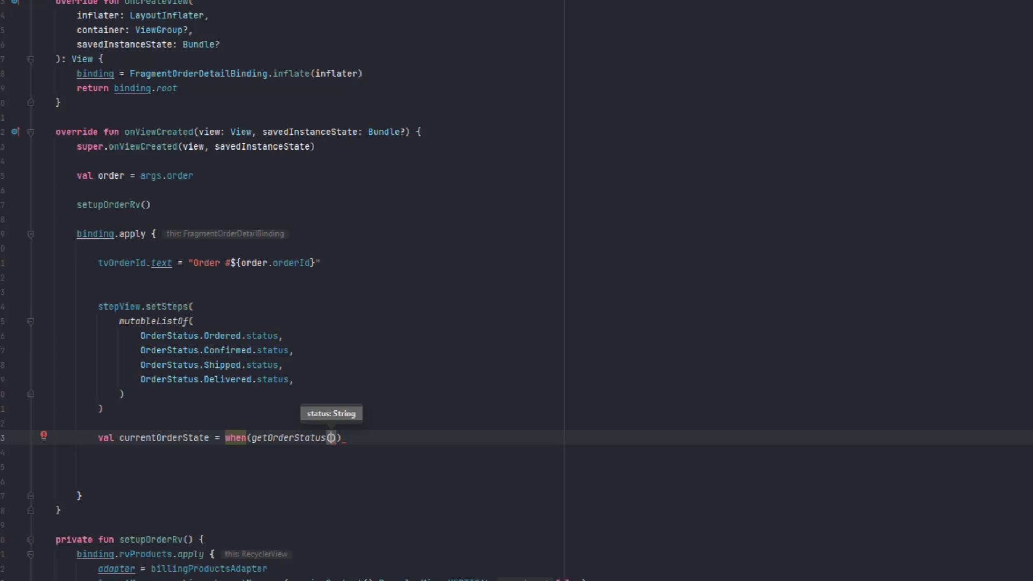
{"action": "type", "text": "order.orderStatus"}
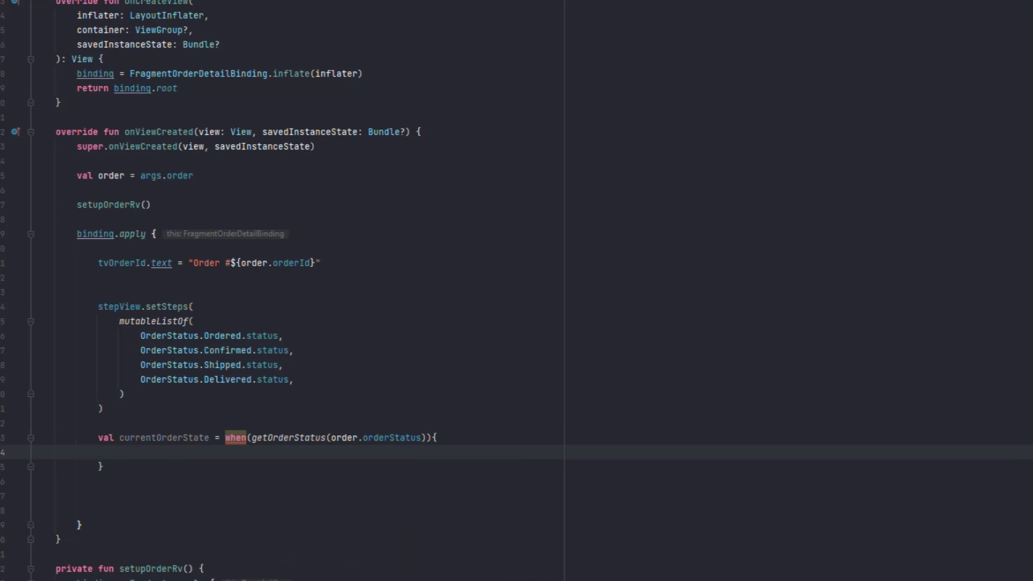
{"action": "type", "text": "is_OrderStatus.Ordered -> 0"}
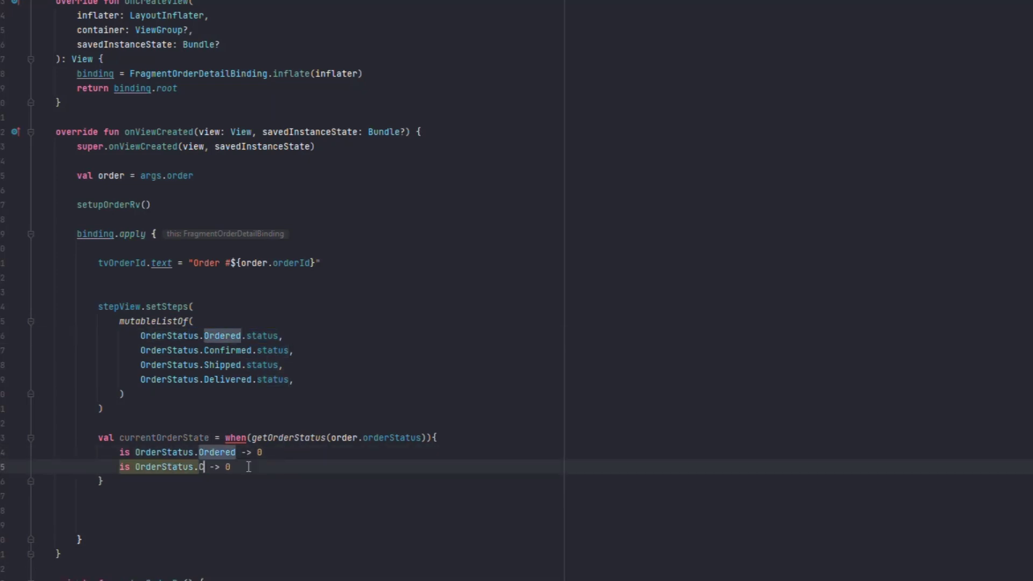
{"action": "type", "text": "onfirmed"}
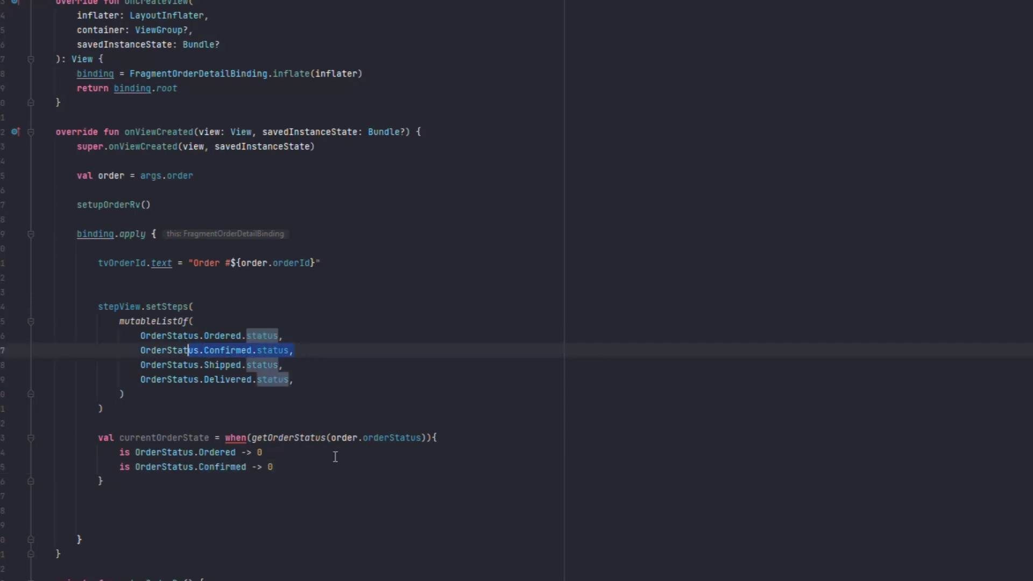
{"action": "type", "text": "is OrderStatus.Confirmed -> 1"}
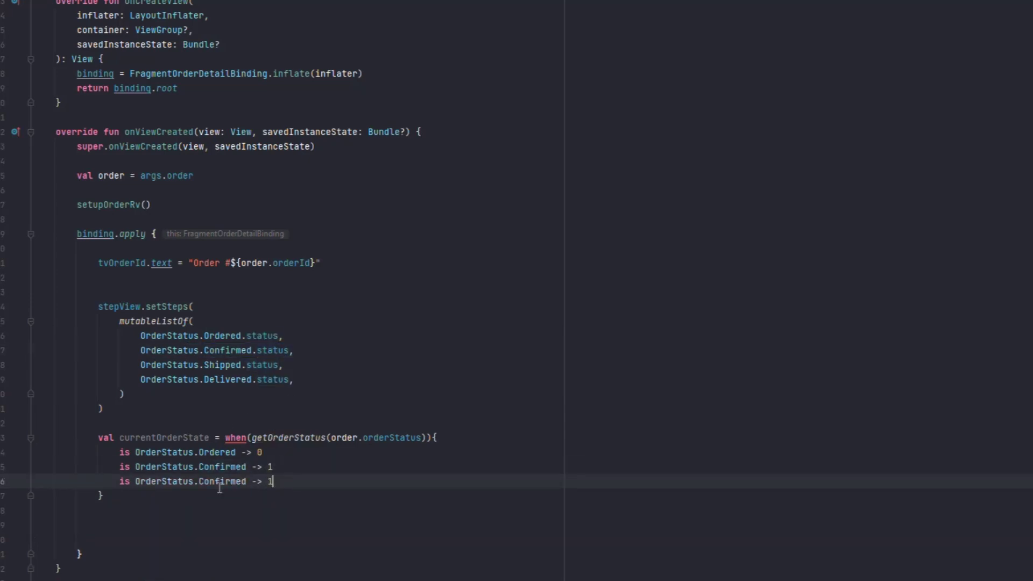
{"action": "type", "text": "Shipped"}
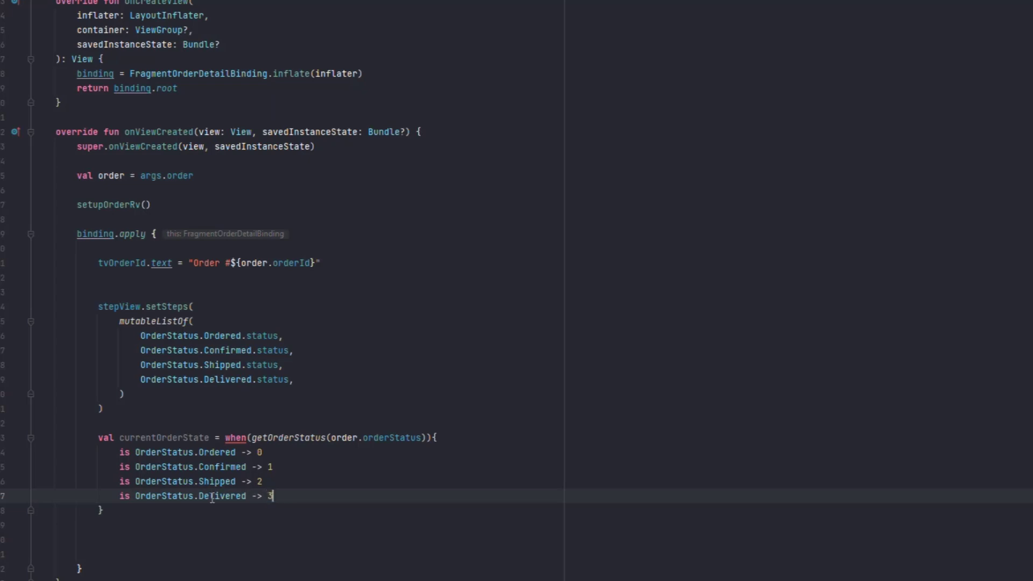
{"action": "scroll", "scroll_direction": "down", "scroll_amount": 3}
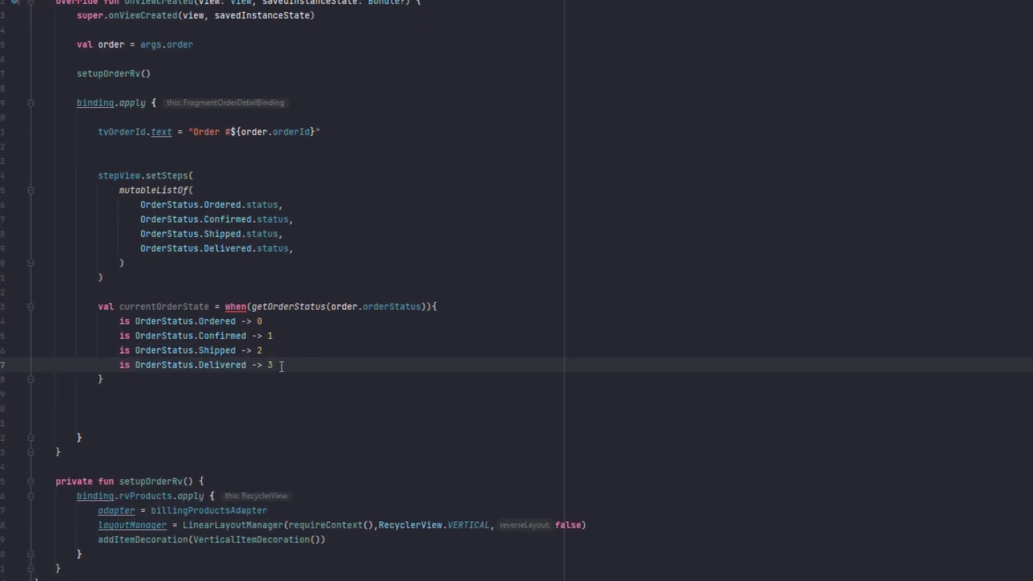
{"action": "type", "text": "else ->"}
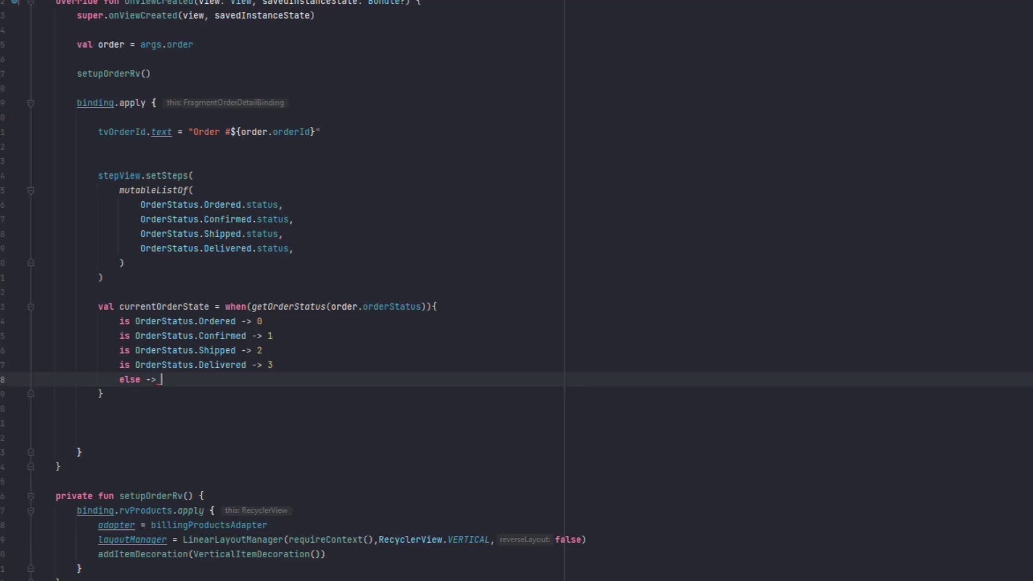
{"action": "type", "text": "0"}
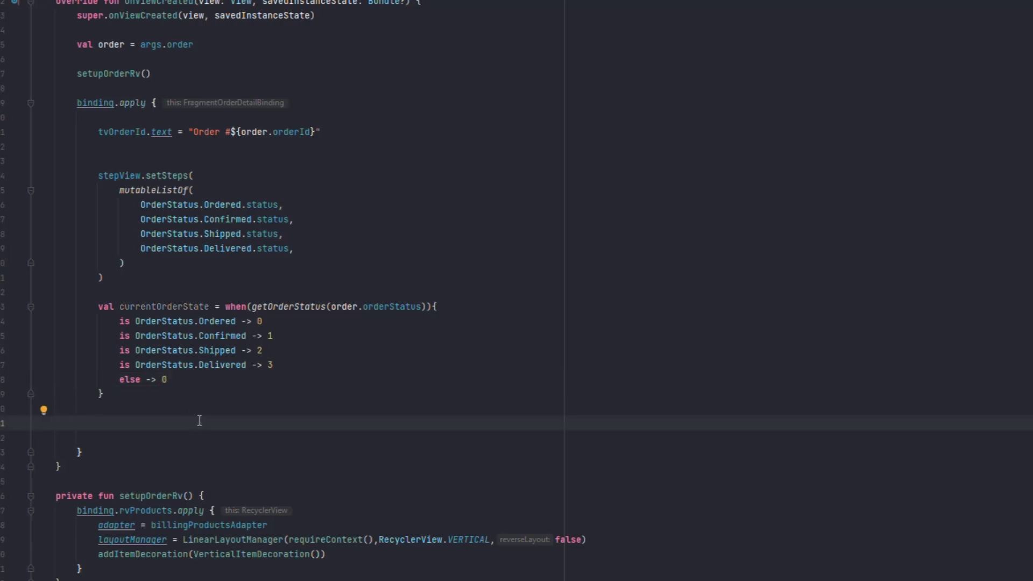
{"action": "double_click", "coordinate": [162, 307]}
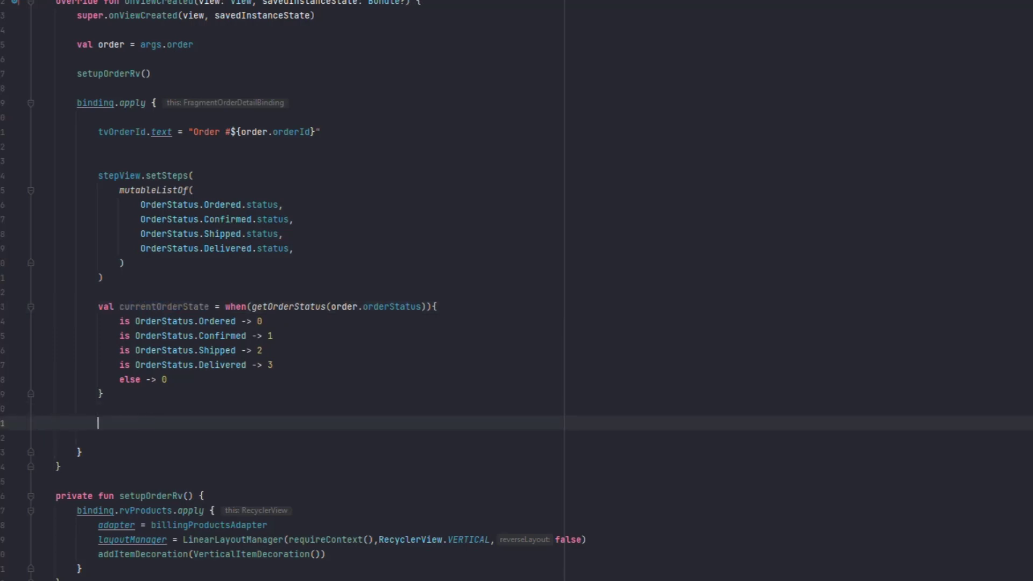
Step: Move the step view to currentOrderState without animation using stepView.go
{"action": "type", "text": "stepView."}
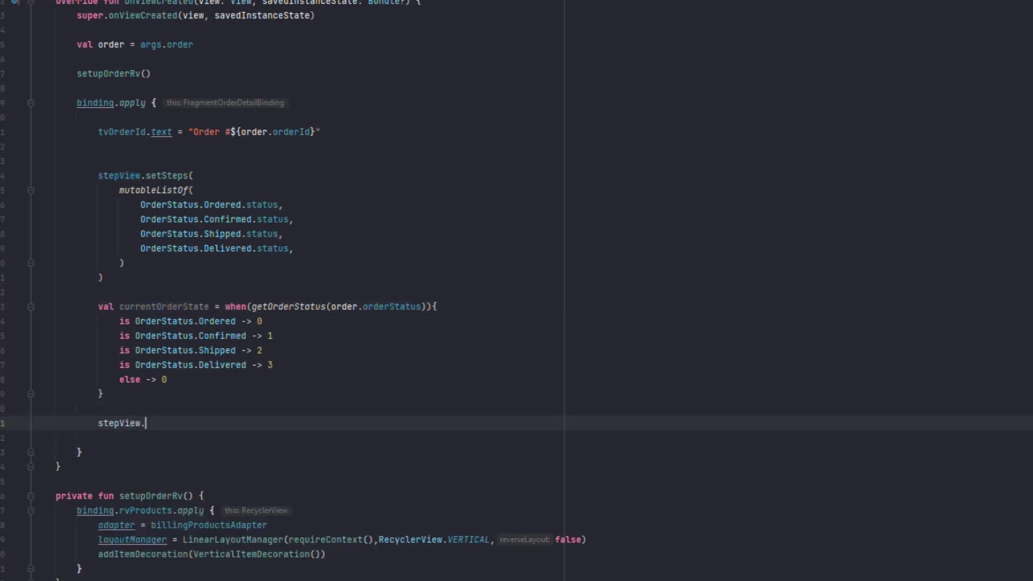
{"action": "type", "text": "go("}
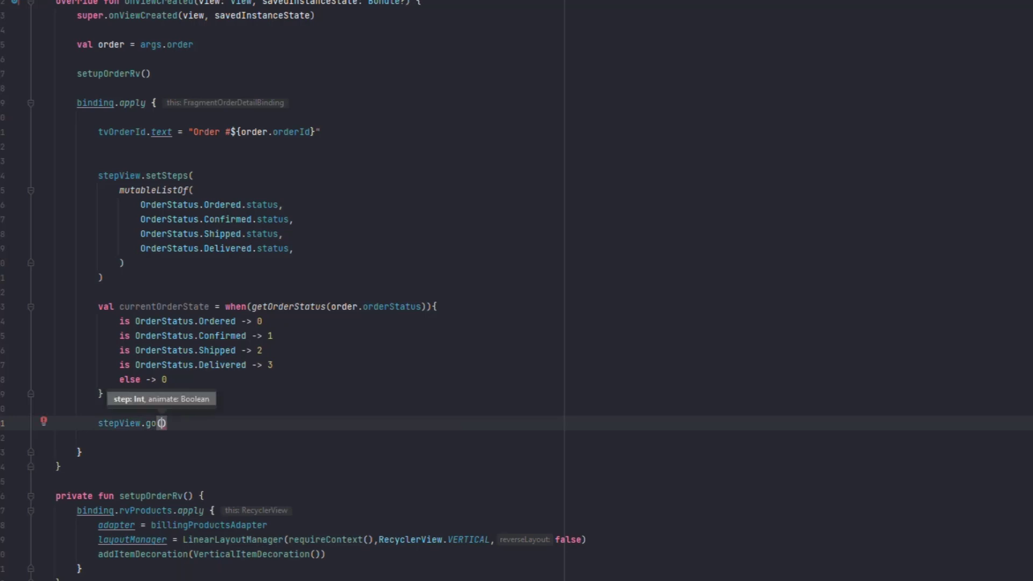
{"action": "type", "text": "cu"}
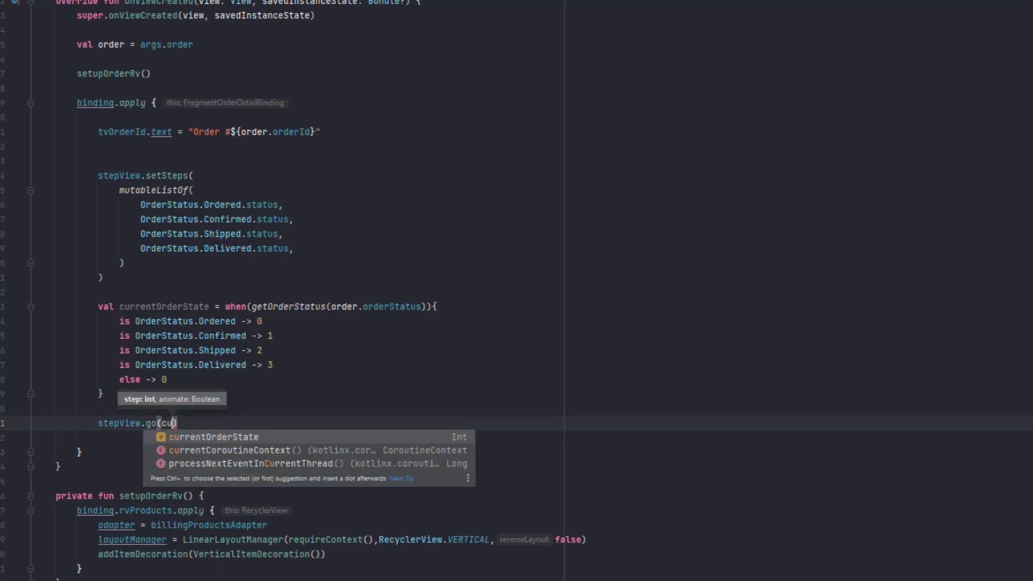
{"action": "key", "text": "Escape"}
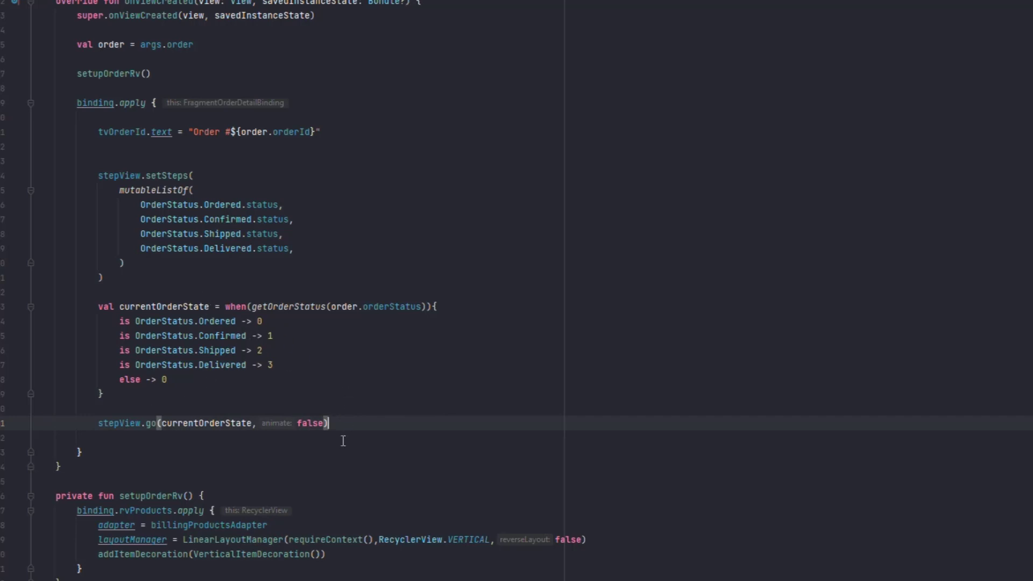
Step: Mark the step view done with stepView.done(true) when currentOrderState equals 3
{"action": "type", "text": "if ("}
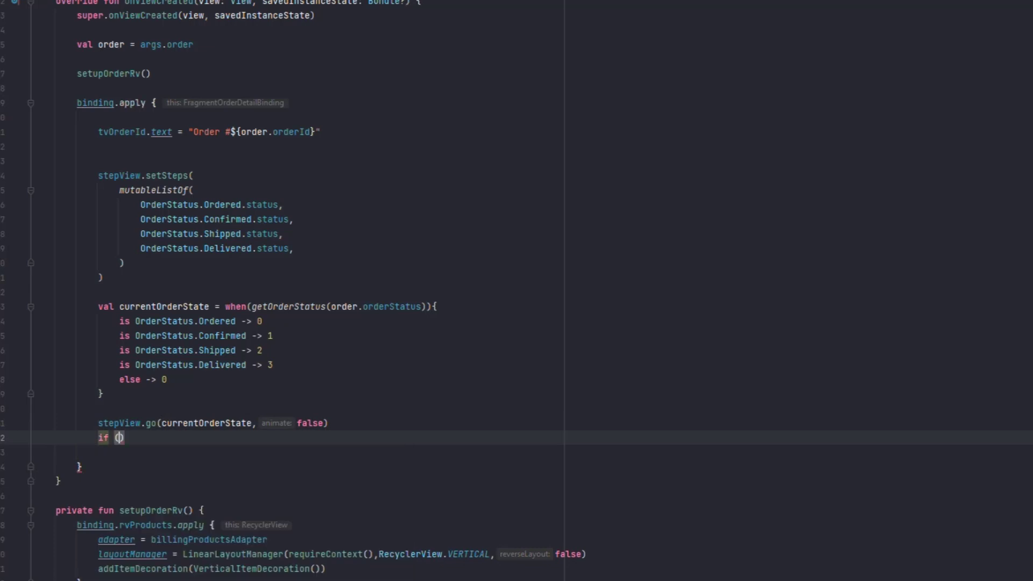
{"action": "type", "text": "currentOrderState"}
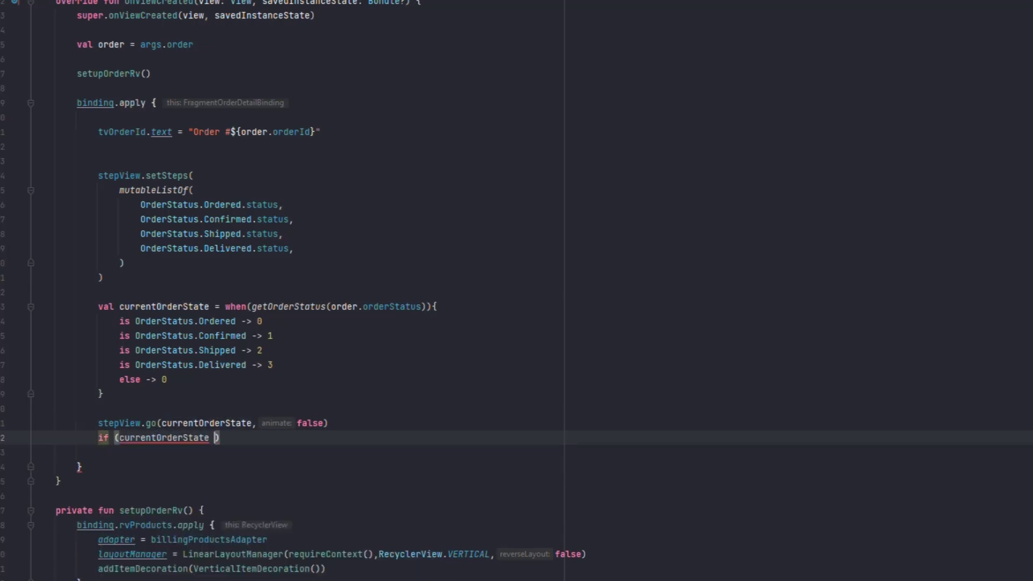
{"action": "type", "text": "== 3"}
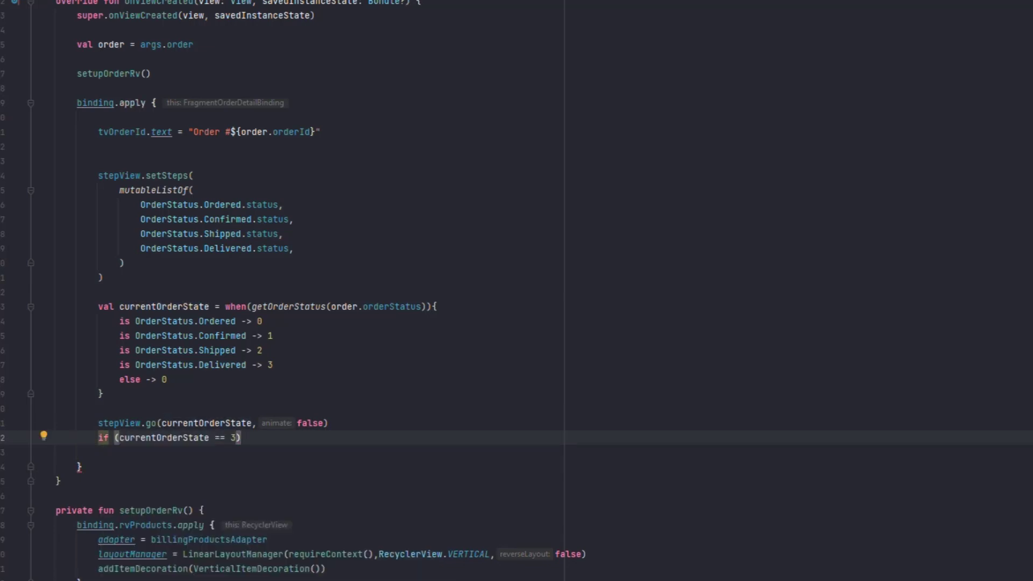
{"action": "type", "text": "stepView."}
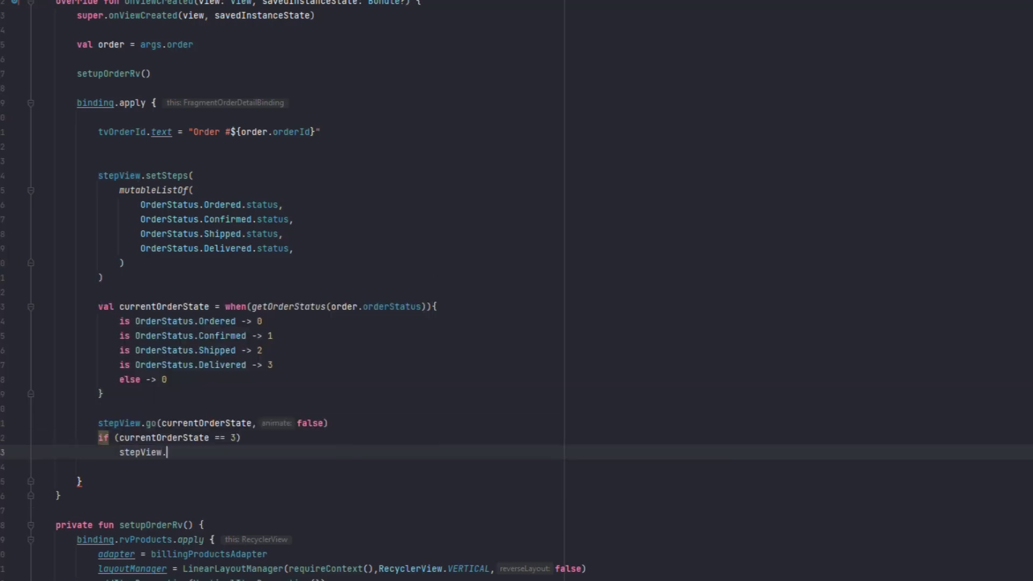
{"action": "type", "text": "go()"}
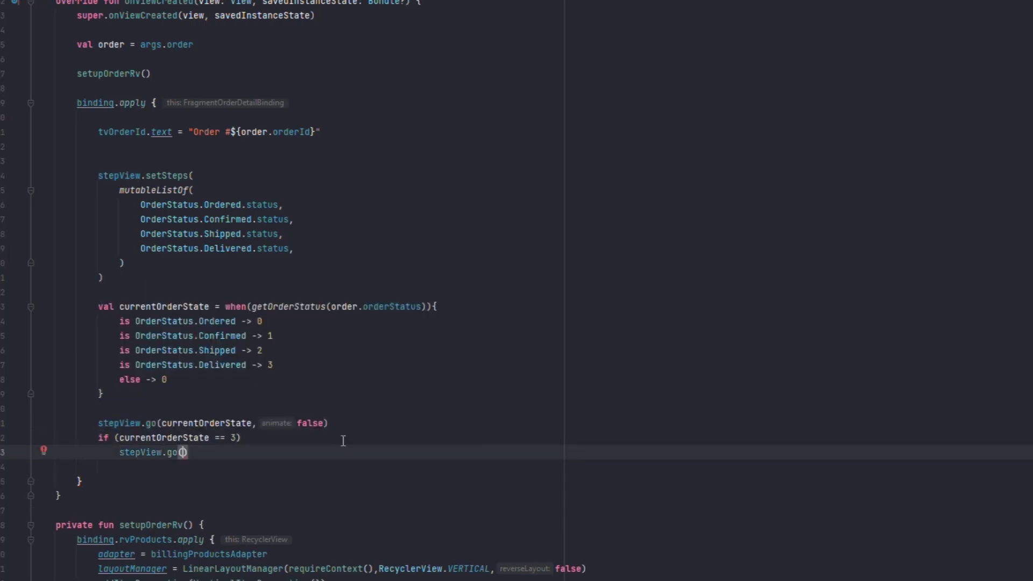
{"action": "type", "text": "done"}
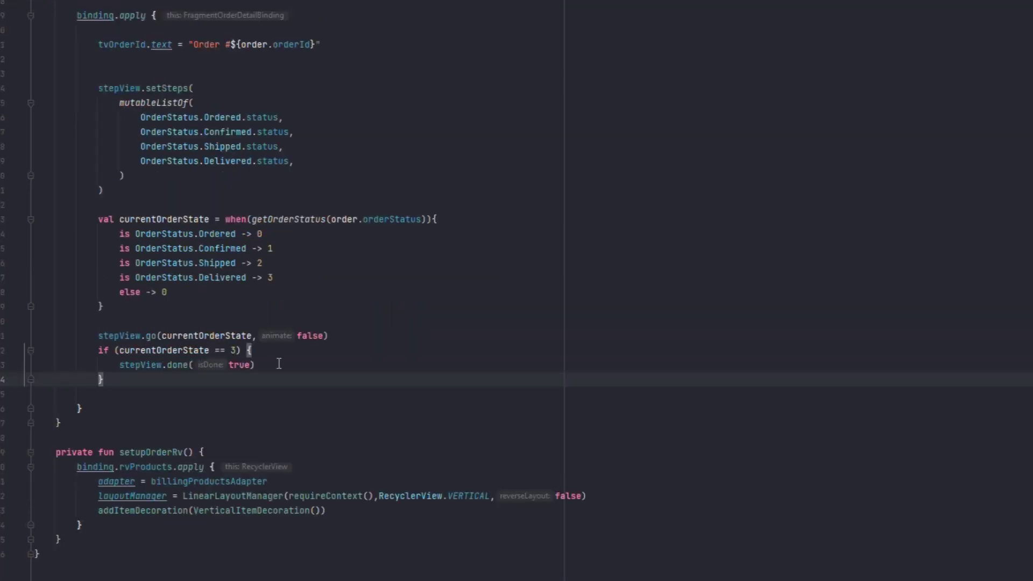
{"action": "mouse_move", "coordinate": [214, 387]}
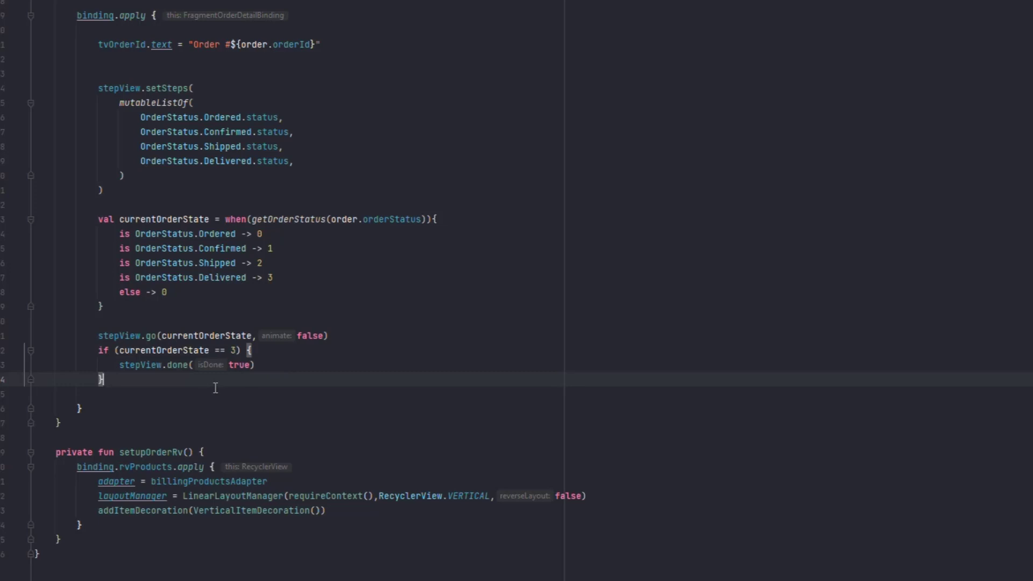
{"action": "key", "text": "Enter"}
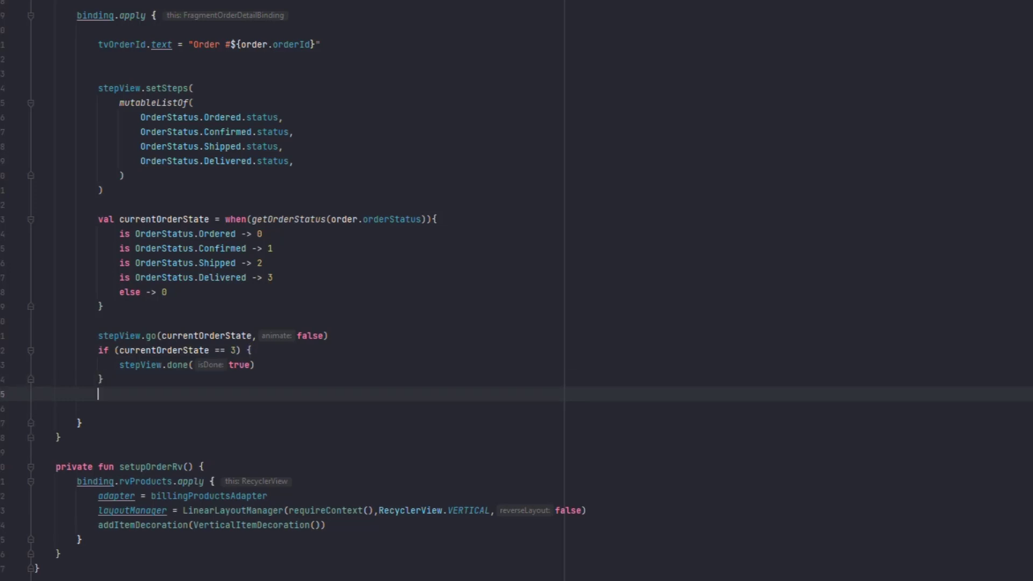
Step: Set tvFullName, tvAddress (street and city) and tvPhoneNumber text from the order's address
{"action": "type", "text": "tvFullName."}
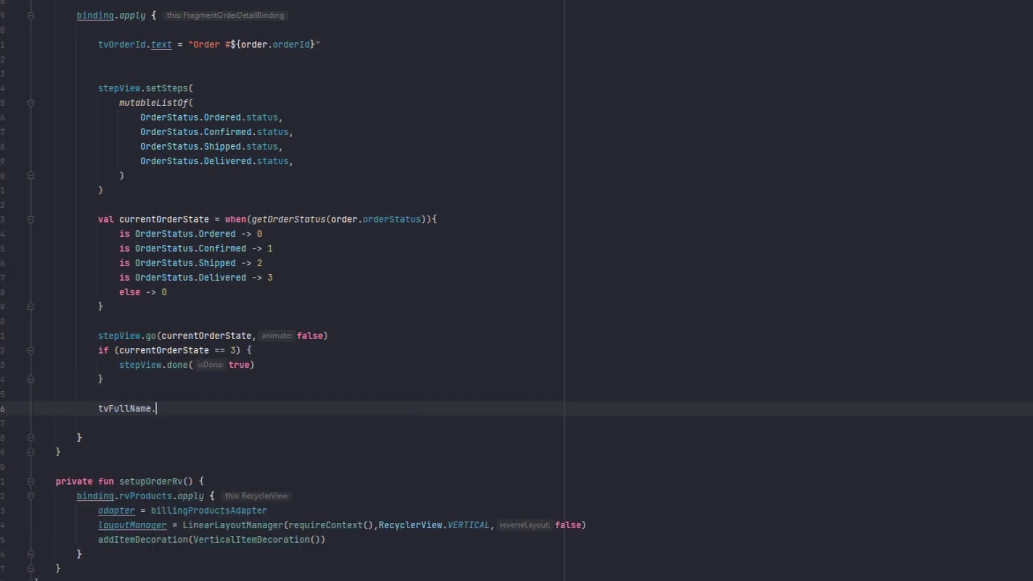
{"action": "type", "text": "text = order.address.fullName"}
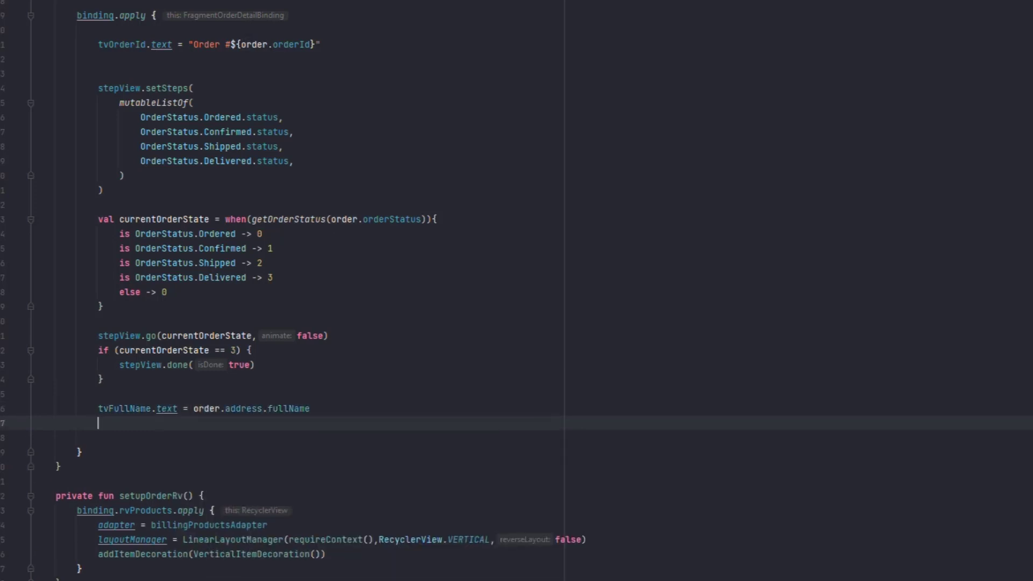
{"action": "type", "text": "tvAddress.t"}
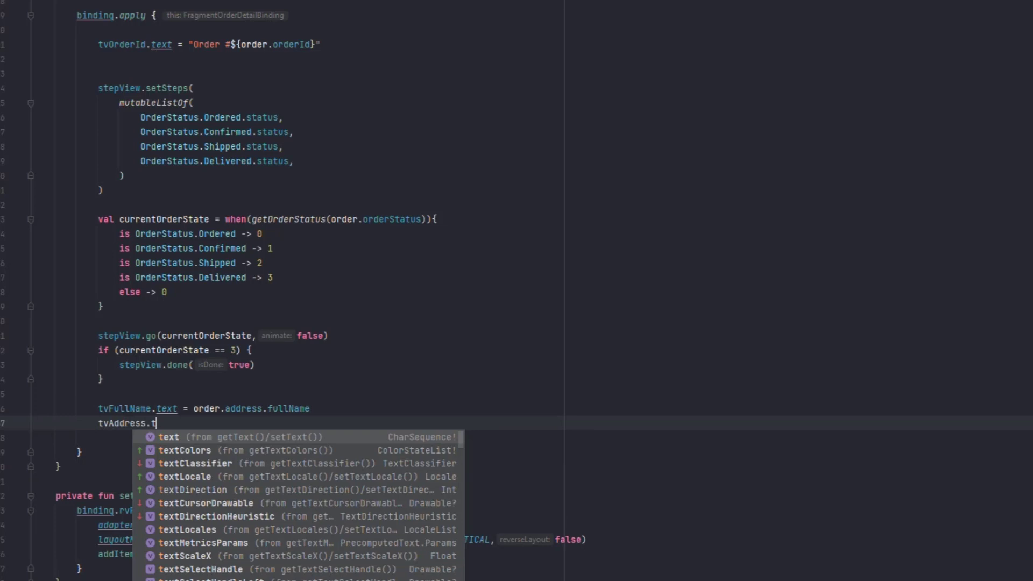
{"action": "left_click", "coordinate": [168, 437]}
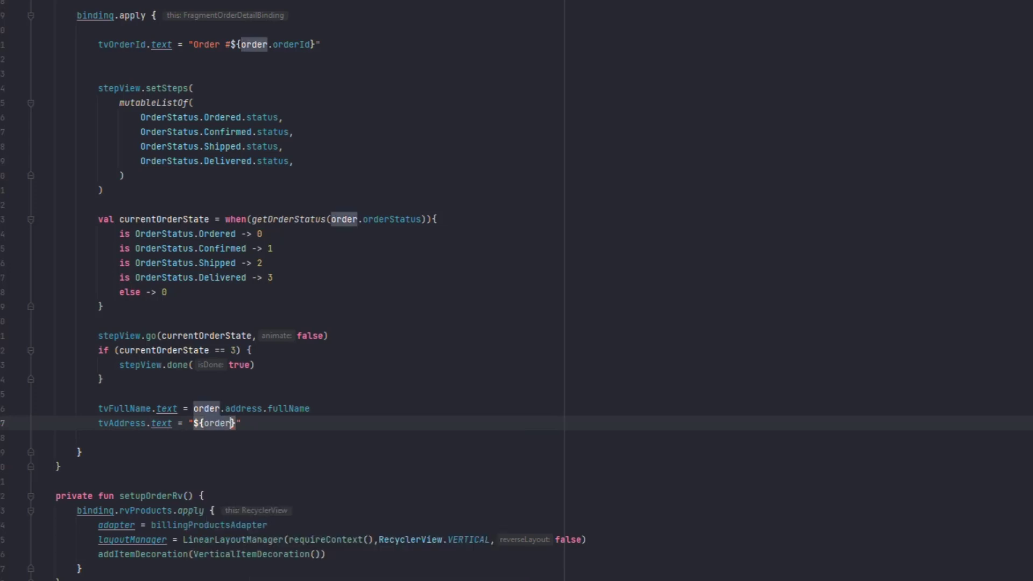
{"action": "type", "text": ".address.street} ${order.address.city"}
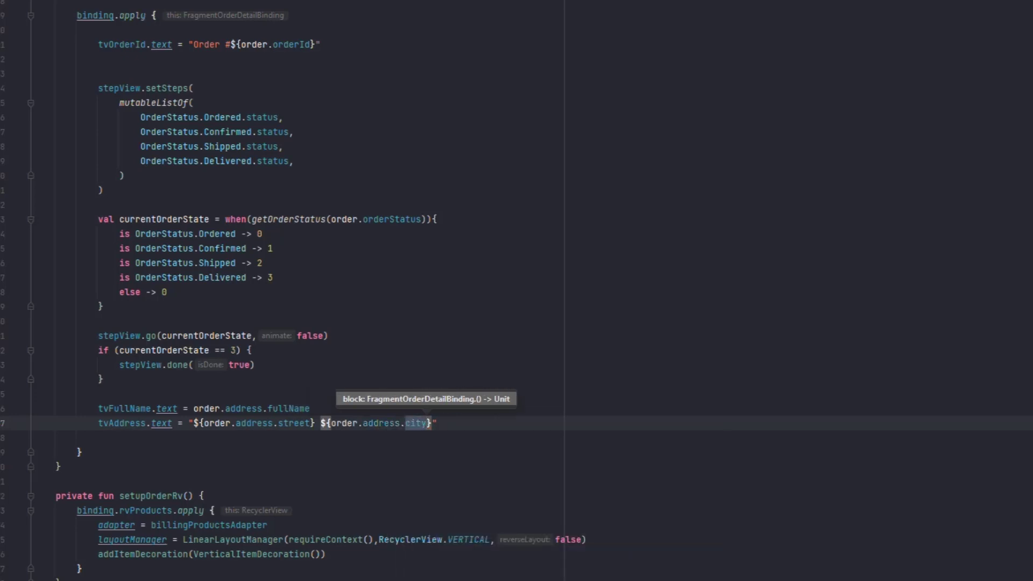
{"action": "key", "text": "enter"}
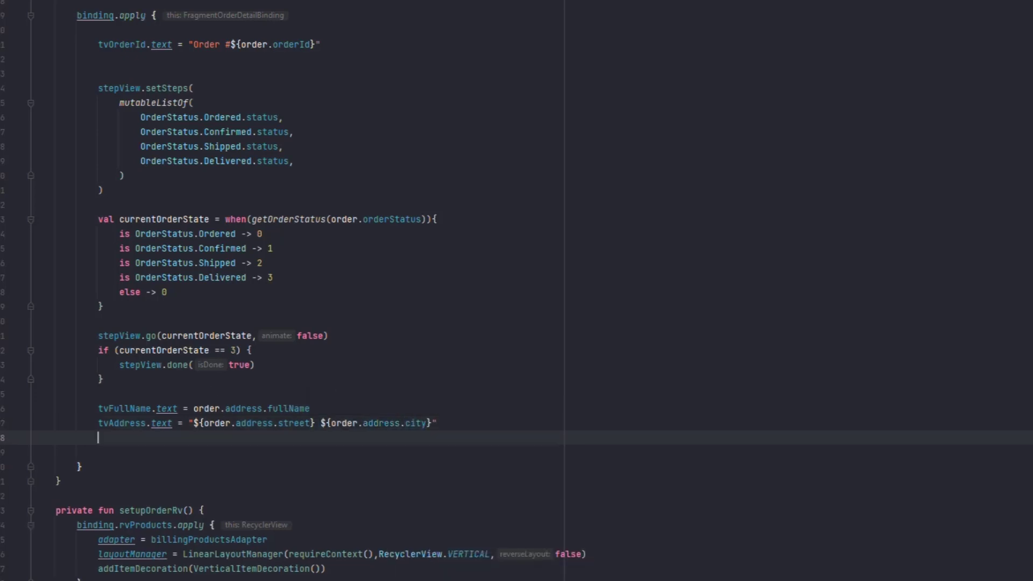
{"action": "type", "text": "tvPhoneNumber.text = order.address"}
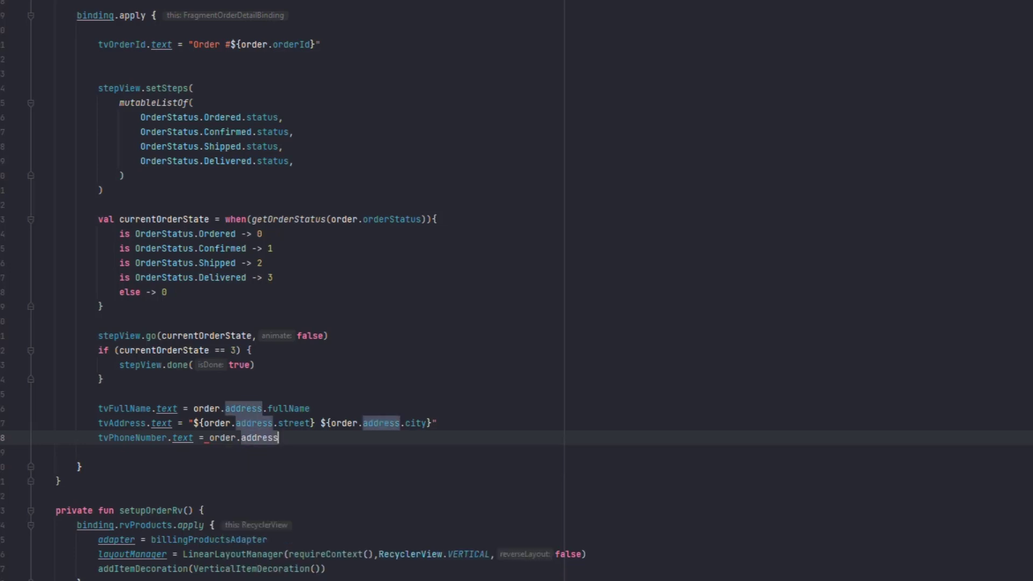
{"action": "type", "text": ".phone"}
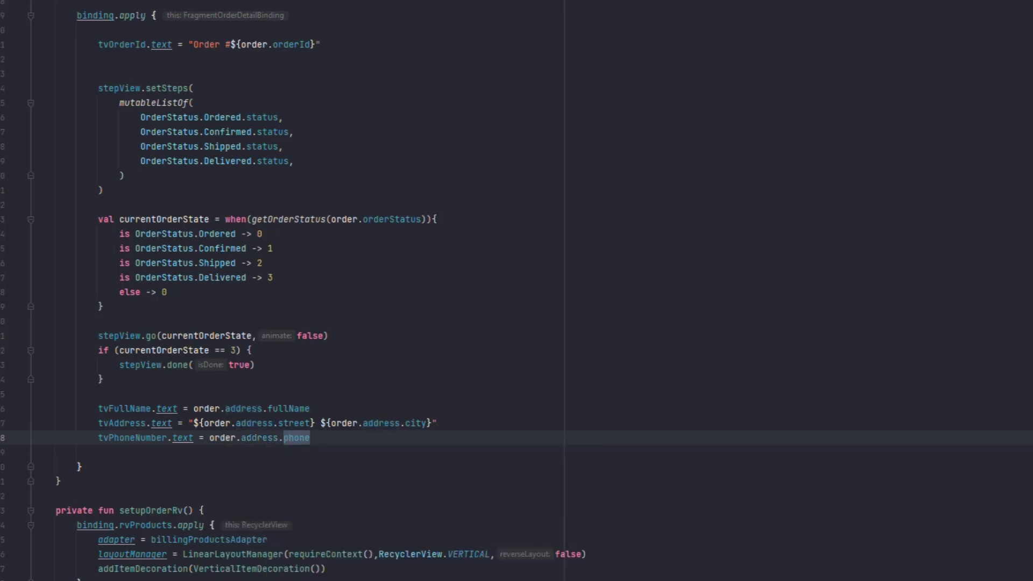
{"action": "type", "text": "tvTotalPrice.text = order."}
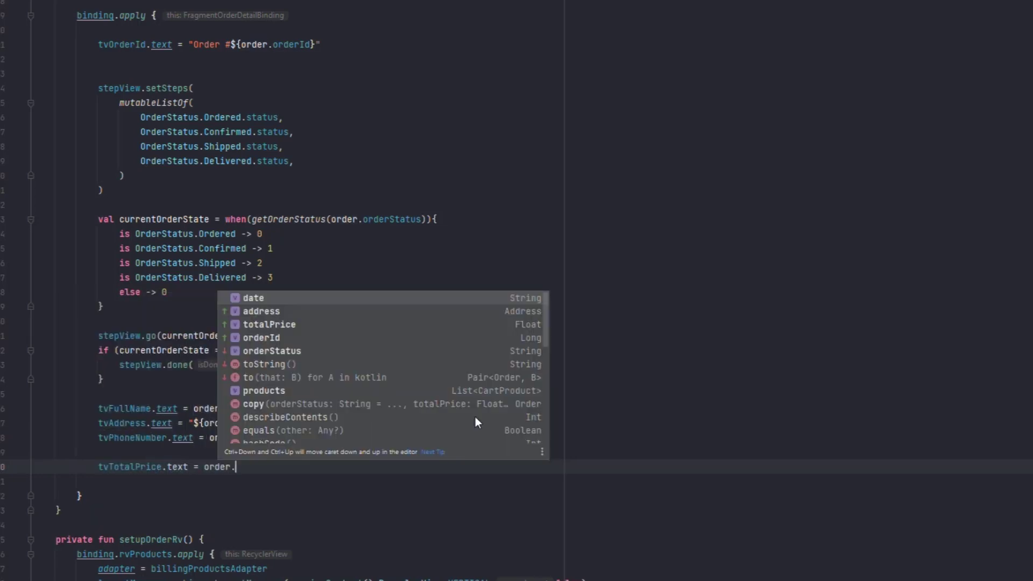
Step: Set tvTotalPrice to order.totalPrice.toString() and start billingProductsAdapter.differ.submitList with the order
{"action": "type", "text": "totalPrice.toString("}
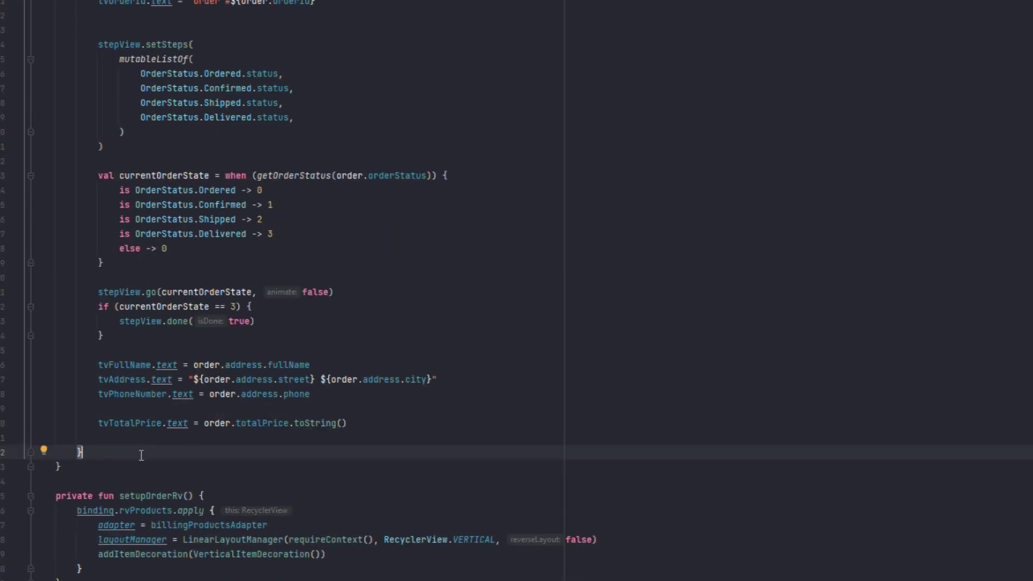
{"action": "key", "text": "enter"}
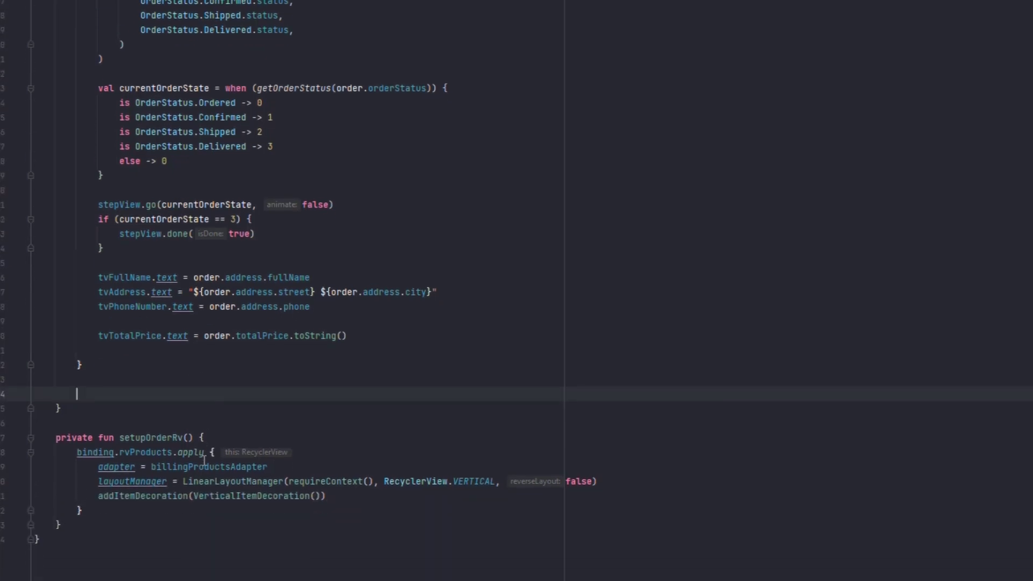
{"action": "type", "text": "billingProductsAdapter.differ.submitList("}
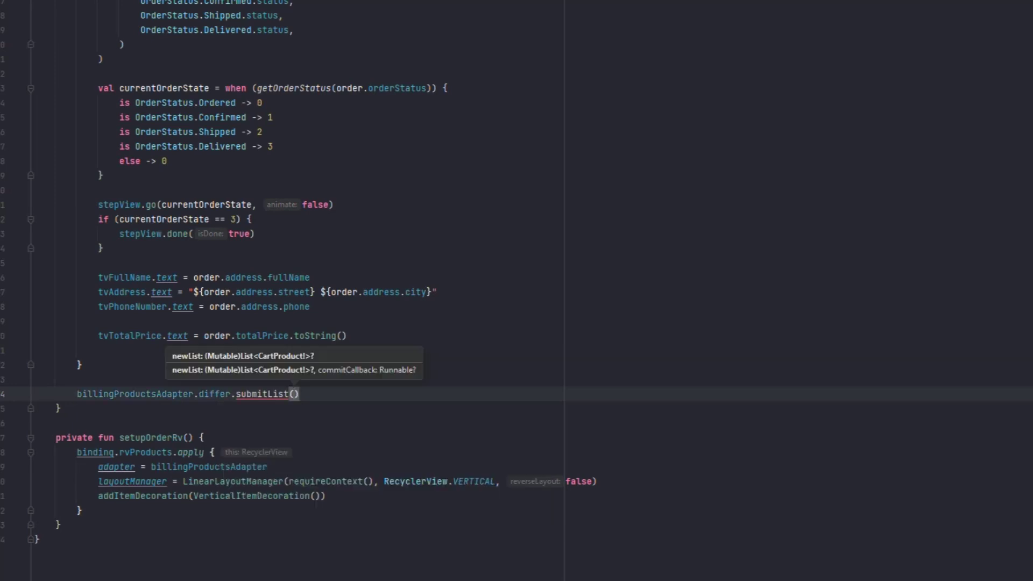
{"action": "type", "text": "order."}
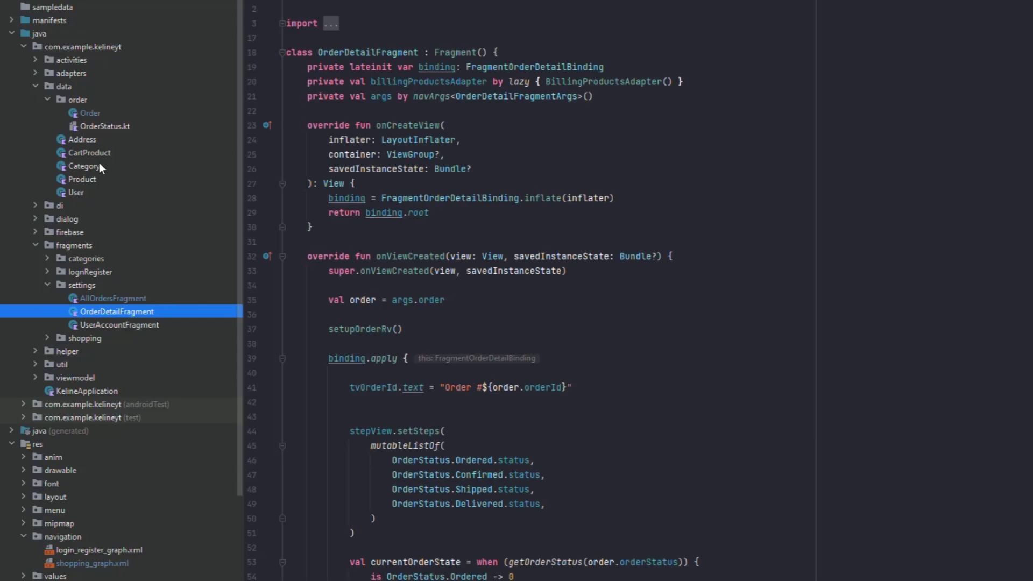
Step: In AllOrdersAdapter's onBindViewHolder, add an itemView click listener invoking onClick with the order
{"action": "left_click", "coordinate": [36, 74]}
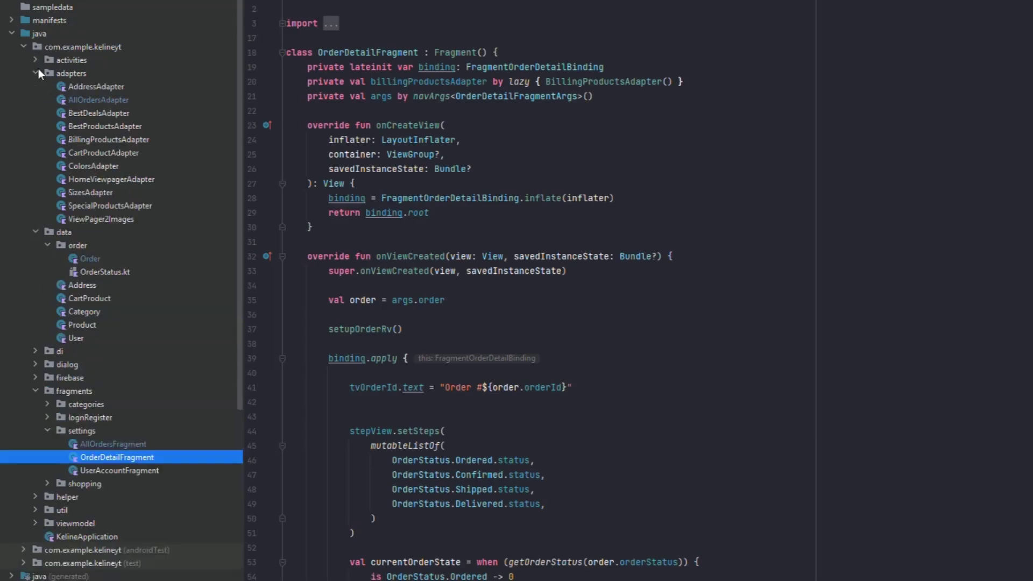
{"action": "left_click", "coordinate": [98, 100]}
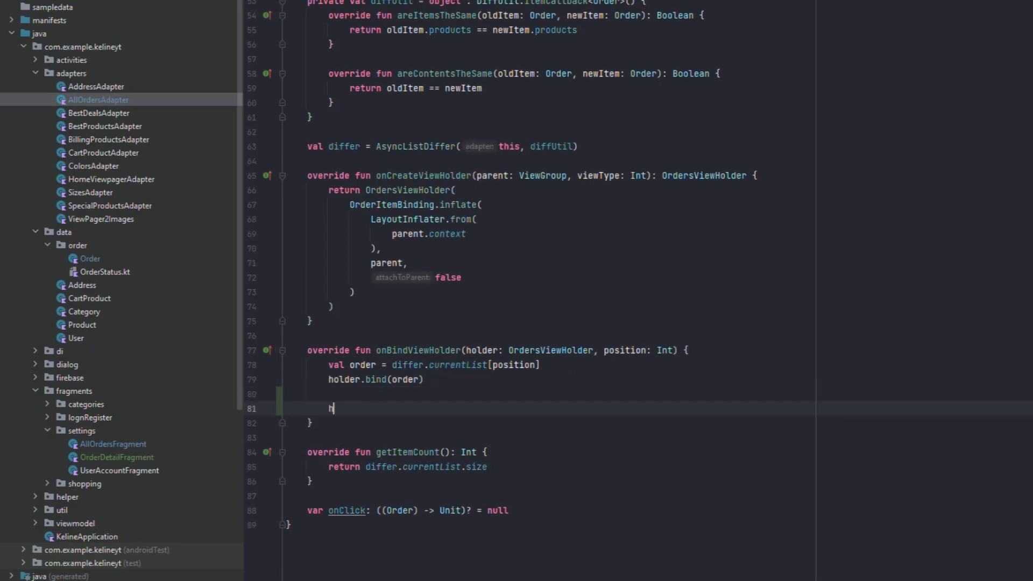
{"action": "type", "text": "older.i"}
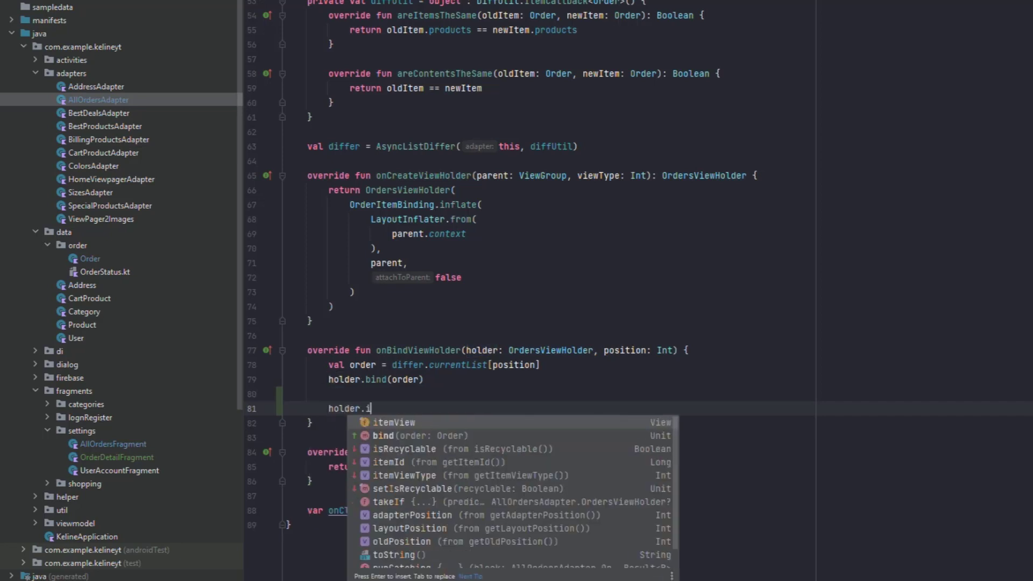
{"action": "type", "text": "temView.setOnClickListener {"}
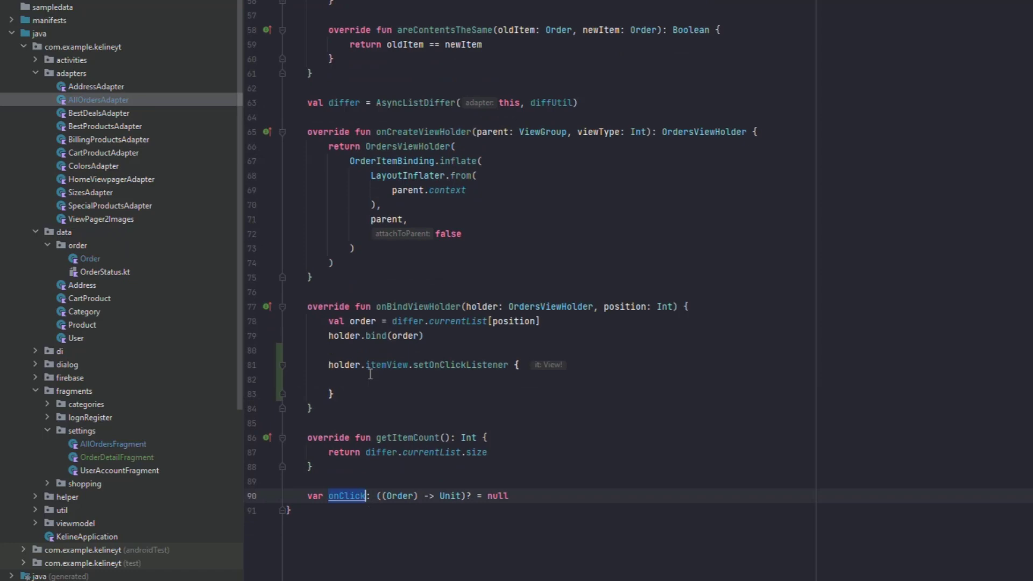
{"action": "type", "text": "o"}
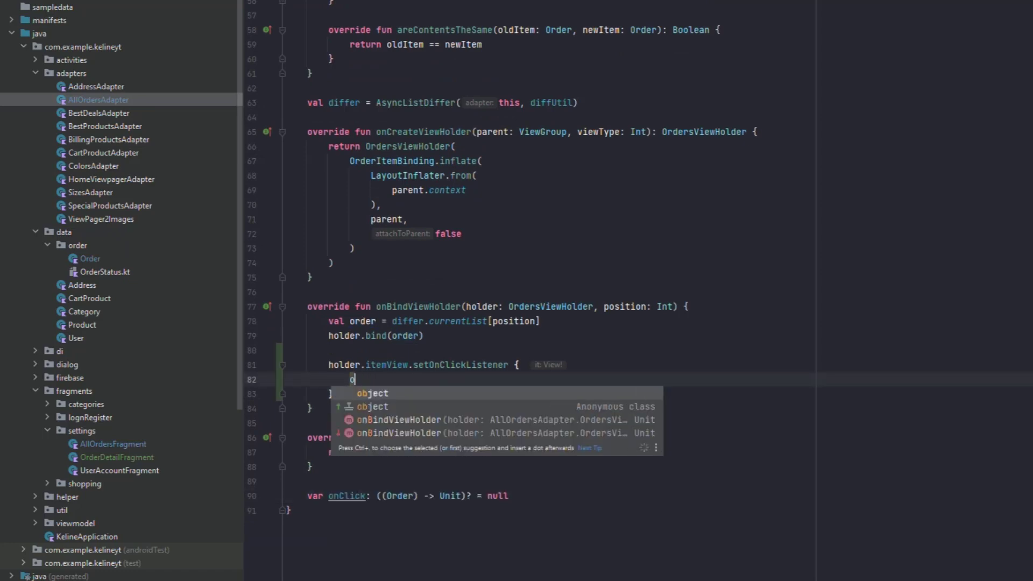
{"action": "type", "text": "nClick?i"}
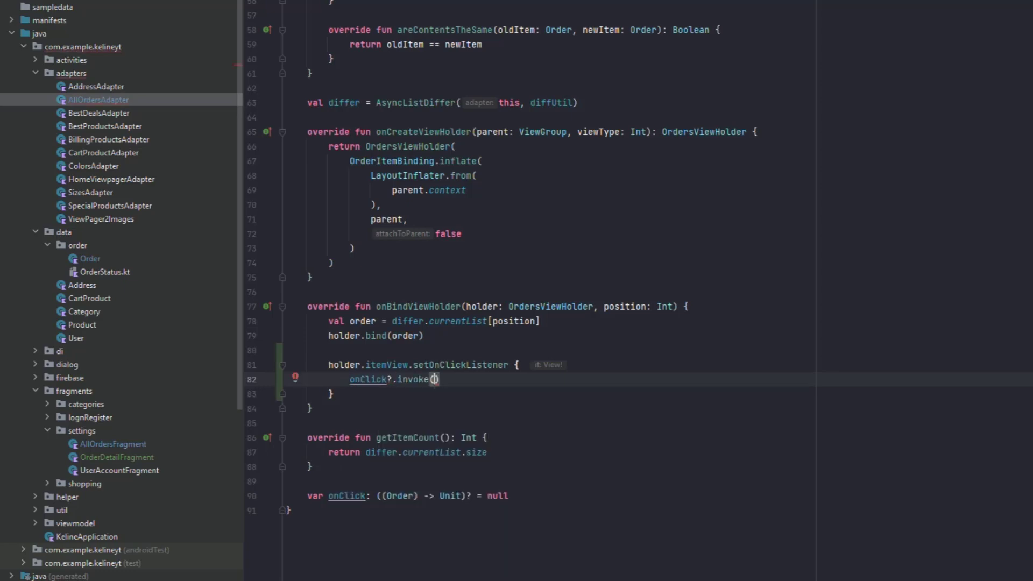
{"action": "type", "text": "order"}
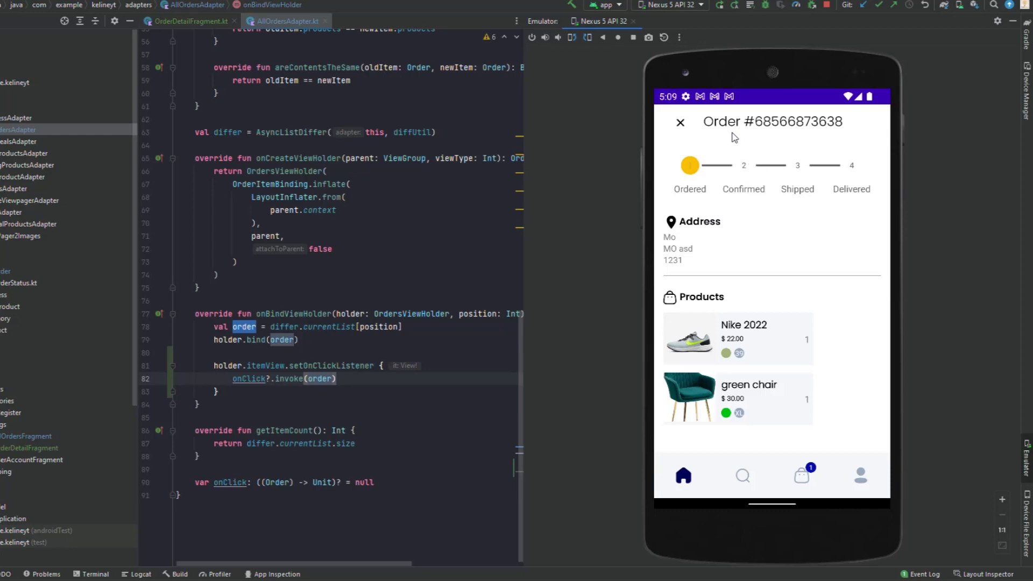
{"action": "mouse_move", "coordinate": [781, 115]}
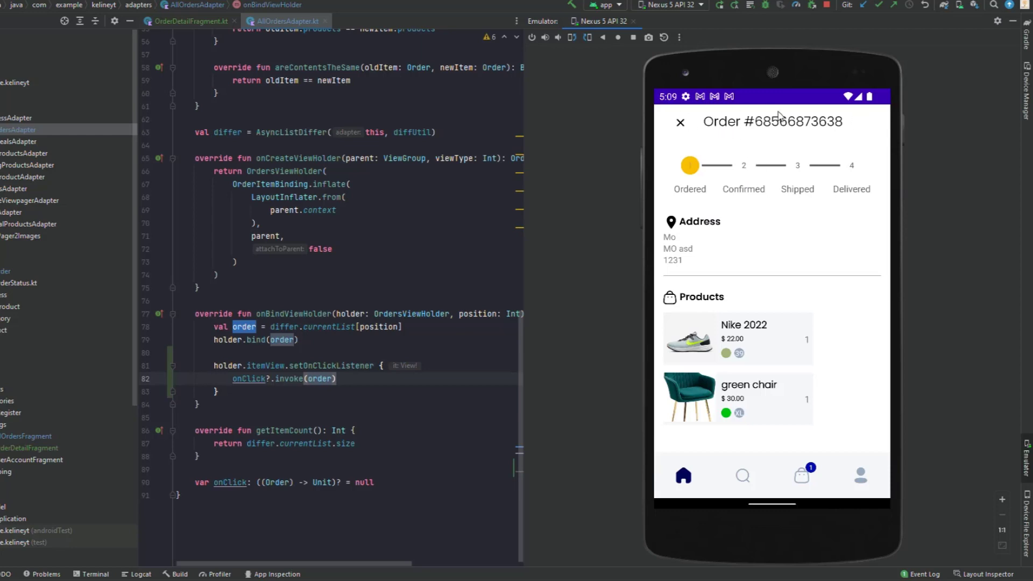
{"action": "mouse_move", "coordinate": [689, 188]}
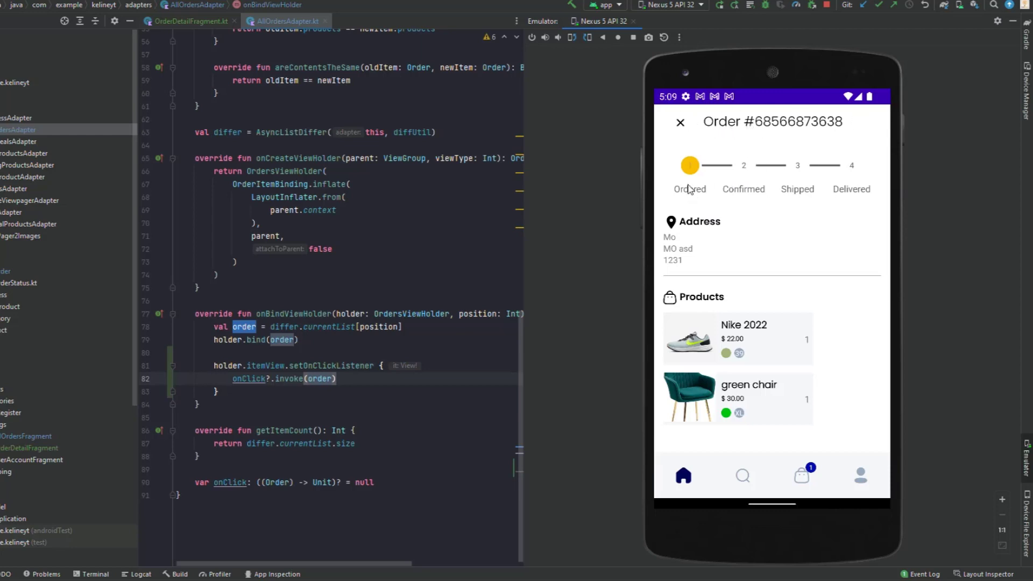
{"action": "mouse_move", "coordinate": [685, 187]}
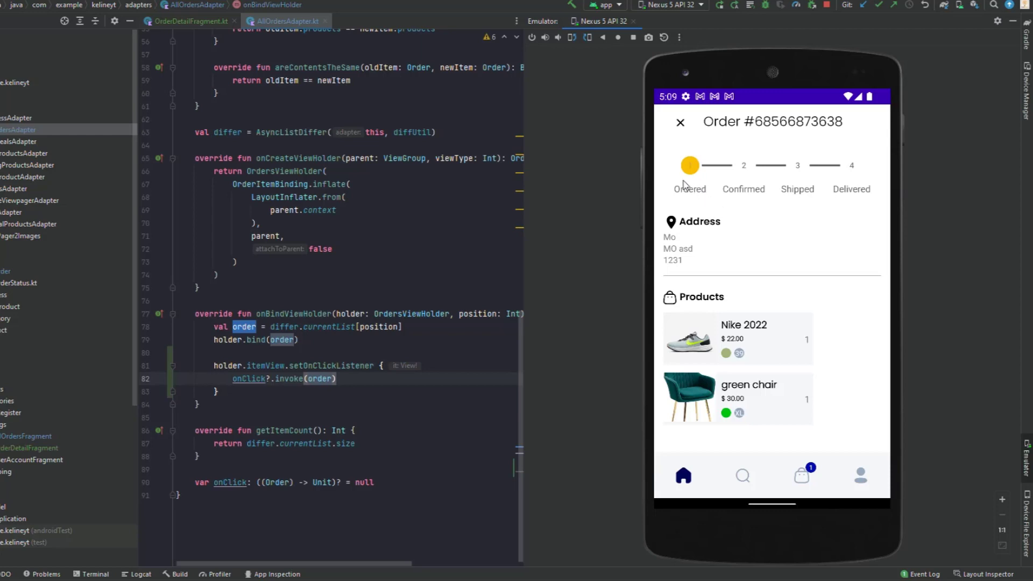
{"action": "mouse_move", "coordinate": [717, 315]}
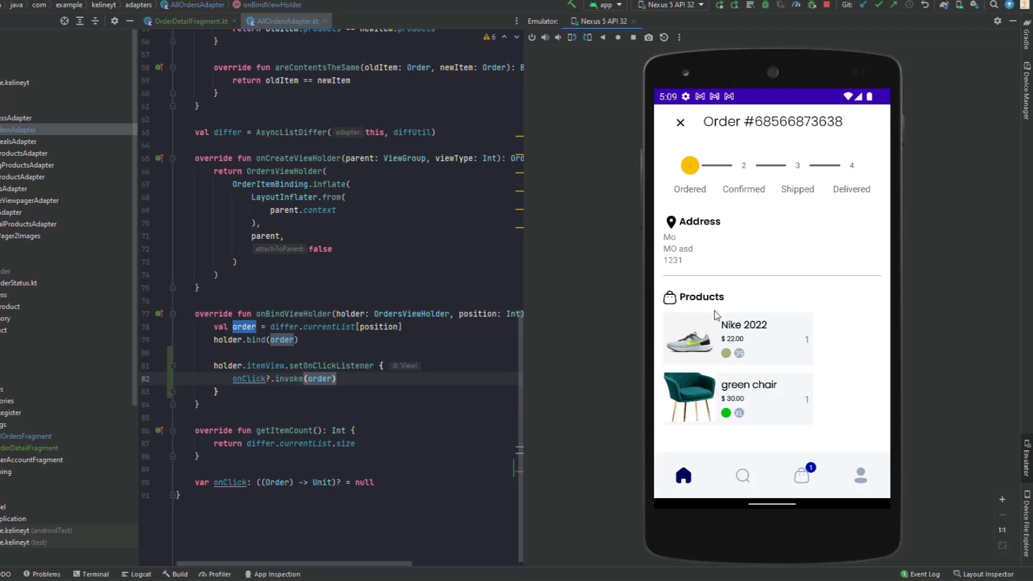
Step: Scroll the emulator's order detail screen down to the products and 52.0 total
{"action": "scroll", "scroll_direction": "down", "scroll_amount": 3}
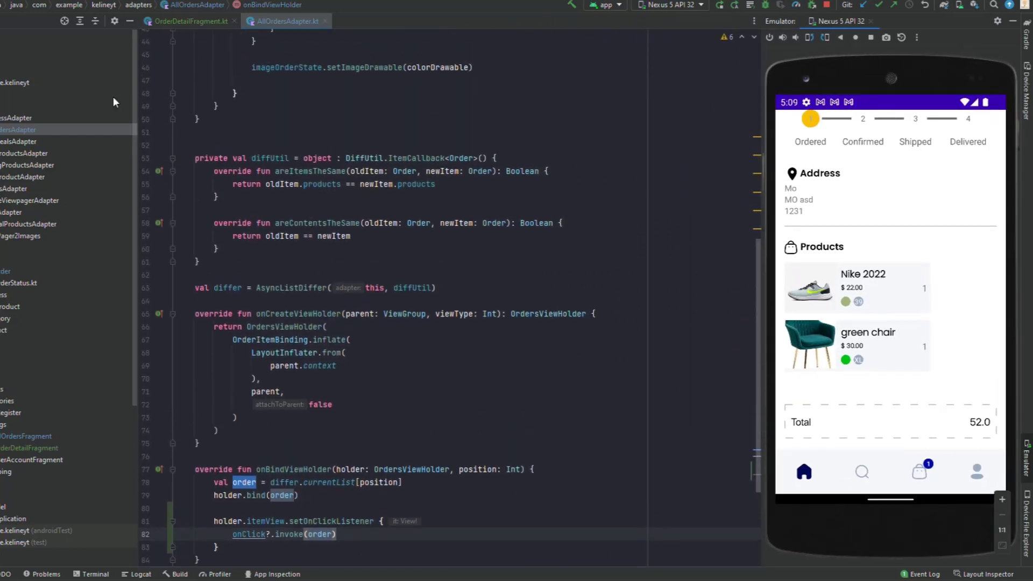
Step: Change the tvTotalPrice assignment in OrderDetailFragment to "$ ${order.totalPrice}"
{"action": "left_click", "coordinate": [190, 20]}
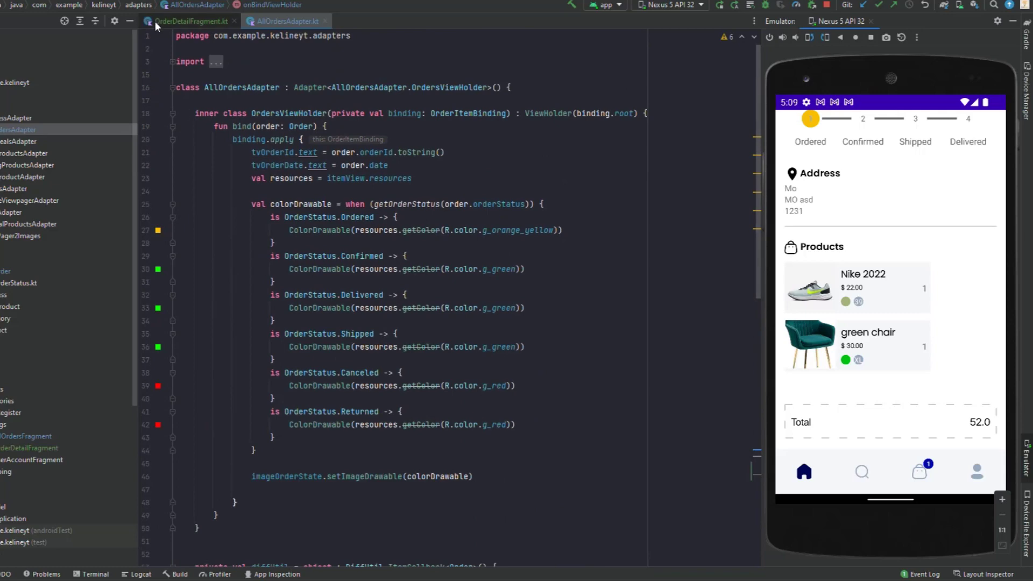
{"action": "left_click", "coordinate": [191, 21]}
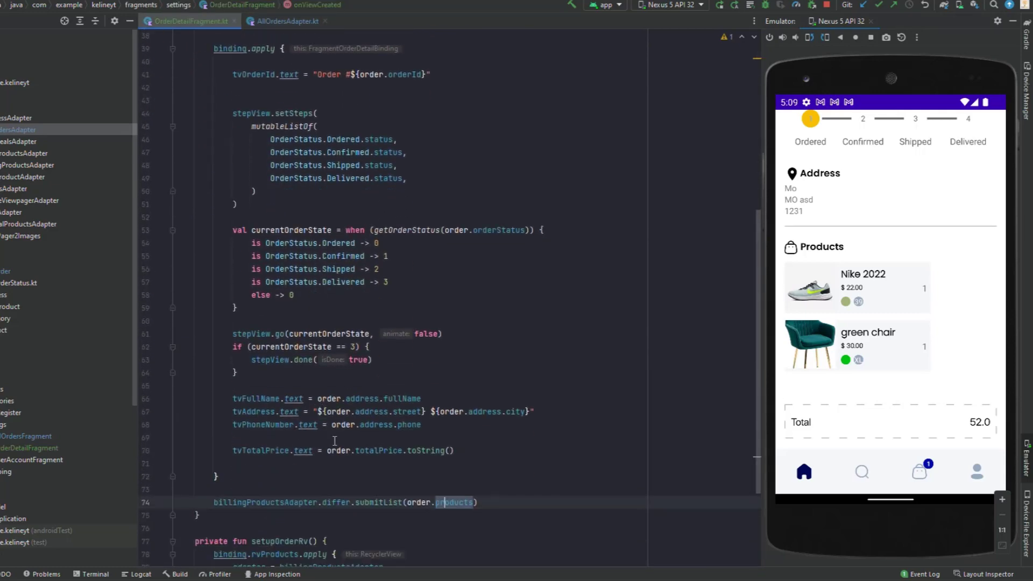
{"action": "left_click", "coordinate": [336, 451]}
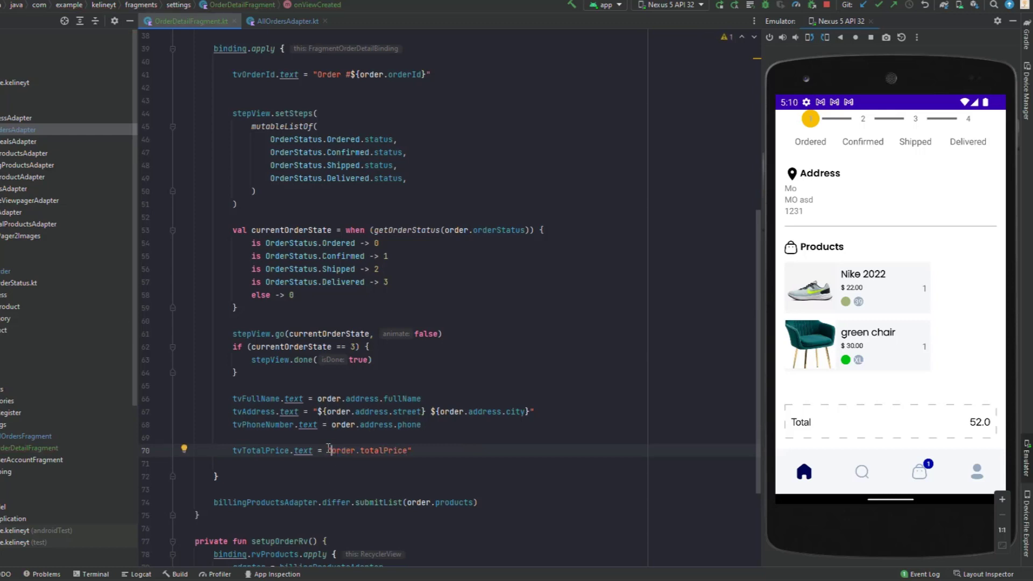
{"action": "type", "text": "$ ${"}
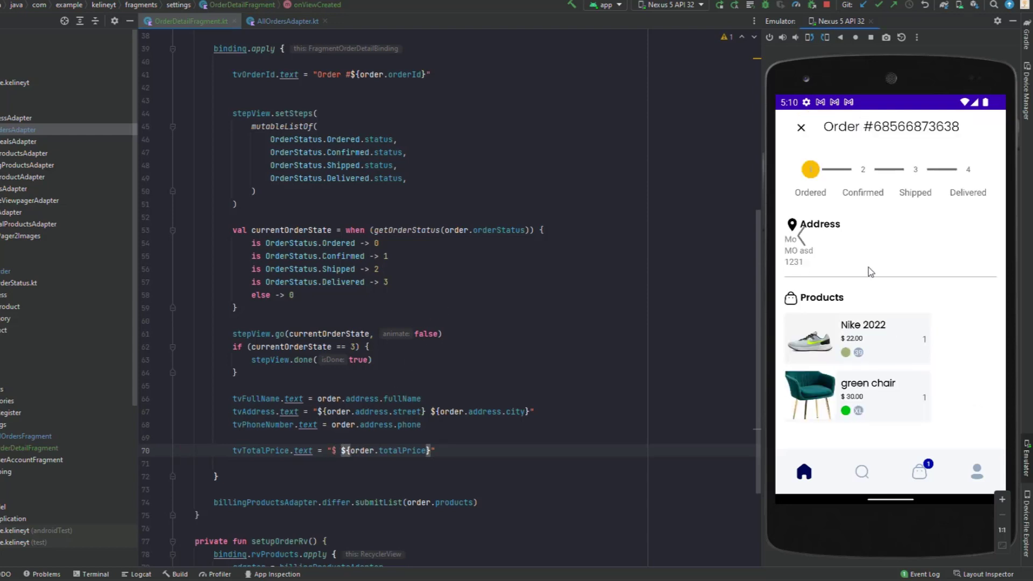
{"action": "left_click", "coordinate": [801, 127]}
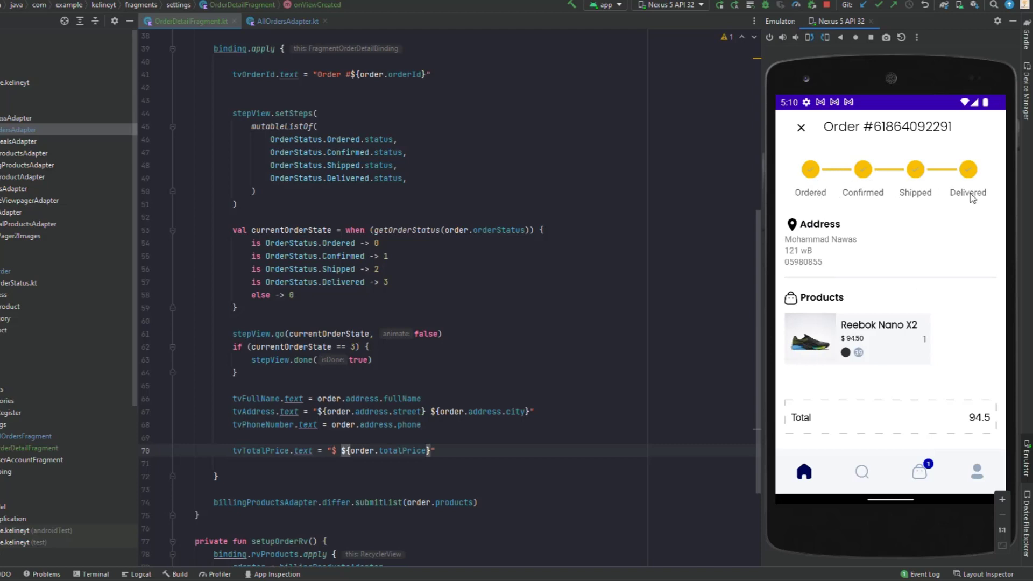
{"action": "mouse_move", "coordinate": [843, 189]}
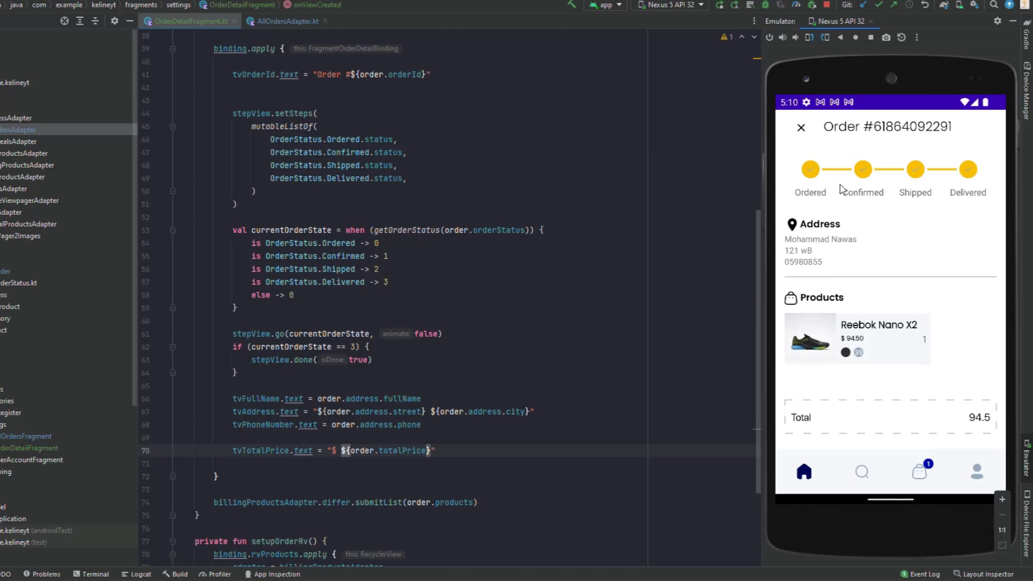
{"action": "mouse_move", "coordinate": [780, 290]}
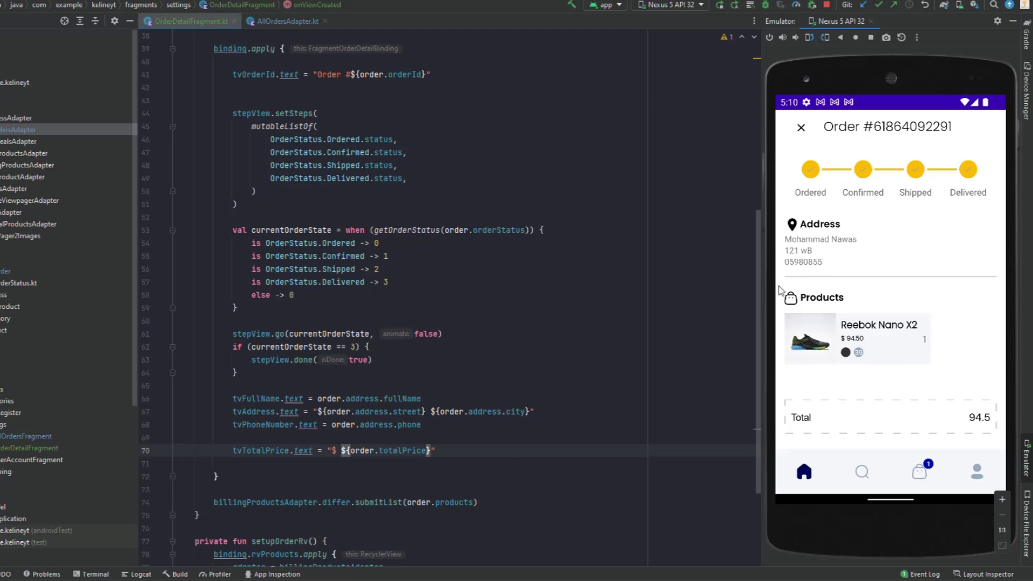
{"action": "mouse_move", "coordinate": [799, 146]}
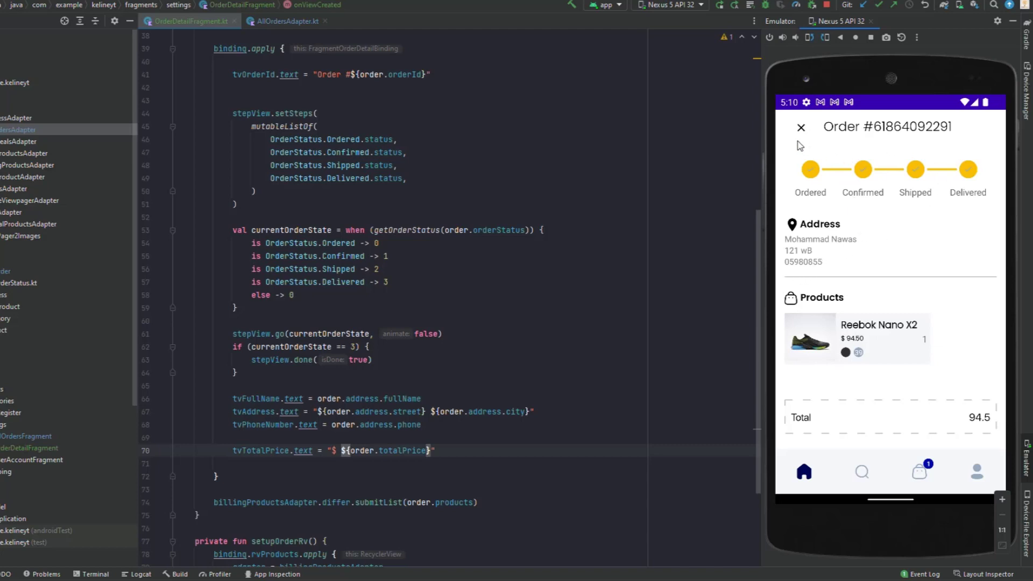
{"action": "mouse_move", "coordinate": [780, 184]}
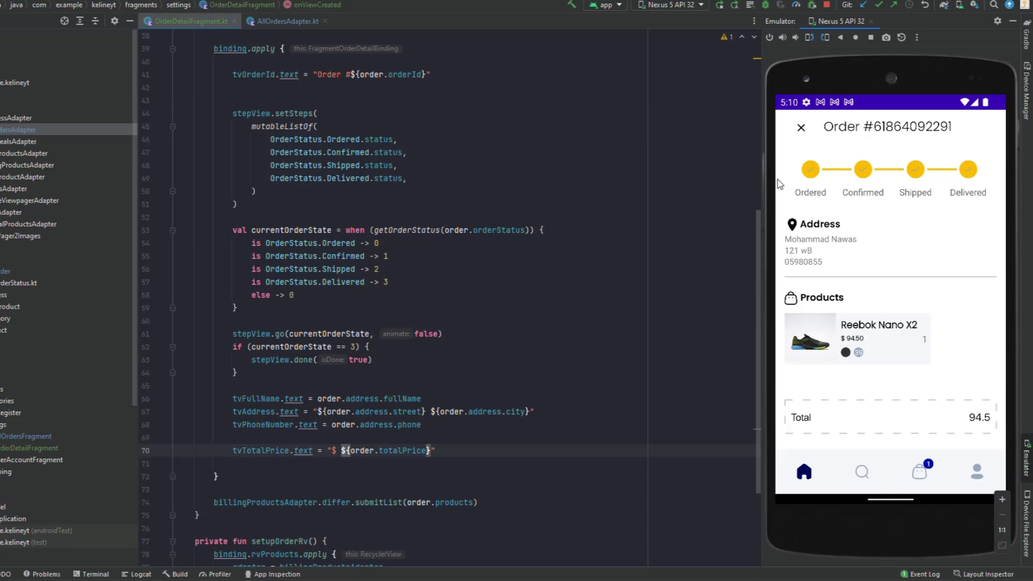
{"action": "mouse_move", "coordinate": [962, 202]}
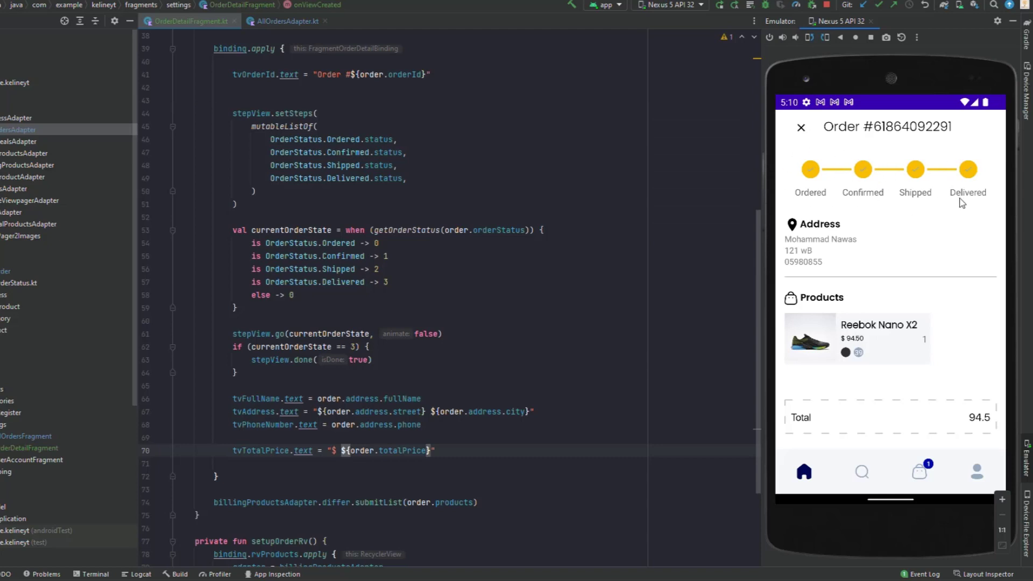
{"action": "mouse_move", "coordinate": [799, 272]}
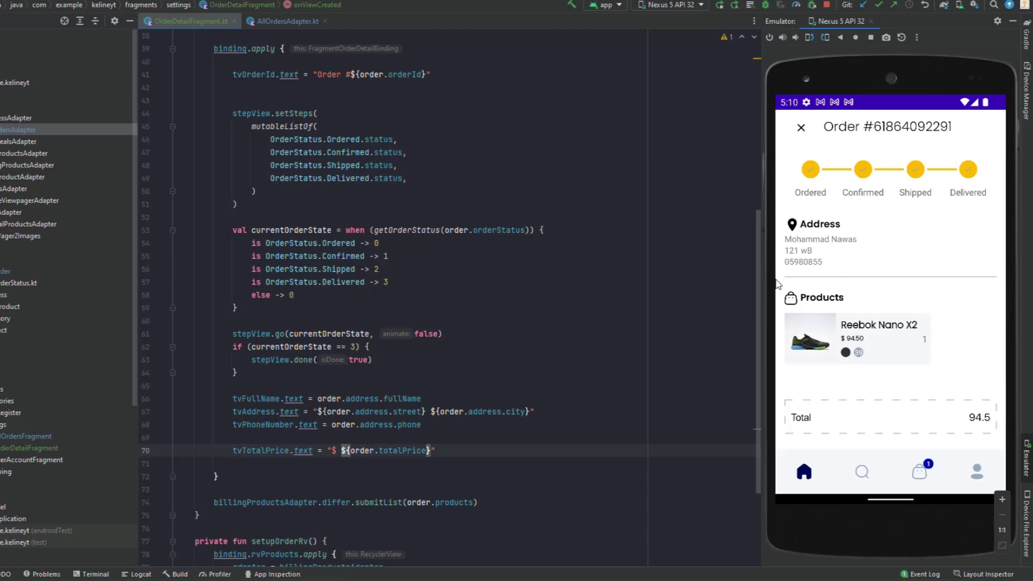
{"action": "mouse_move", "coordinate": [778, 285]}
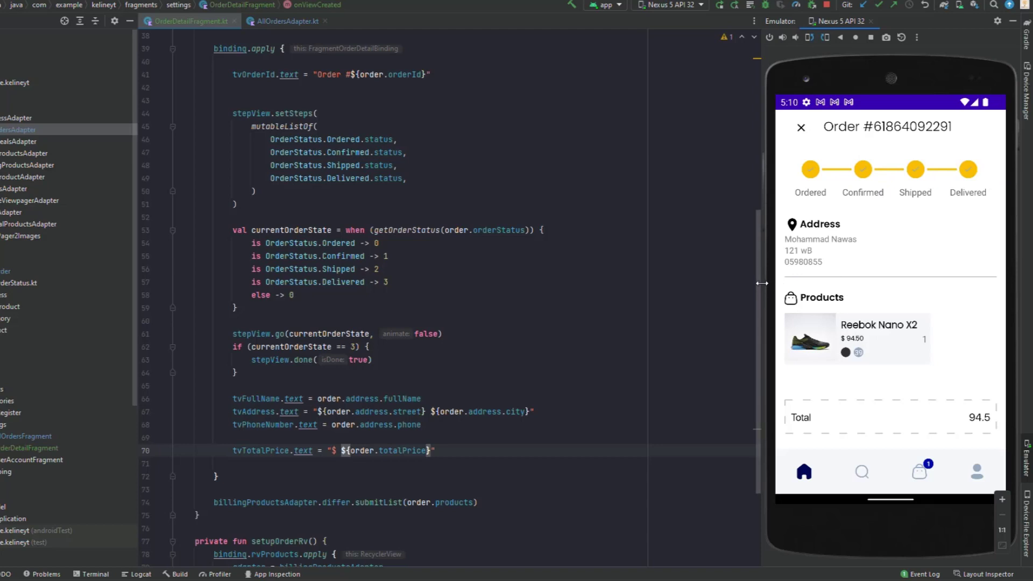
{"action": "mouse_move", "coordinate": [762, 283]}
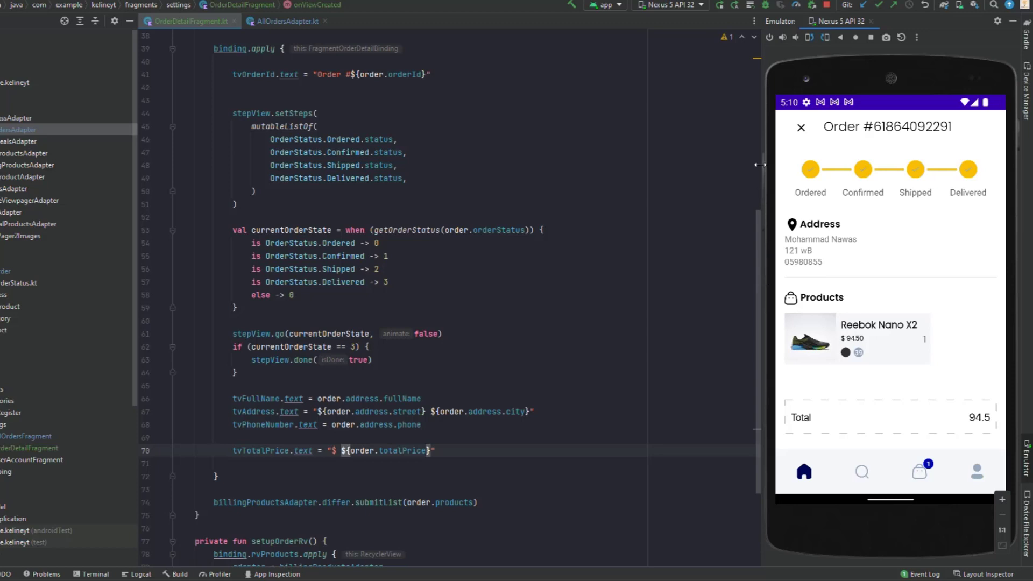
{"action": "mouse_move", "coordinate": [654, 356]}
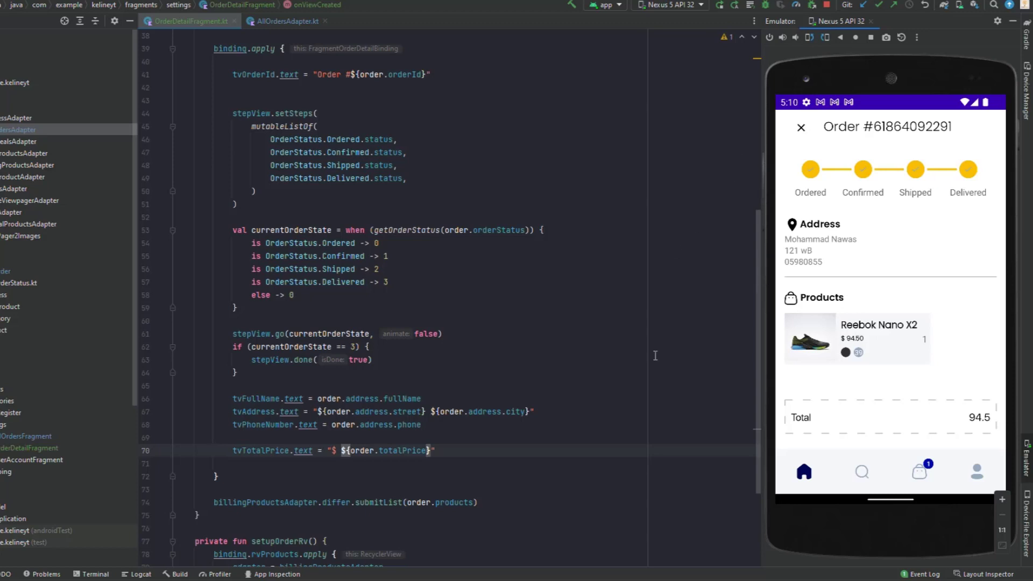